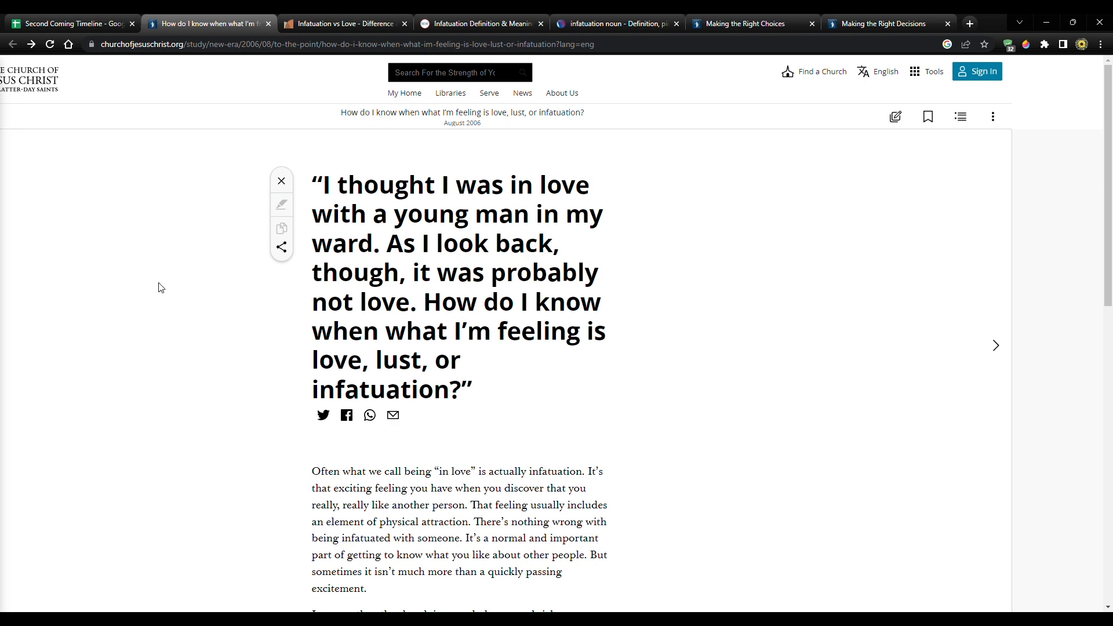
{"action": "mouse_move", "coordinate": [166, 178]}
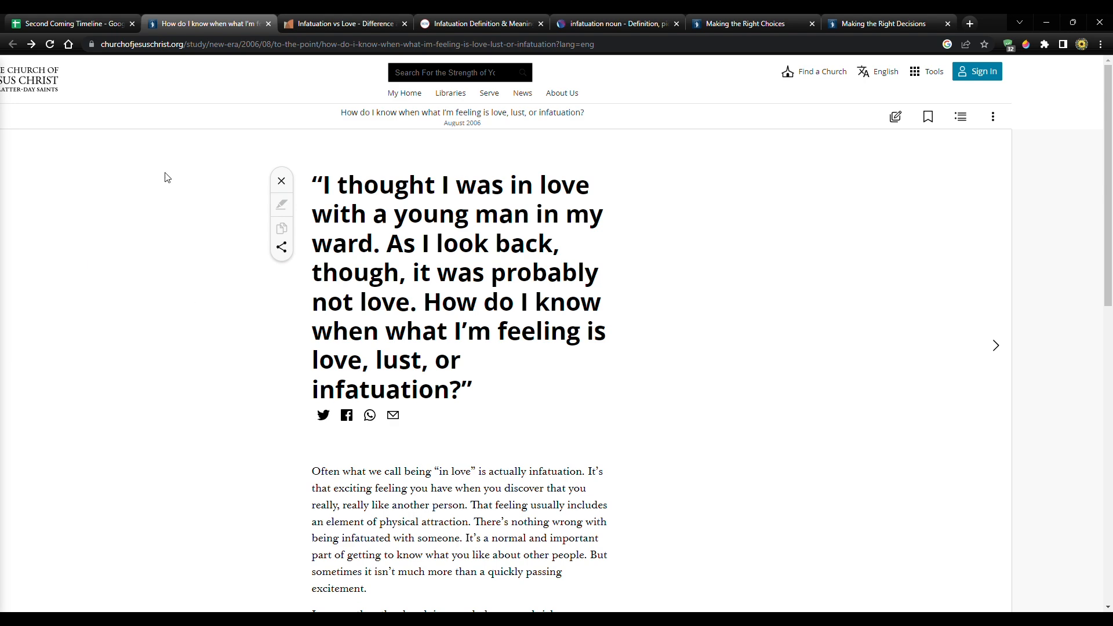
Switch to the Diffen Infatuation vs Love page and scroll through its comparison chart.
{"action": "left_click", "coordinate": [344, 23]}
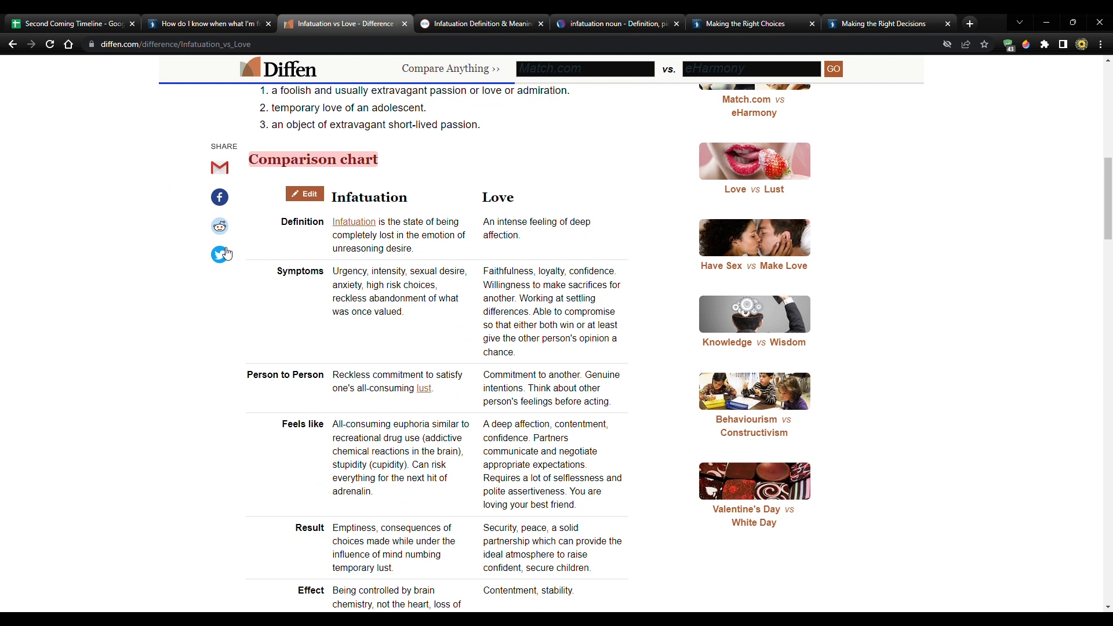
{"action": "scroll", "scroll_direction": "down", "scroll_amount": 3}
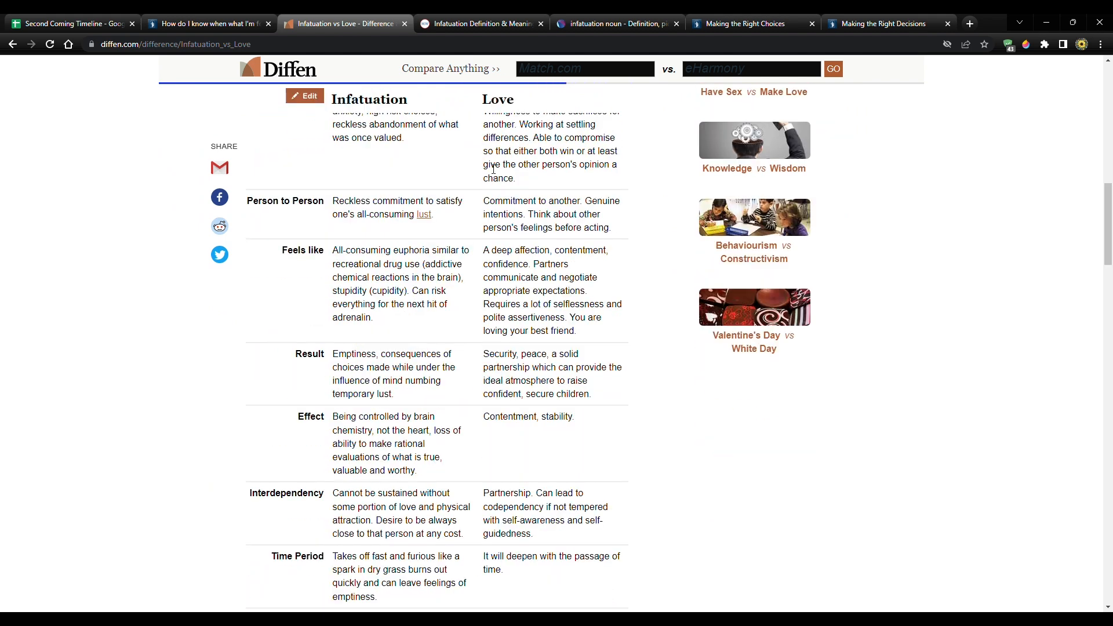
{"action": "mouse_move", "coordinate": [482, 169]}
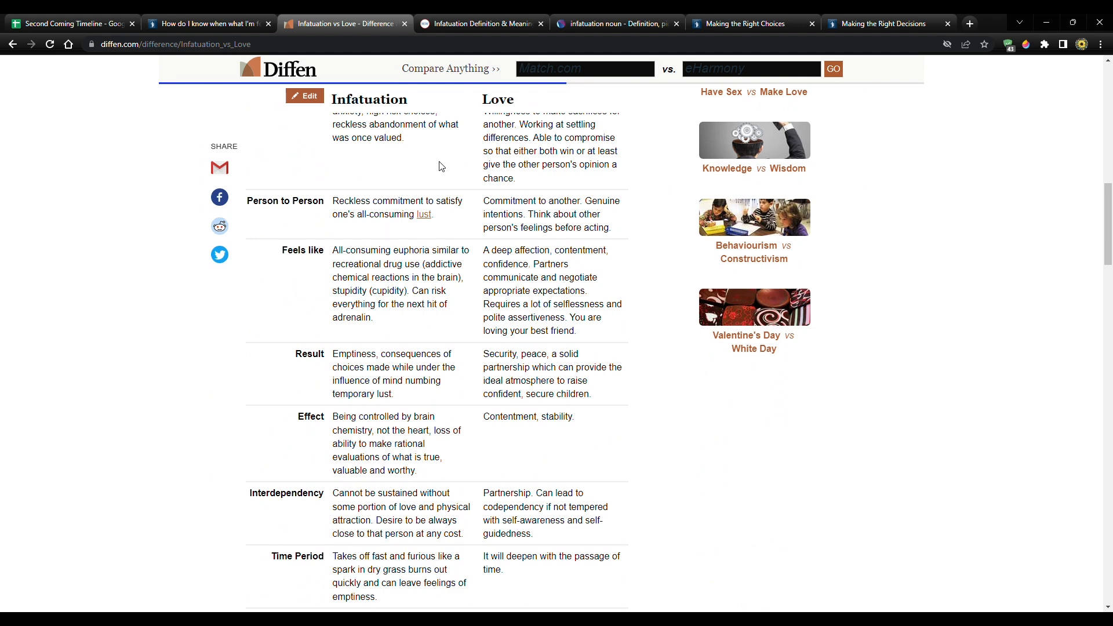
Select the Love vs. Infatuation cell A33, check the Making the Right Choices article, and return to the spreadsheet.
{"action": "left_click", "coordinate": [71, 23]}
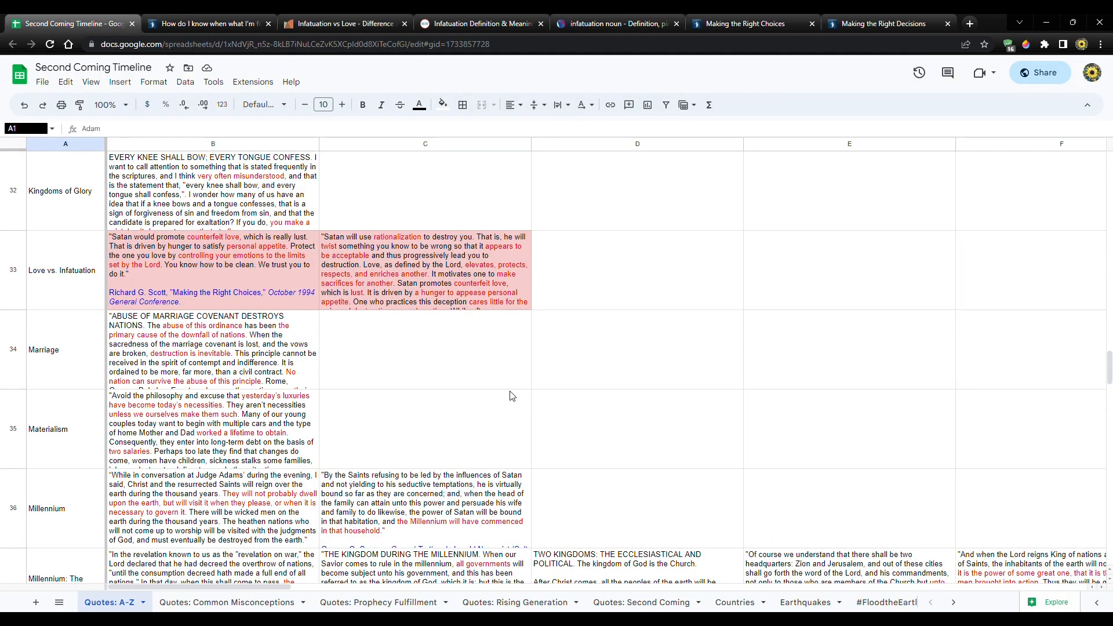
{"action": "mouse_move", "coordinate": [336, 430]}
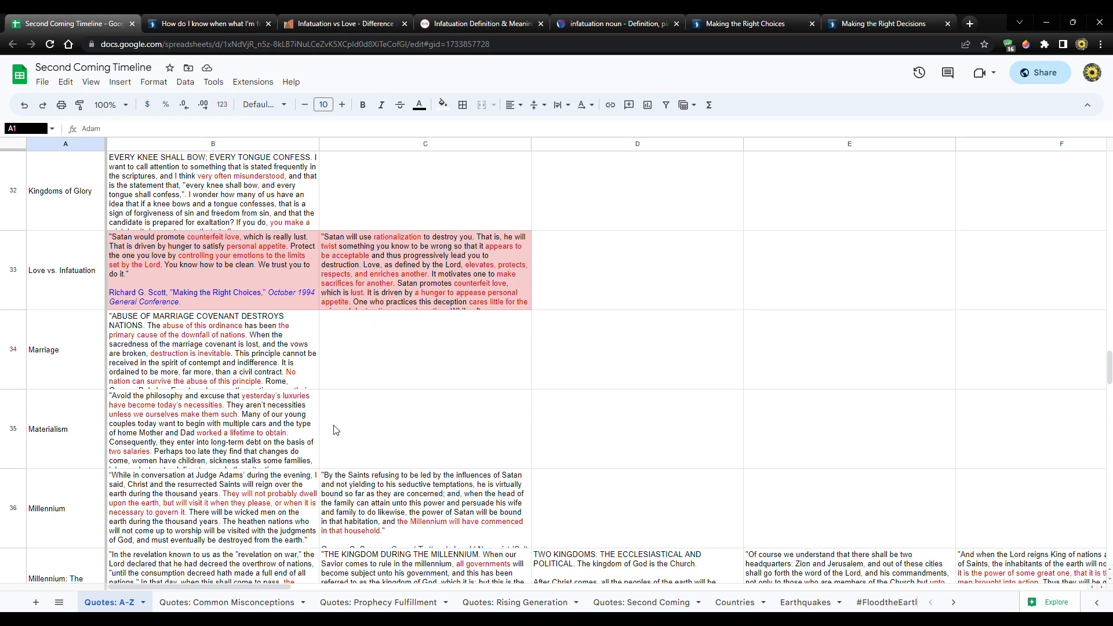
{"action": "mouse_move", "coordinate": [158, 597]}
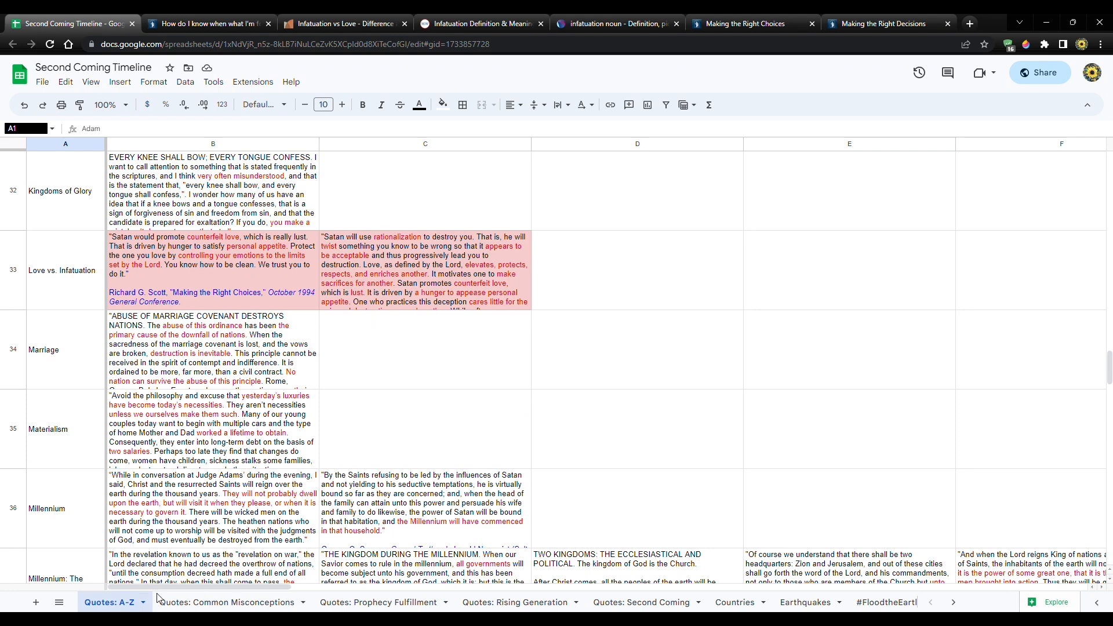
{"action": "left_click", "coordinate": [65, 270]}
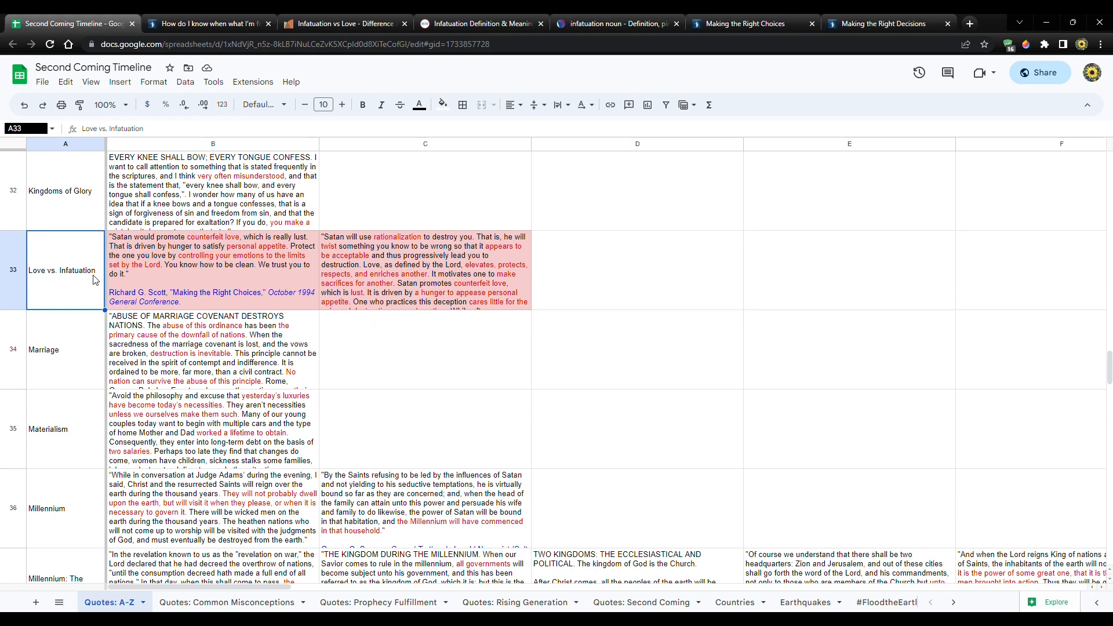
{"action": "left_click", "coordinate": [739, 23]}
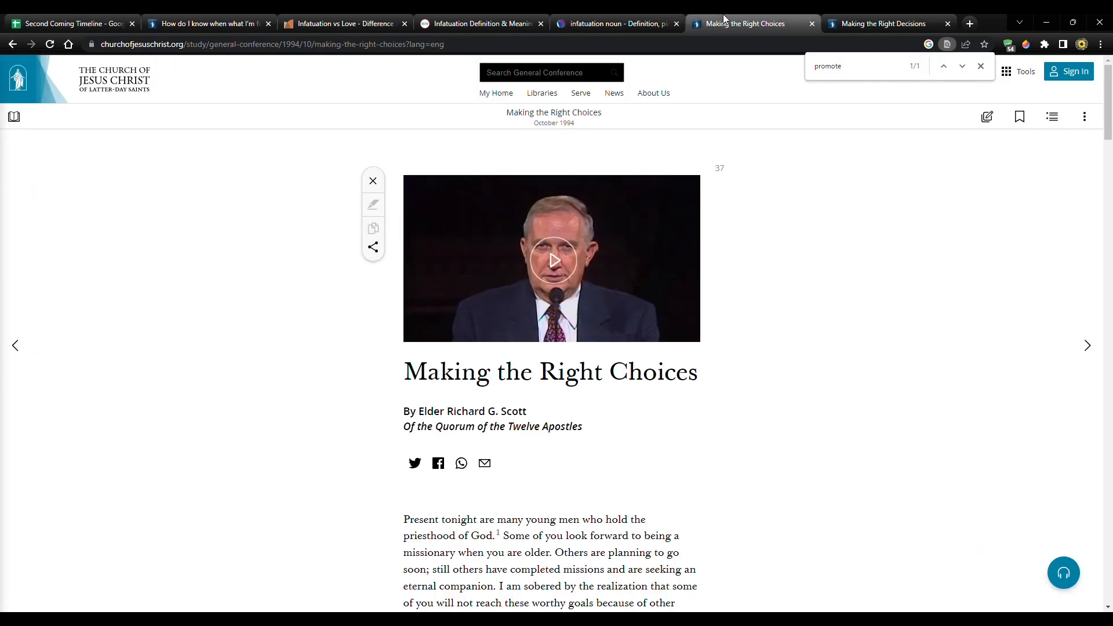
{"action": "left_click", "coordinate": [884, 23]}
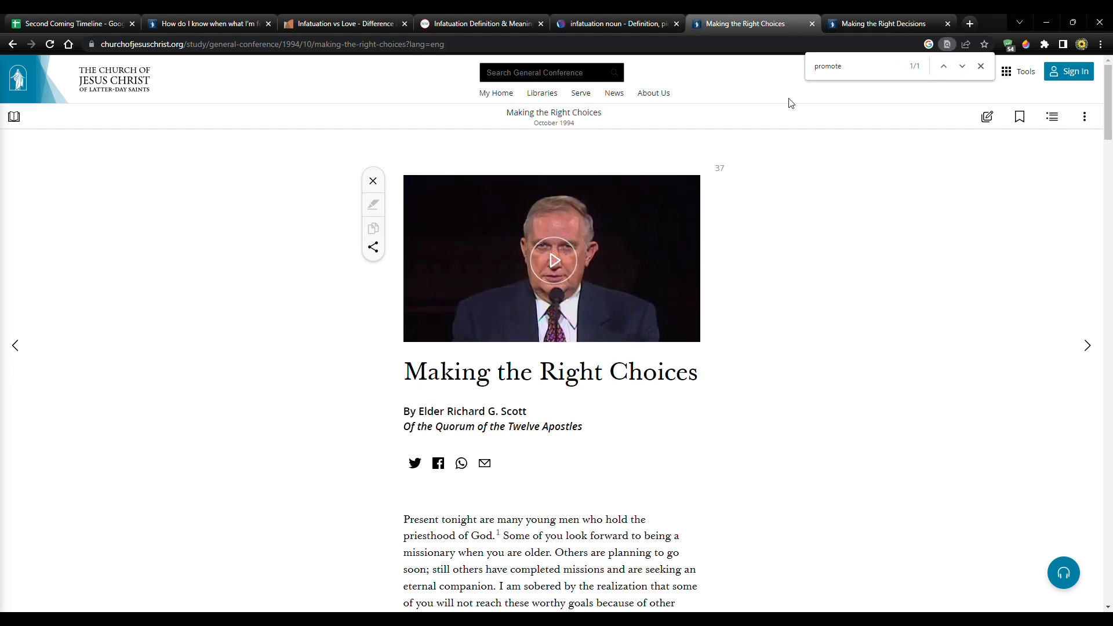
{"action": "mouse_move", "coordinate": [742, 149]}
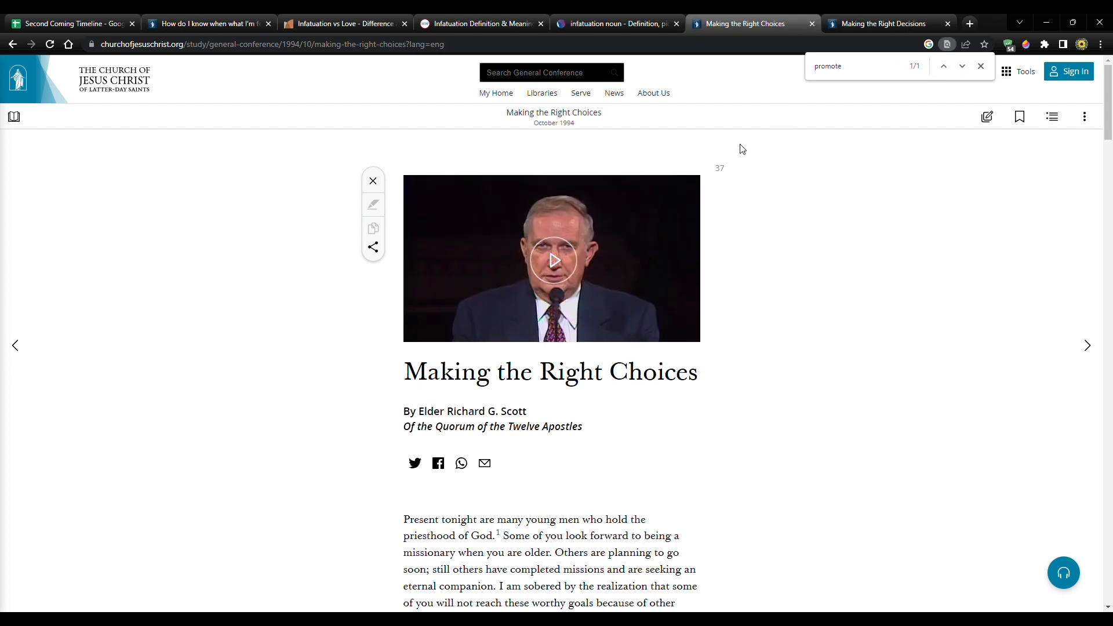
{"action": "mouse_move", "coordinate": [746, 157]}
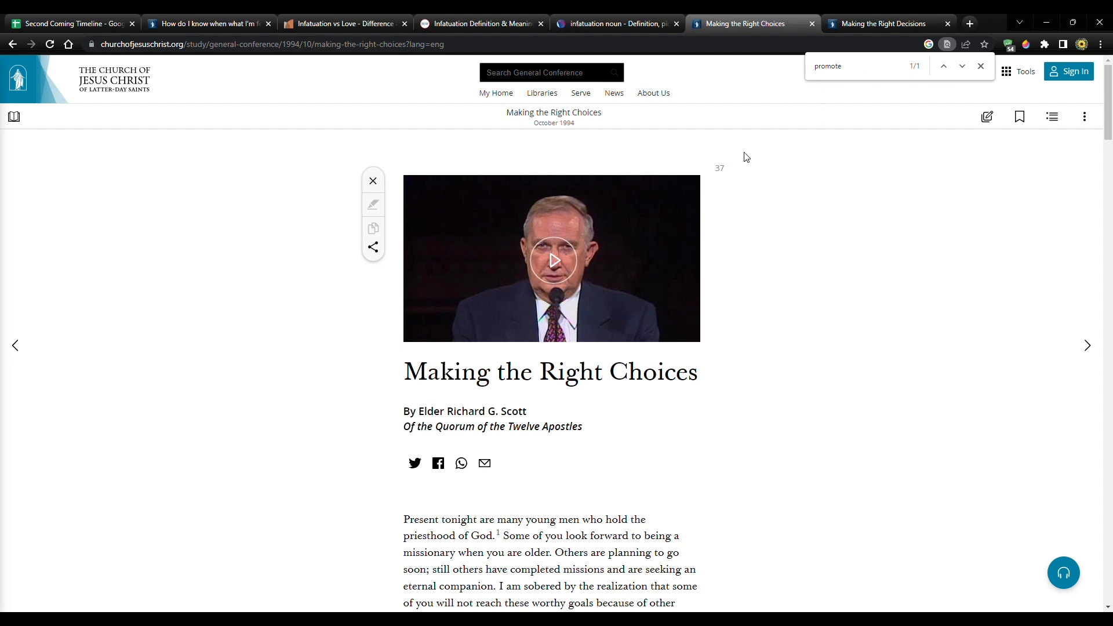
{"action": "mouse_move", "coordinate": [495, 117]}
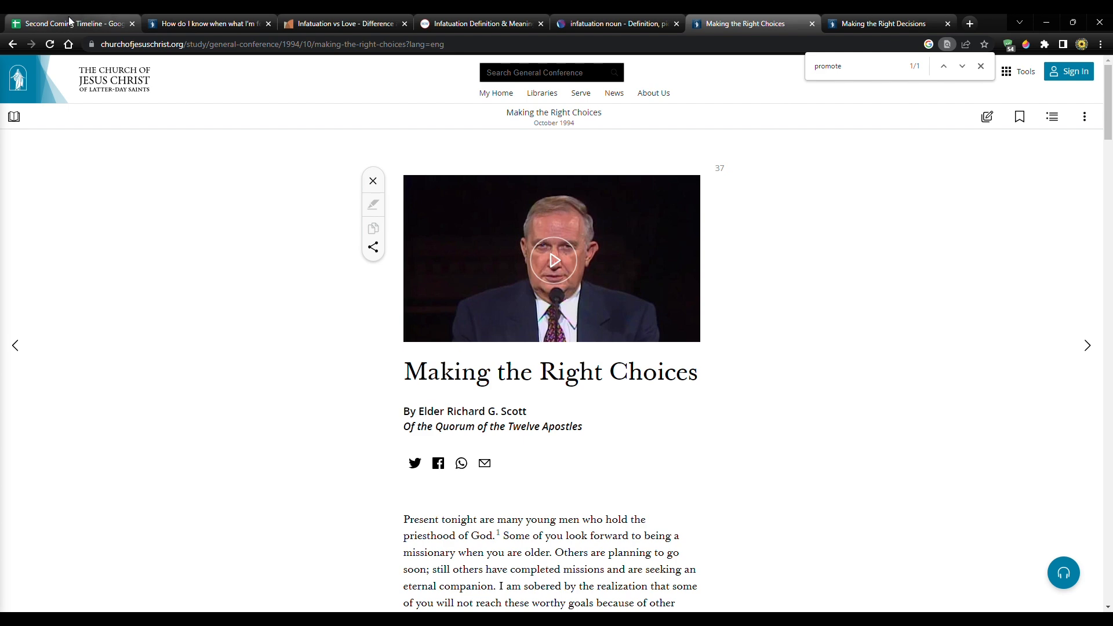
{"action": "left_click", "coordinate": [67, 23]}
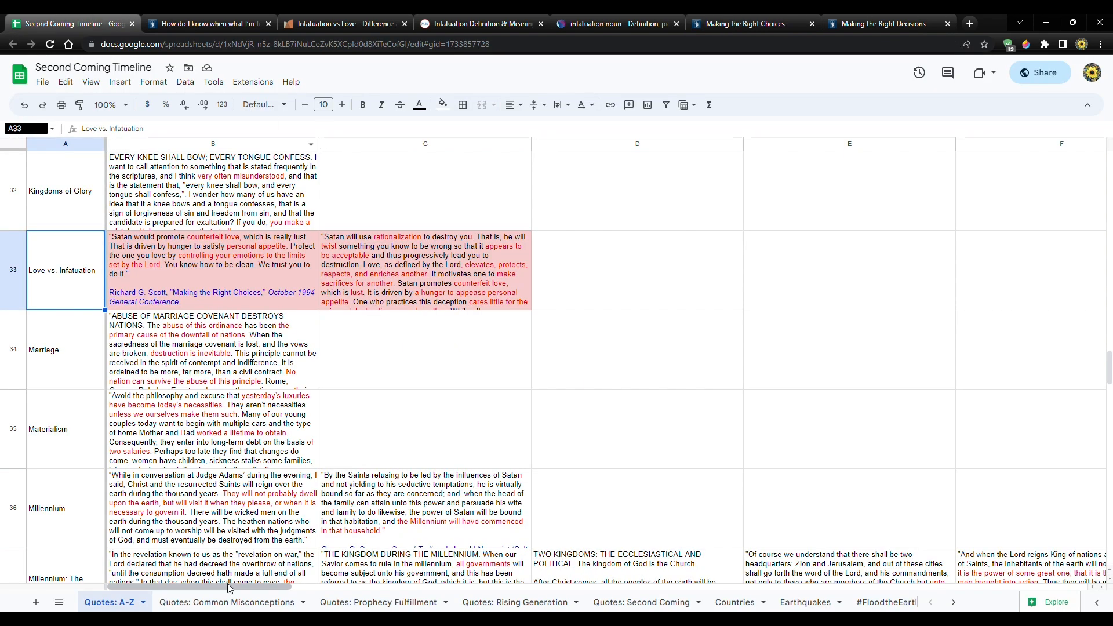
Zoom the sheet to 200% and scroll down to row 33's second quote from Making the Right Decisions.
{"action": "left_click", "coordinate": [107, 105]}
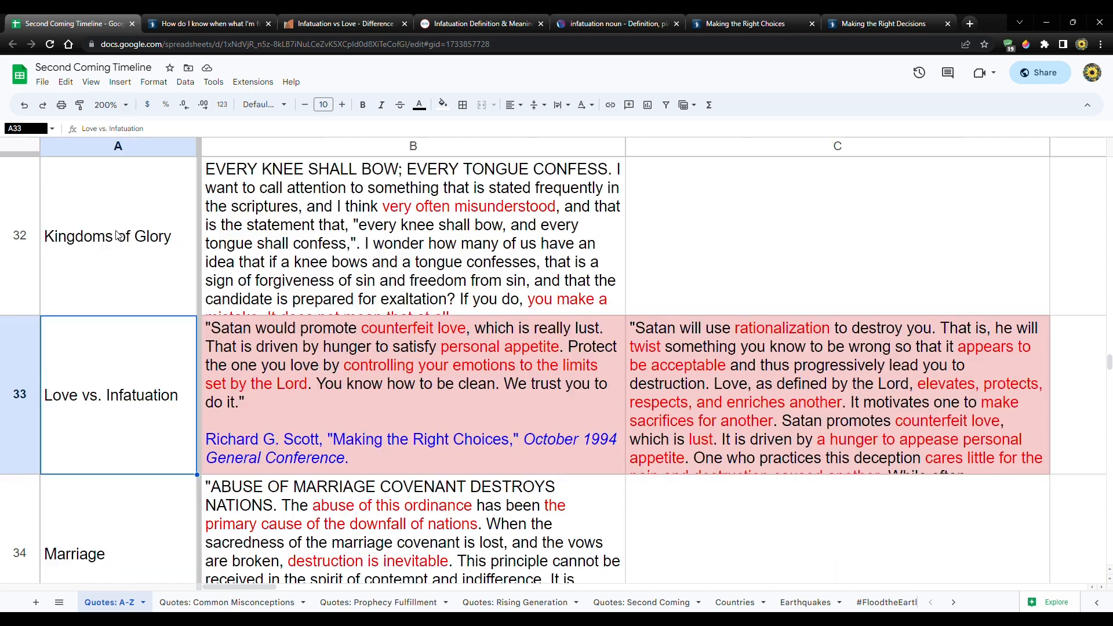
{"action": "scroll", "scroll_direction": "down", "scroll_amount": 3}
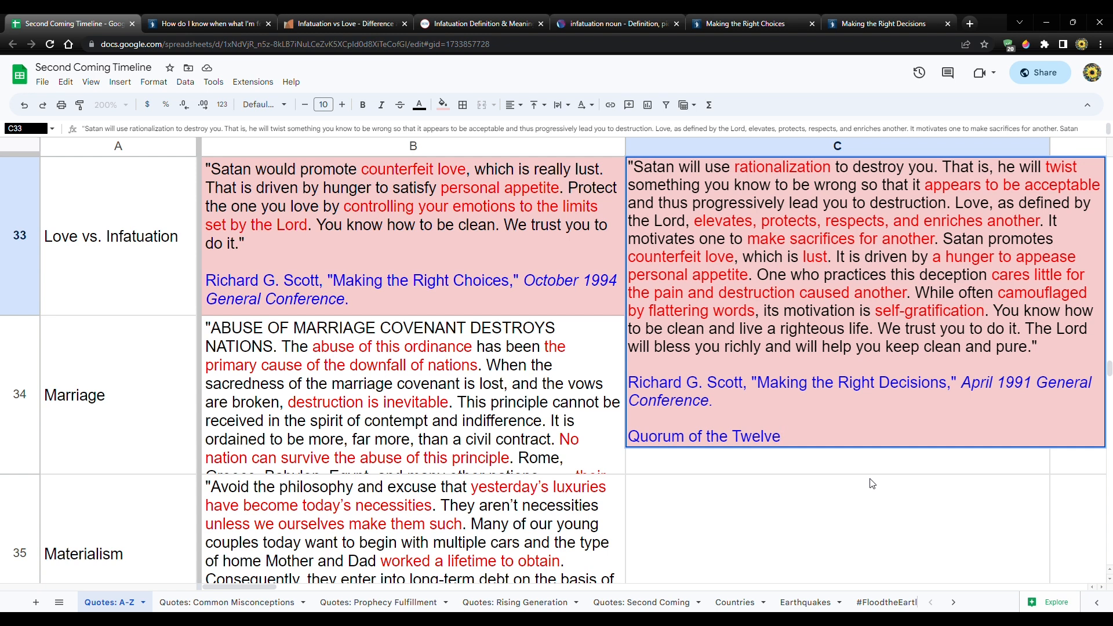
{"action": "left_click", "coordinate": [780, 436]}
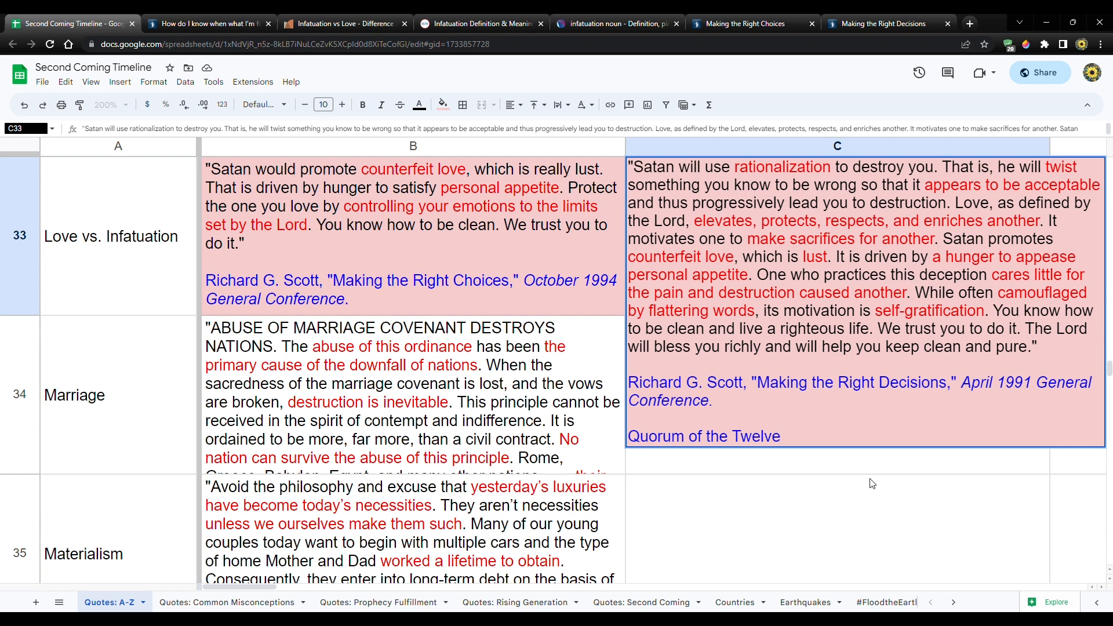
{"action": "left_click", "coordinate": [780, 436]}
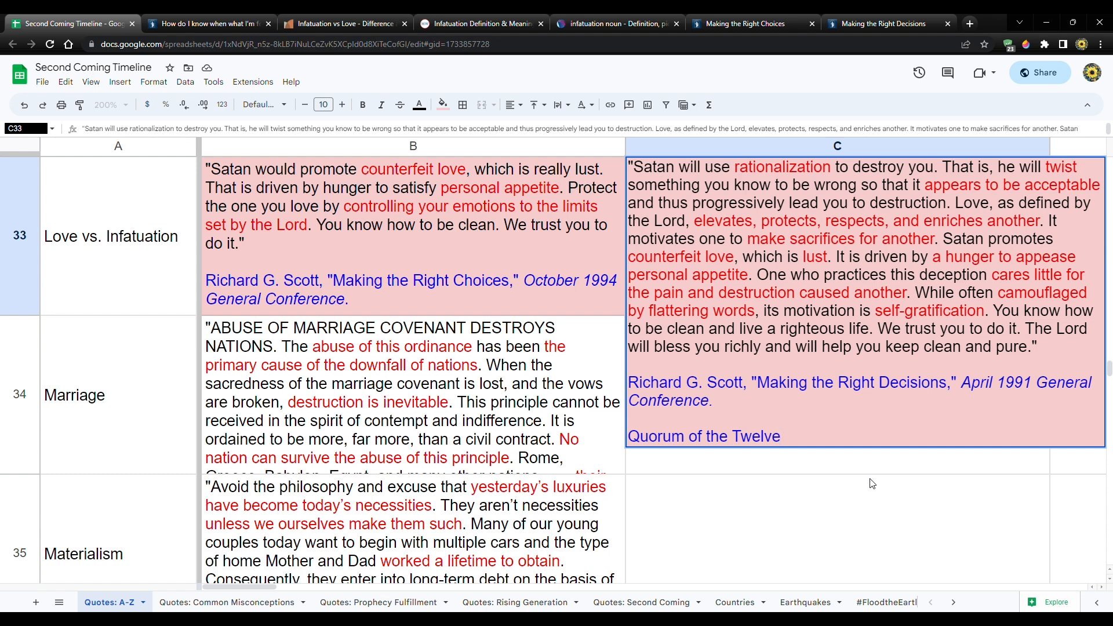
{"action": "left_click", "coordinate": [780, 436]}
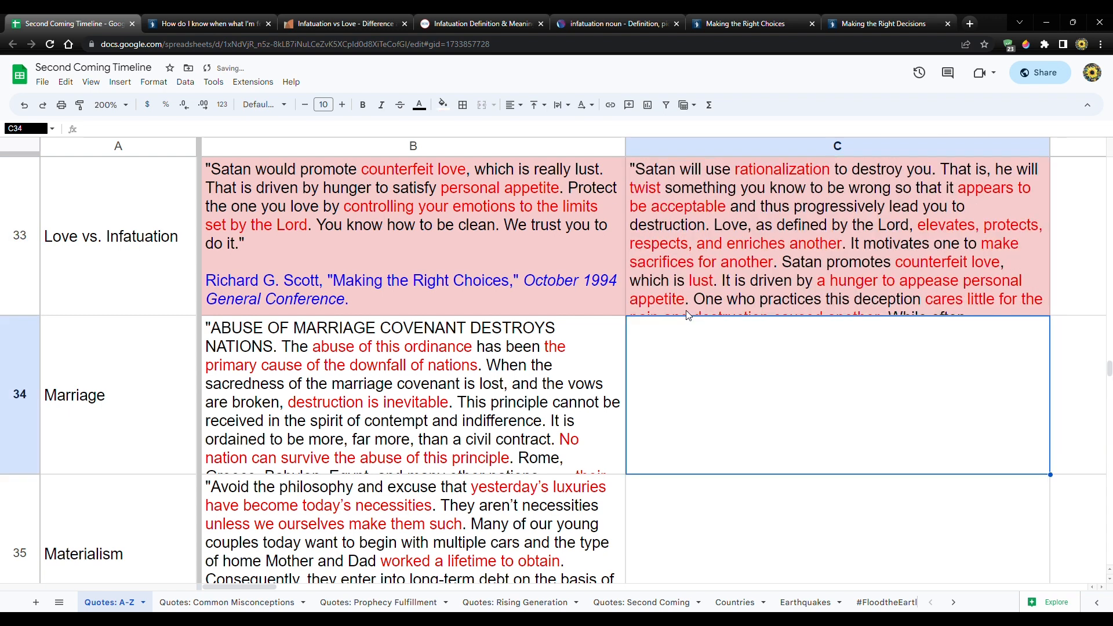
Open Second Coming Timeline from Google Drive in a new tab and show its all-sheets list.
{"action": "left_click", "coordinate": [968, 23]}
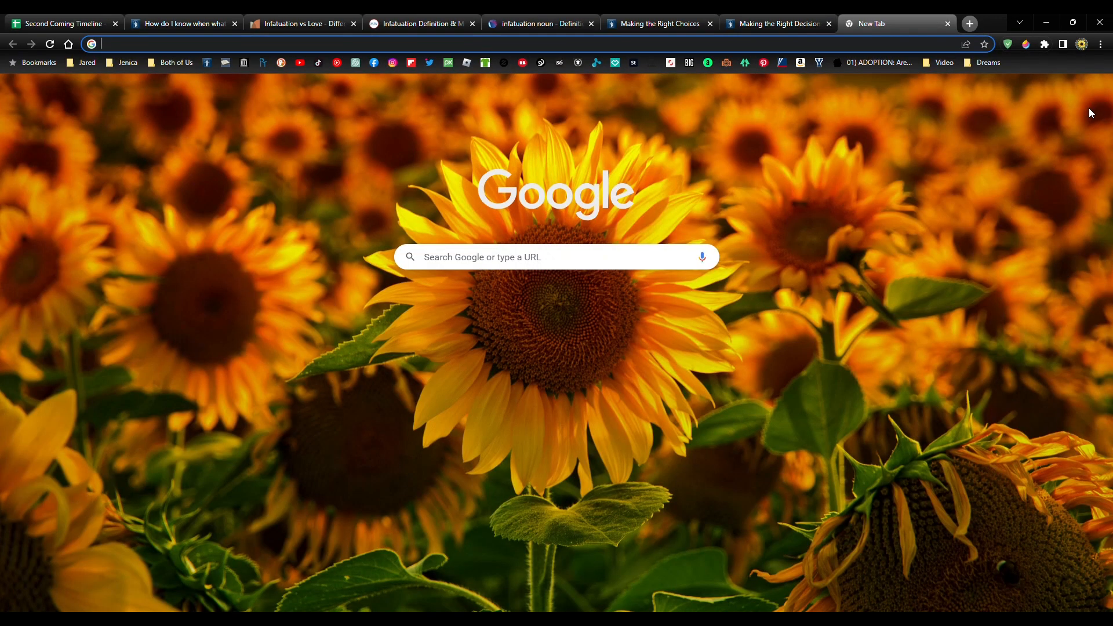
{"action": "left_click", "coordinate": [1092, 91]}
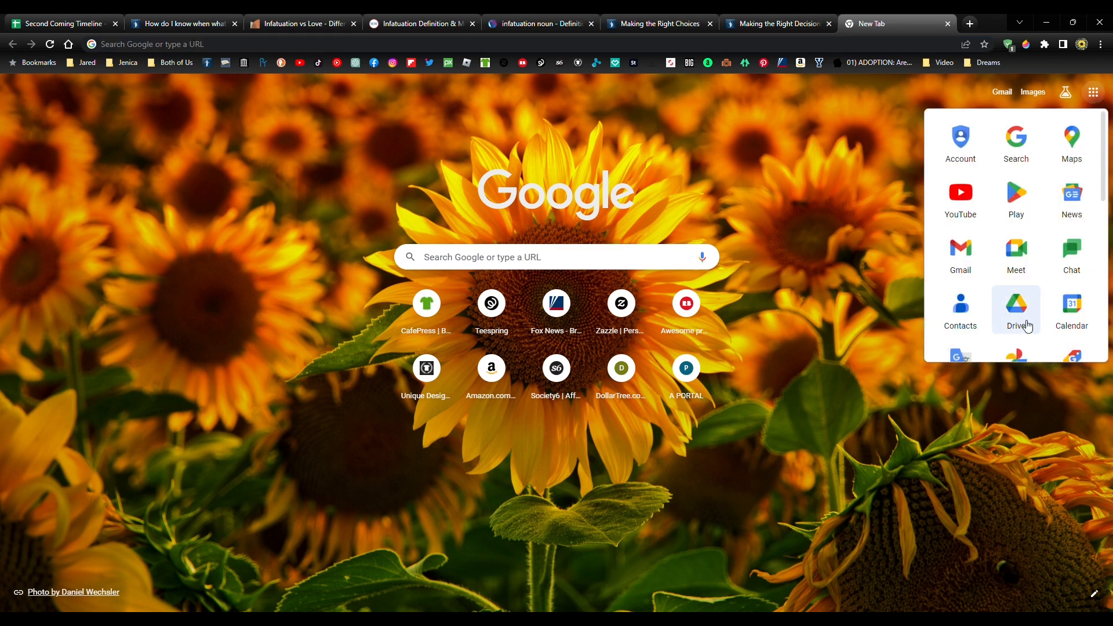
{"action": "left_click", "coordinate": [1016, 305]}
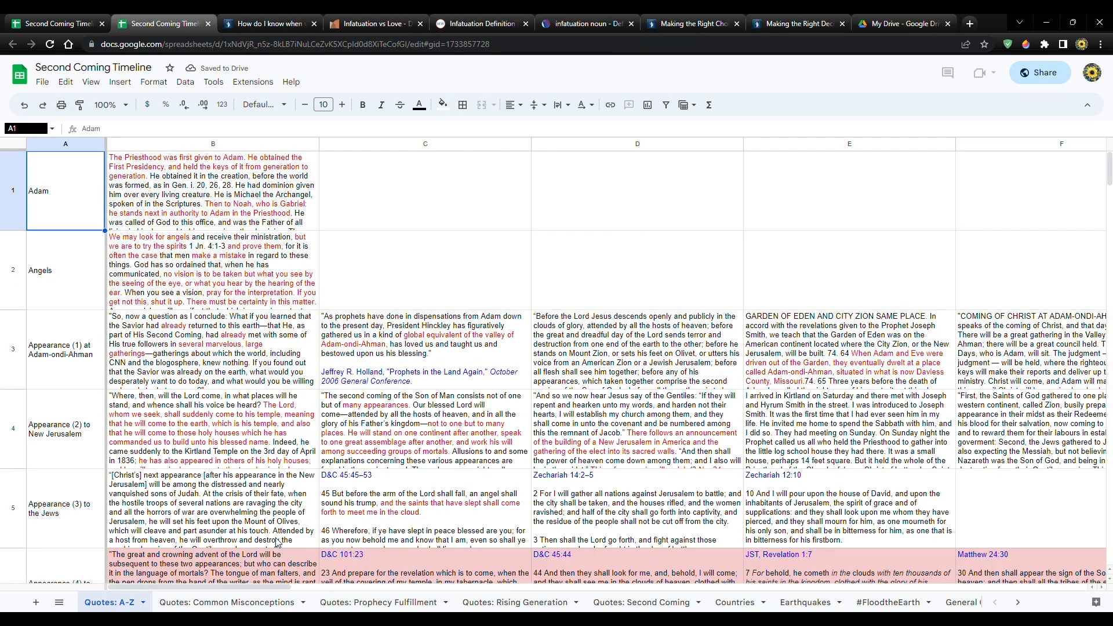
{"action": "left_click", "coordinate": [58, 602]}
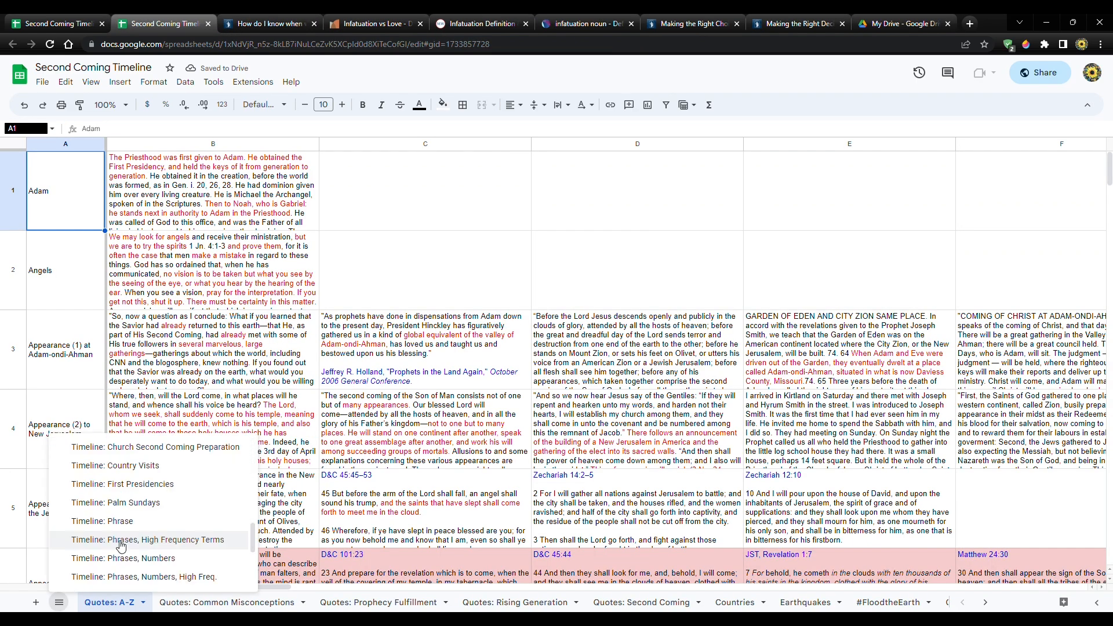
Switch to the Vocabulary sheet and zoom it to 150% then 200%.
{"action": "left_click", "coordinate": [820, 602]}
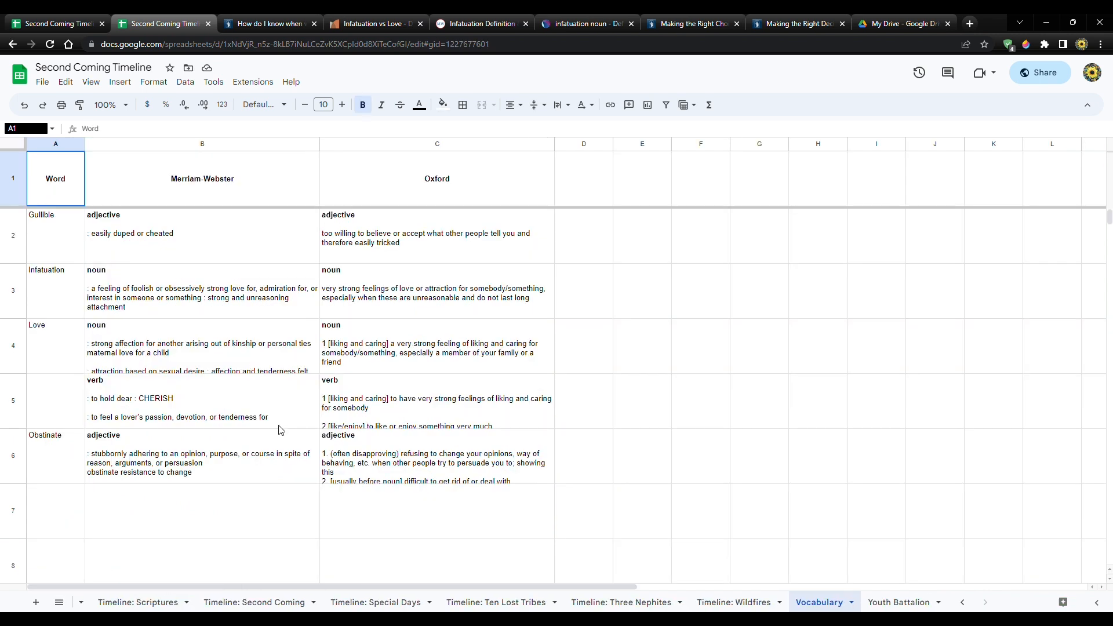
{"action": "left_click", "coordinate": [107, 105]}
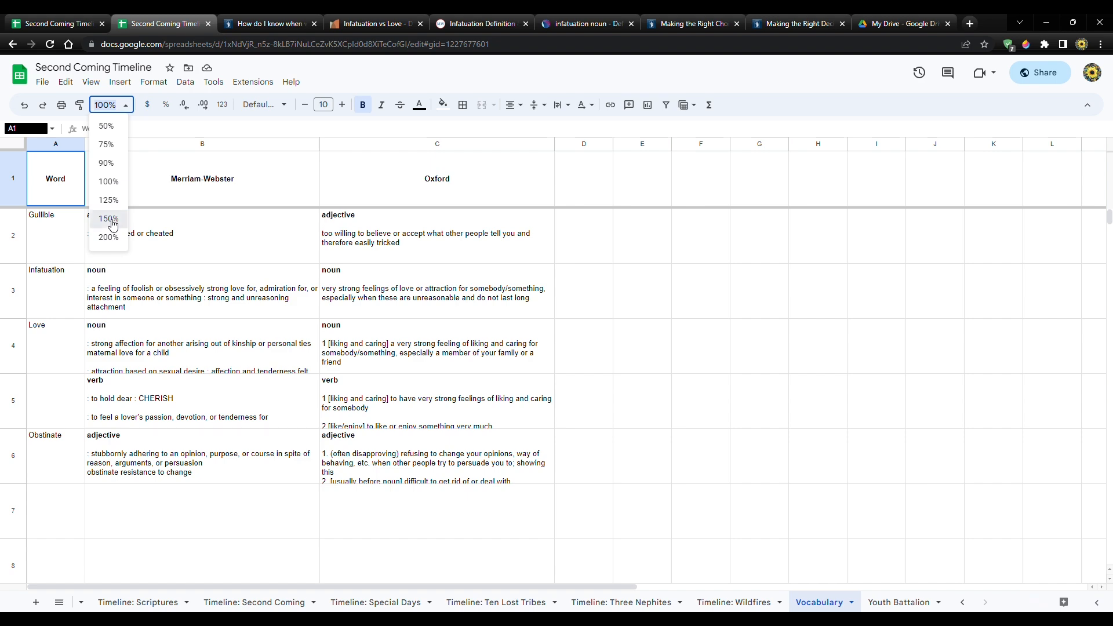
{"action": "left_click", "coordinate": [108, 218]}
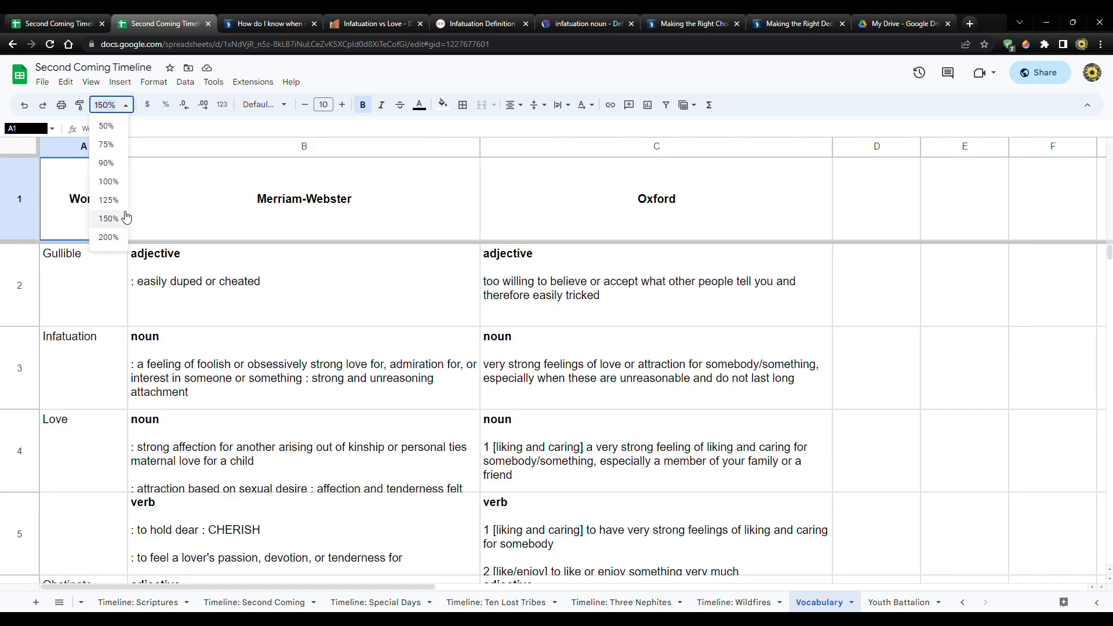
{"action": "left_click", "coordinate": [108, 237]}
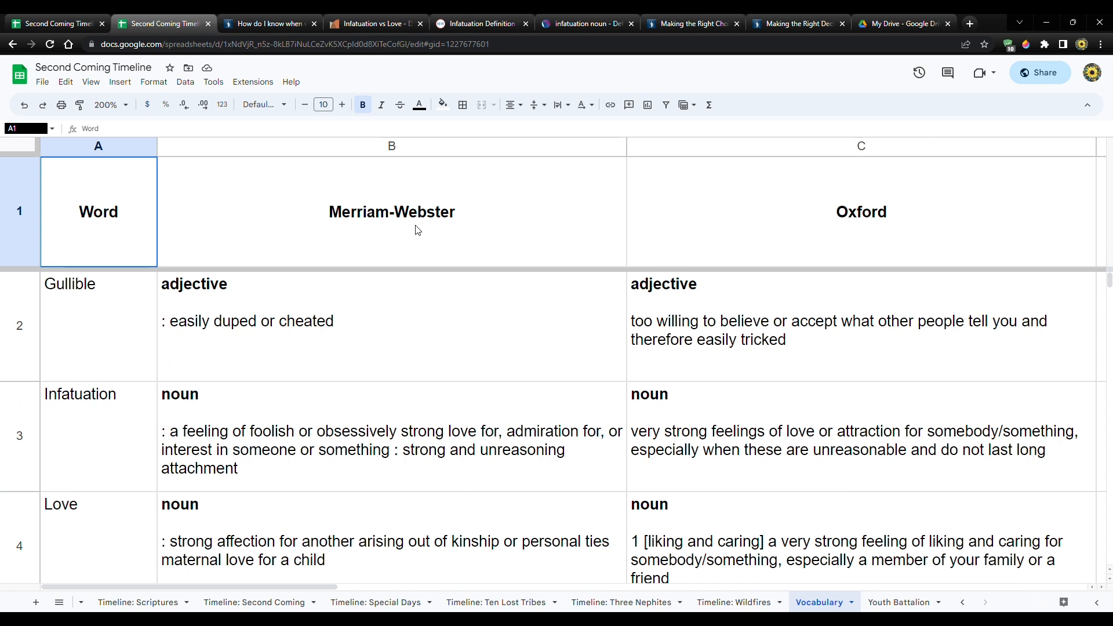
{"action": "mouse_move", "coordinate": [568, 348]}
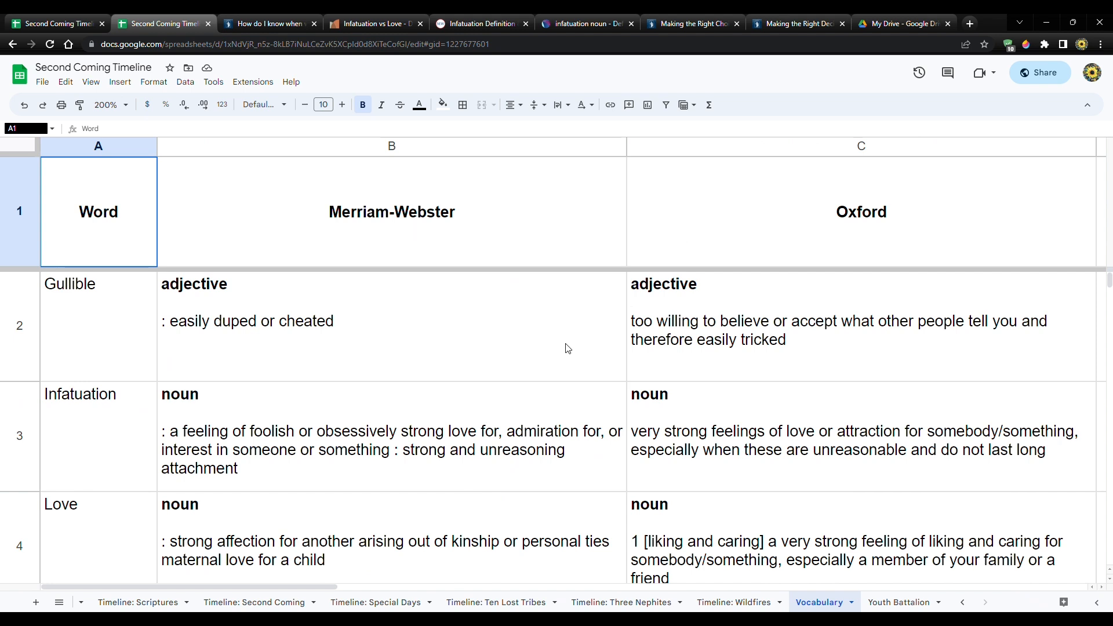
{"action": "mouse_move", "coordinate": [570, 342]}
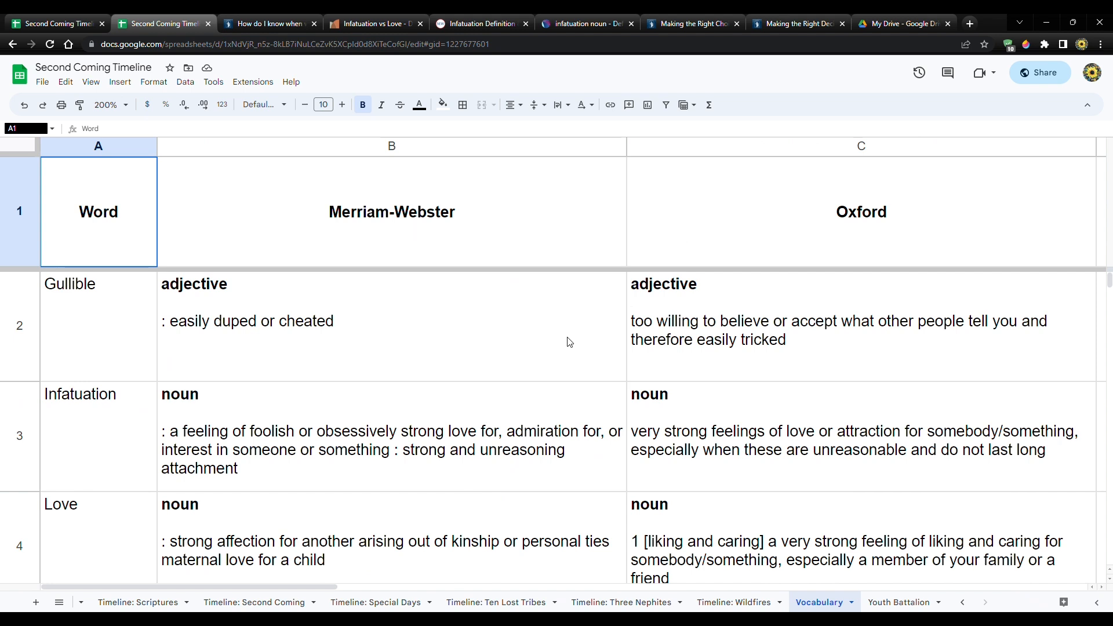
{"action": "mouse_move", "coordinate": [48, 299]}
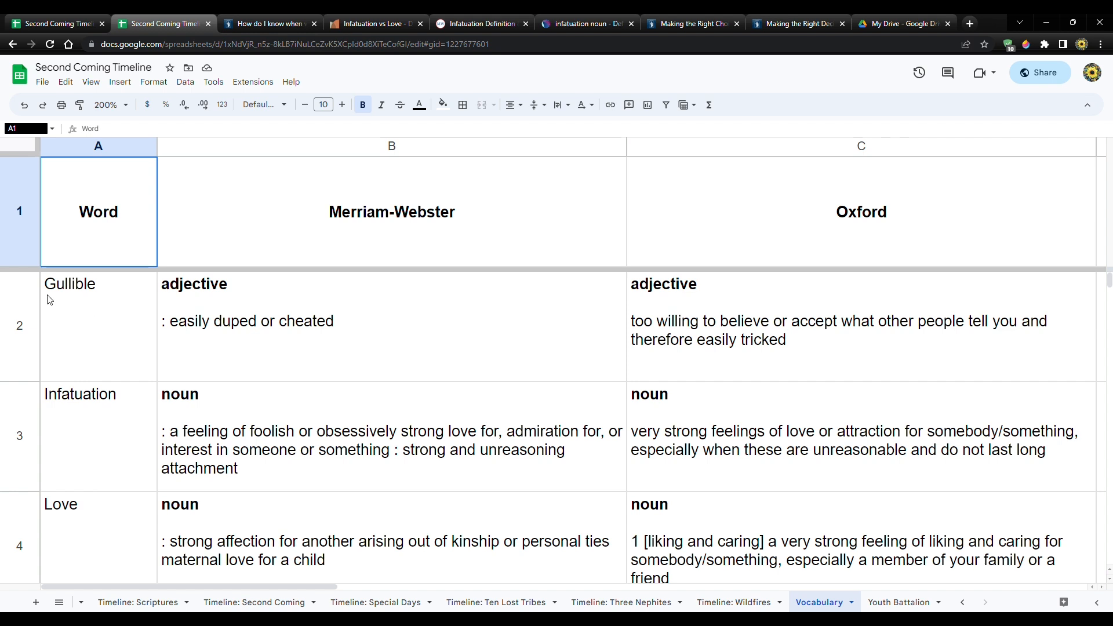
{"action": "mouse_move", "coordinate": [77, 301]}
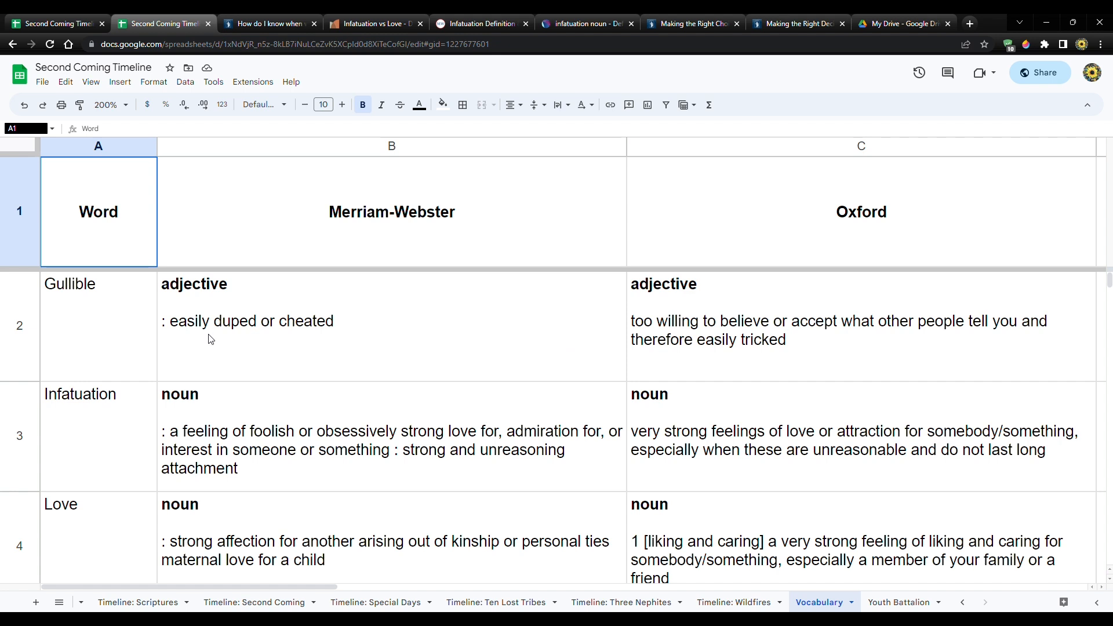
{"action": "mouse_move", "coordinate": [355, 337]}
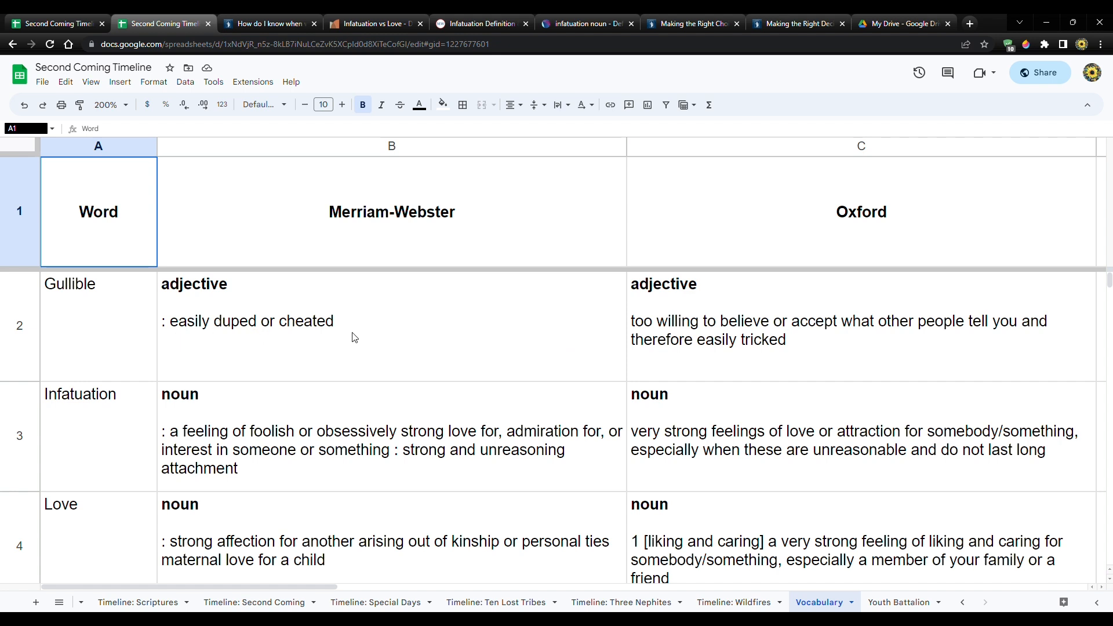
{"action": "mouse_move", "coordinate": [680, 330]}
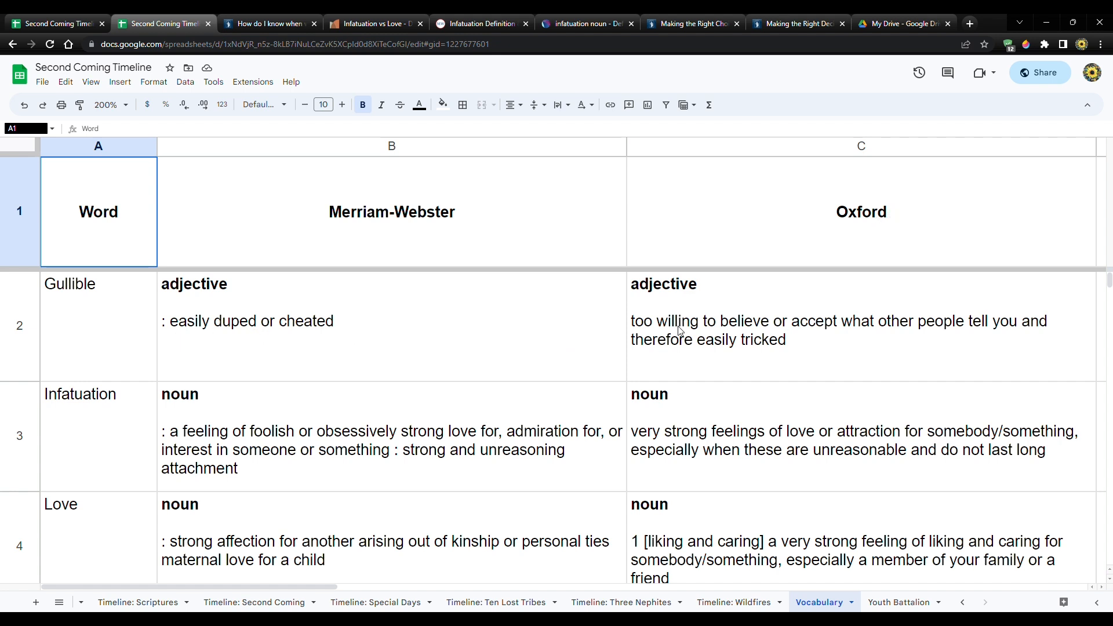
{"action": "mouse_move", "coordinate": [806, 328]}
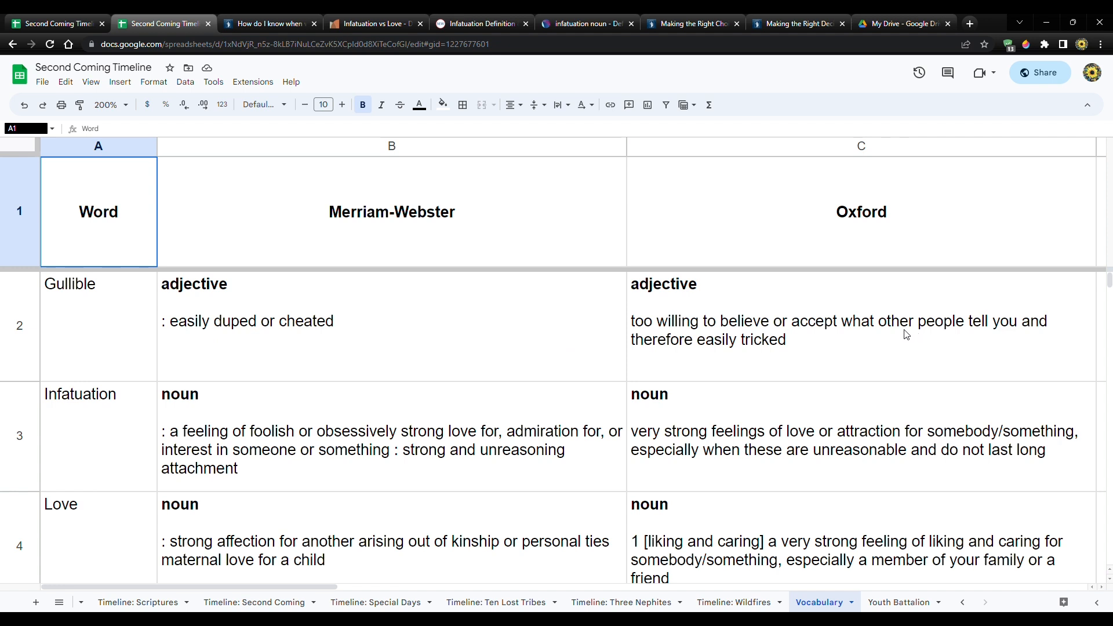
{"action": "mouse_move", "coordinate": [721, 355]}
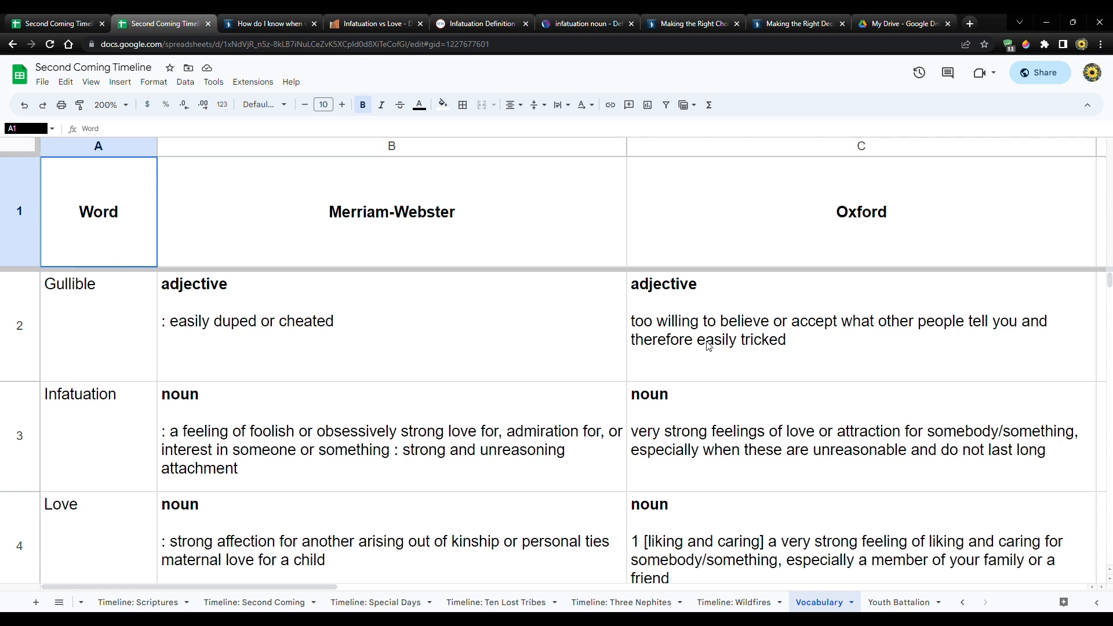
{"action": "mouse_move", "coordinate": [454, 333]}
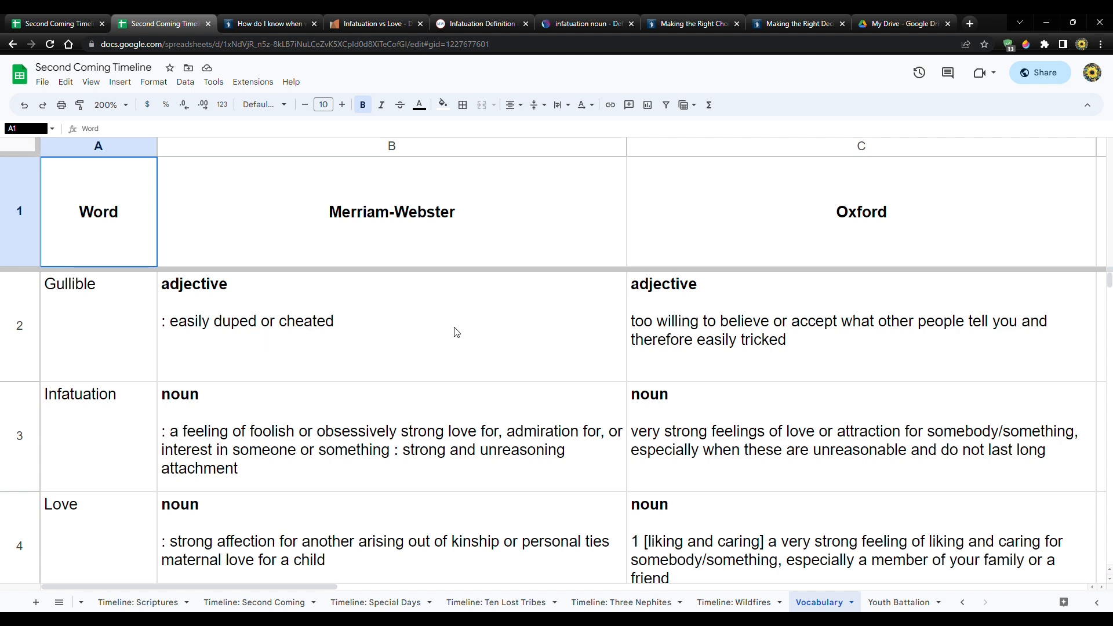
{"action": "mouse_move", "coordinate": [488, 344]}
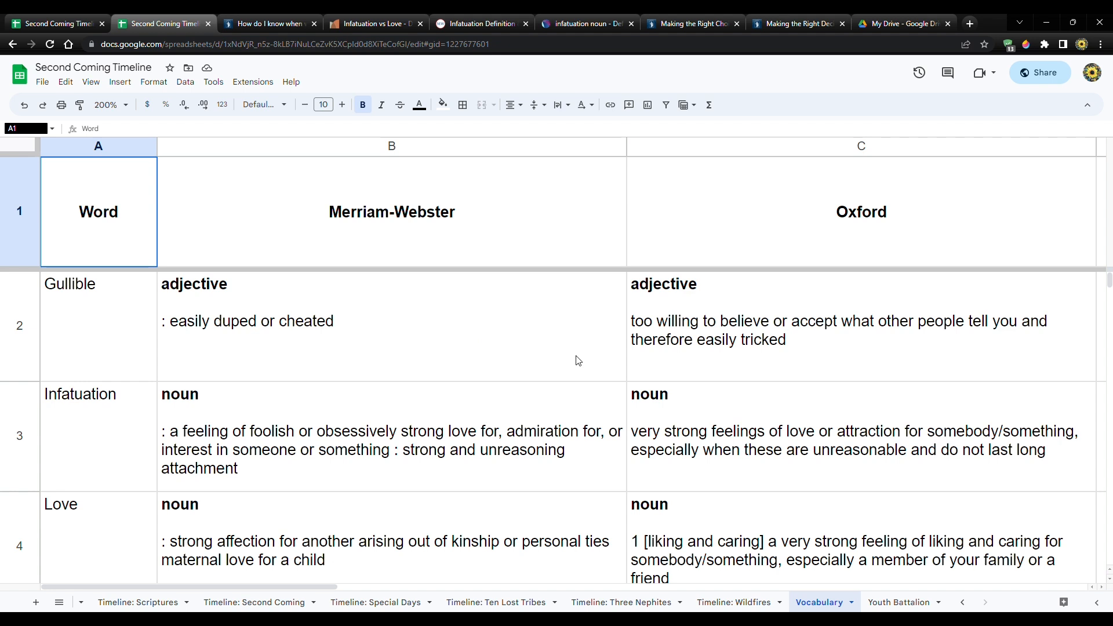
{"action": "mouse_move", "coordinate": [821, 373]}
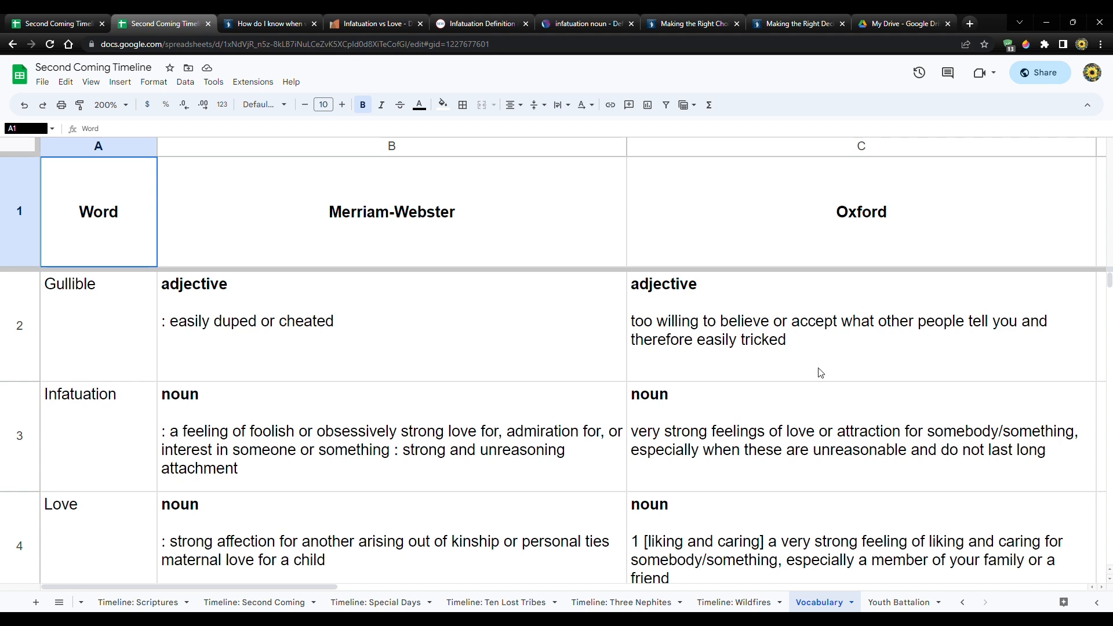
{"action": "mouse_move", "coordinate": [773, 363]}
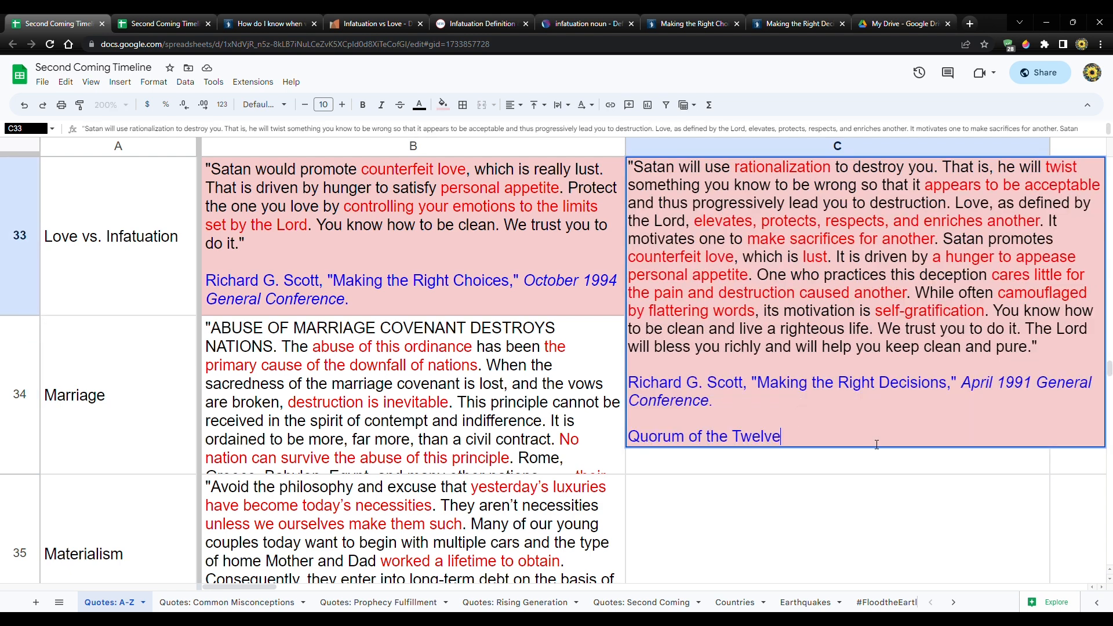
Leave the long Love vs. Infatuation quote in row 33 and switch to the love, lust, or infatuation article.
{"action": "left_click", "coordinate": [413, 236]}
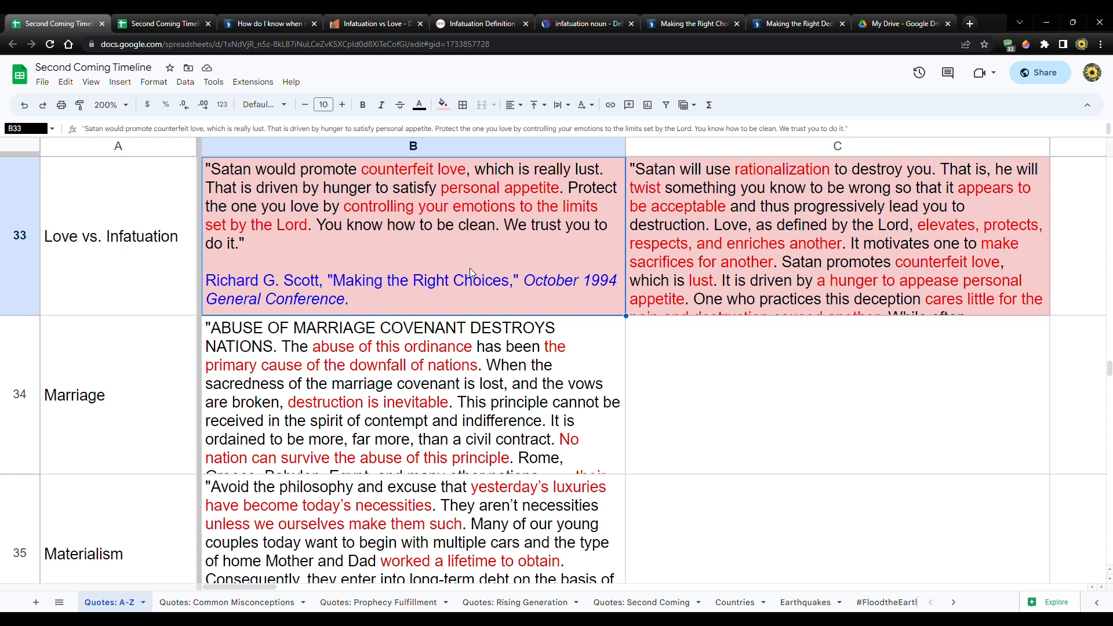
{"action": "mouse_move", "coordinate": [435, 271]}
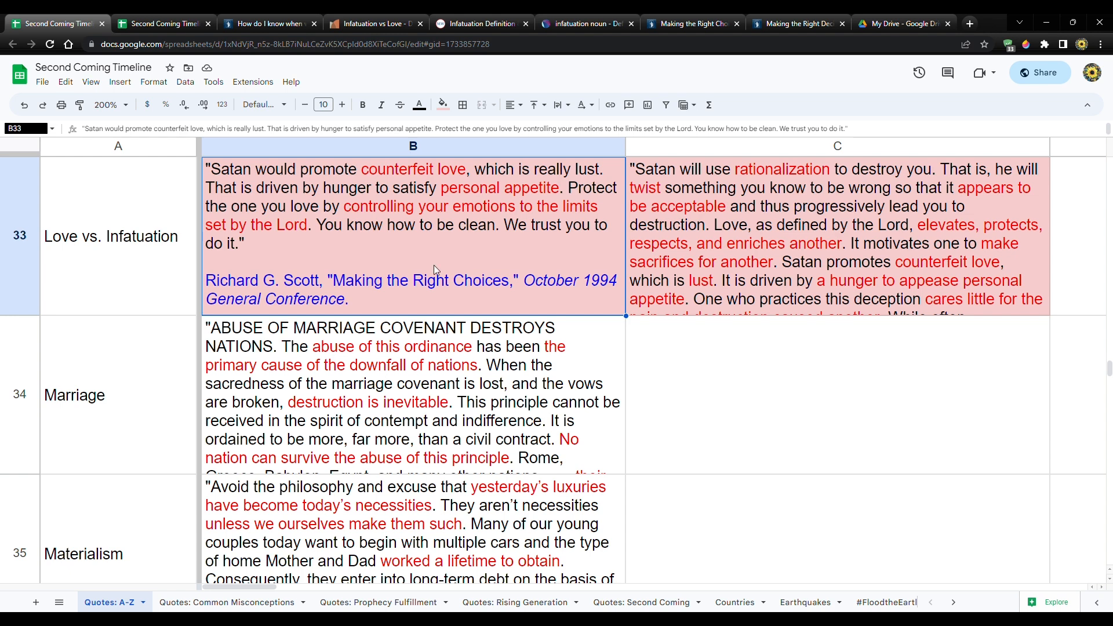
{"action": "mouse_move", "coordinate": [434, 267]}
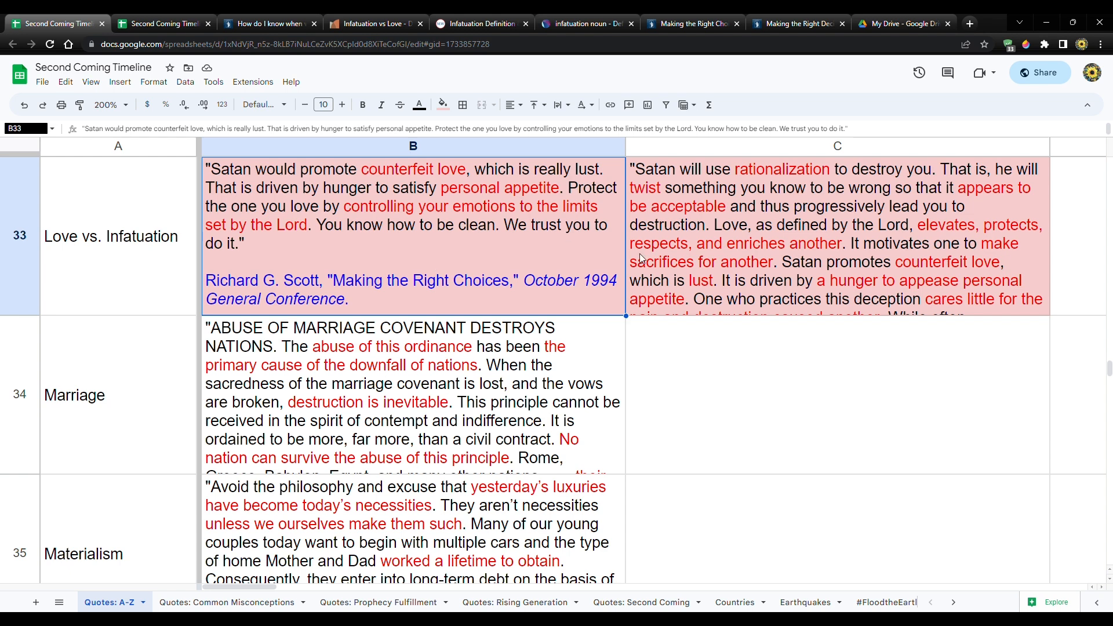
{"action": "mouse_move", "coordinate": [660, 265]}
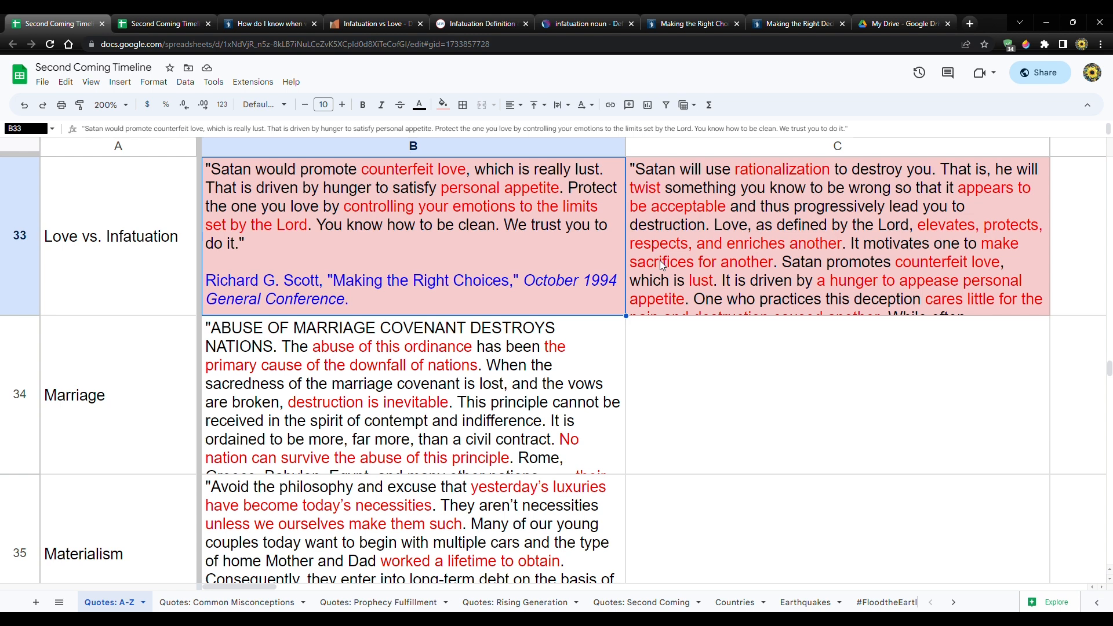
{"action": "mouse_move", "coordinate": [599, 243]}
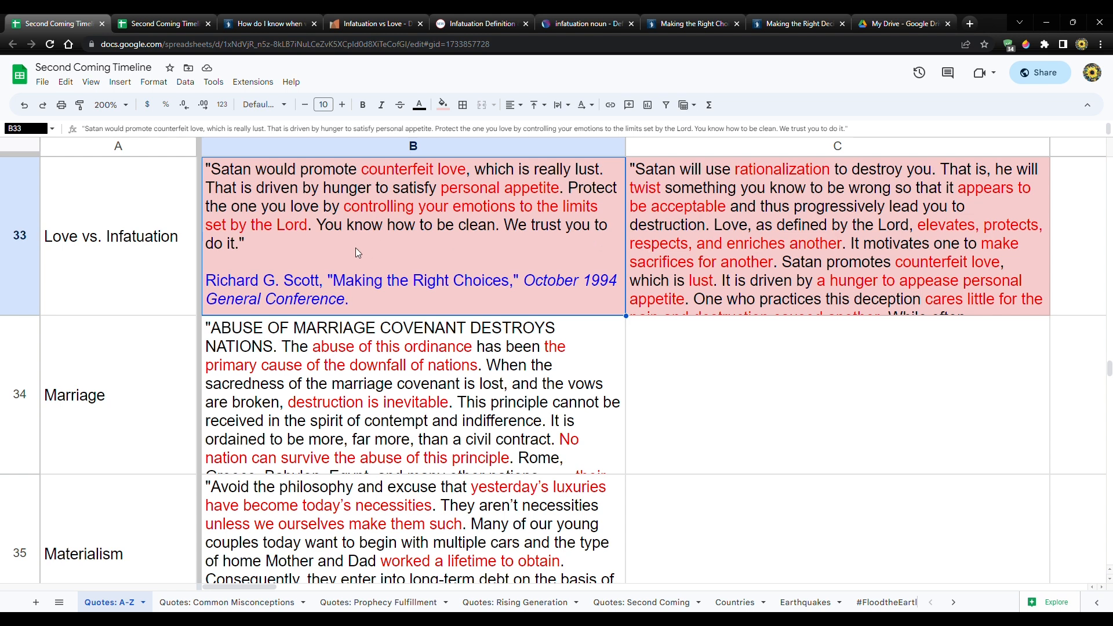
{"action": "mouse_move", "coordinate": [587, 232]}
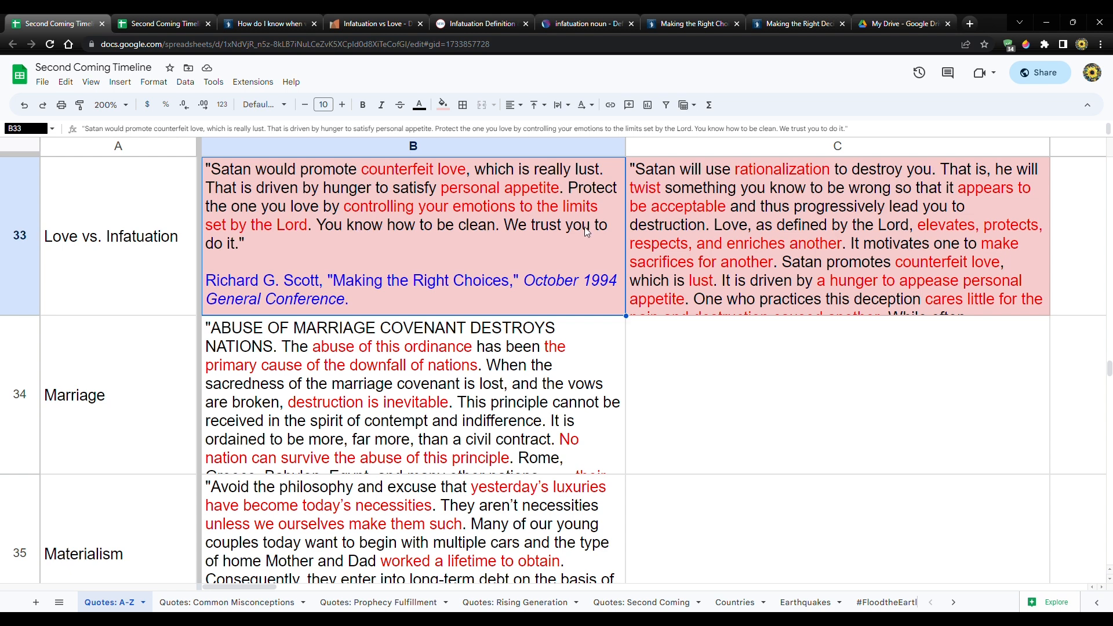
{"action": "mouse_move", "coordinate": [672, 253]}
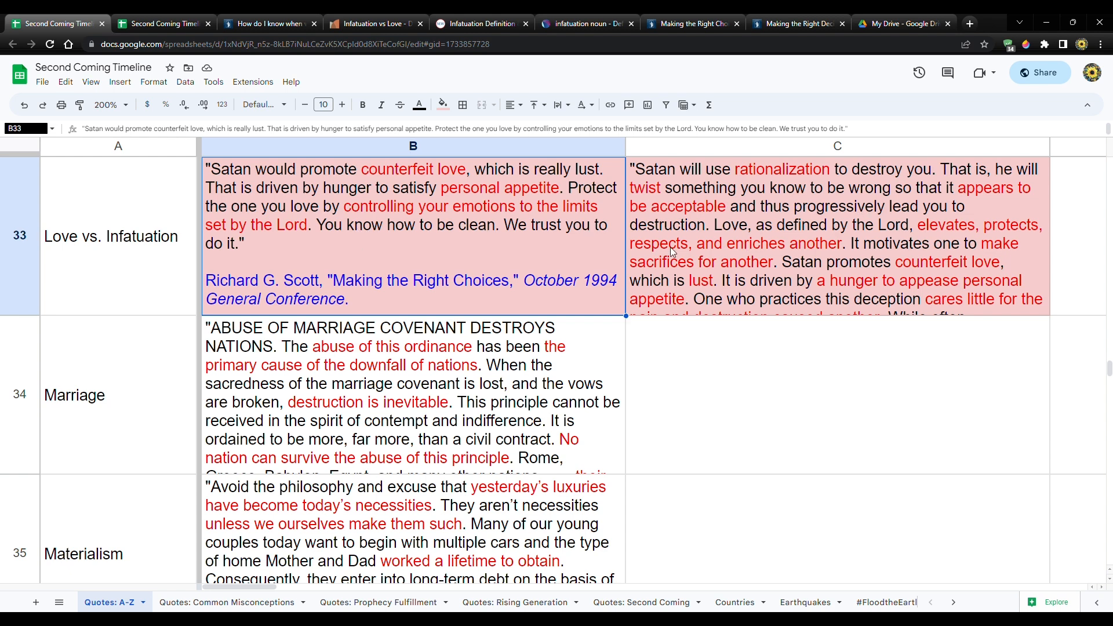
{"action": "left_click", "coordinate": [268, 24]}
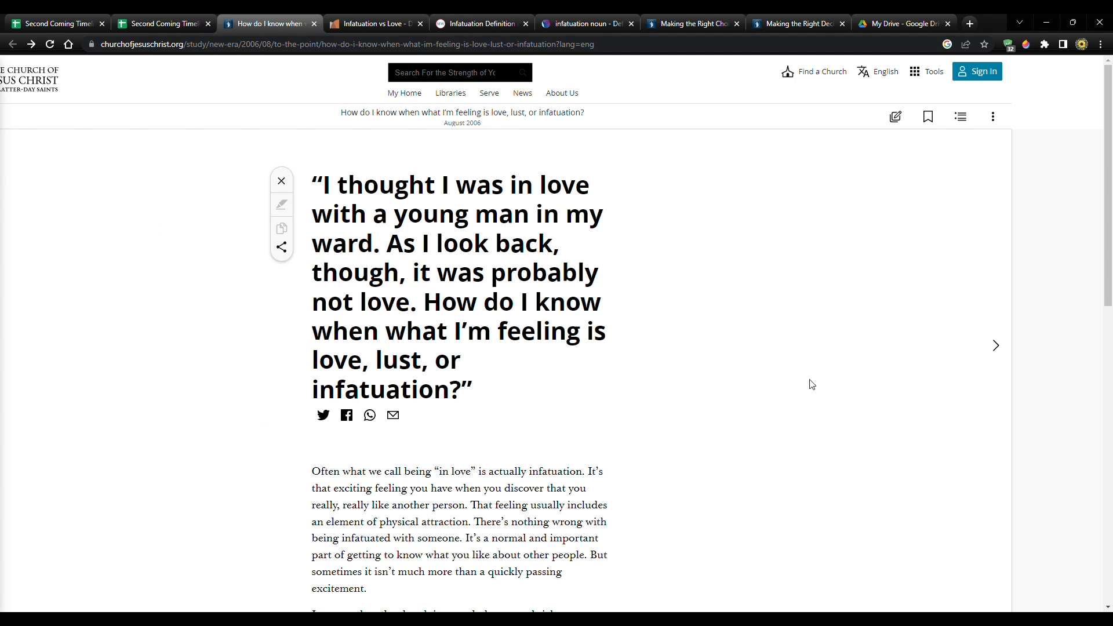
{"action": "mouse_move", "coordinate": [810, 384]}
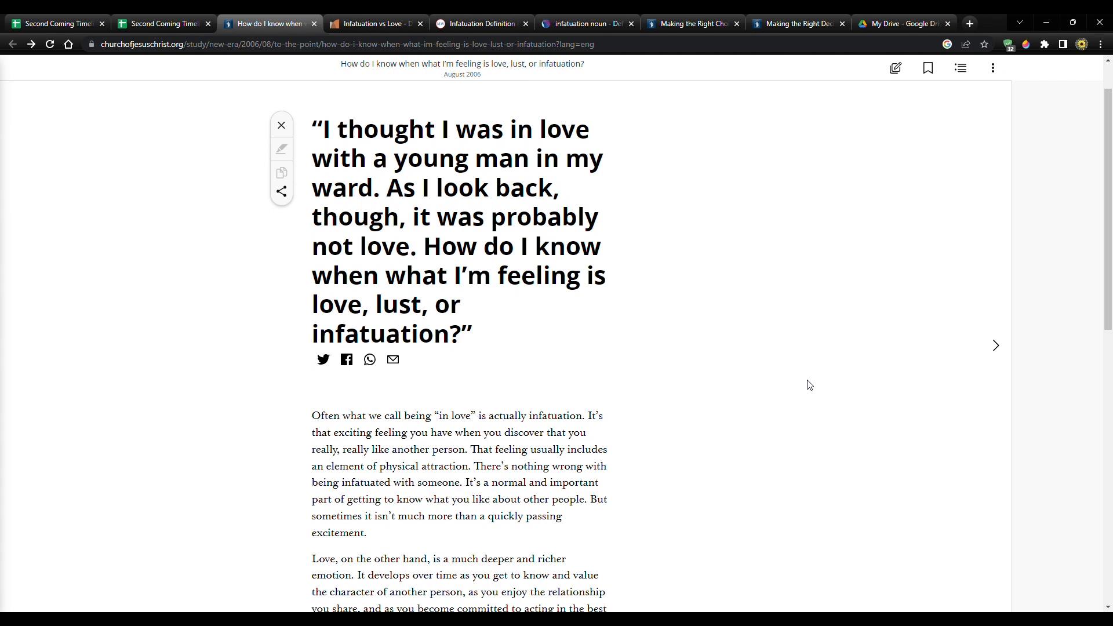
{"action": "mouse_move", "coordinate": [807, 385]}
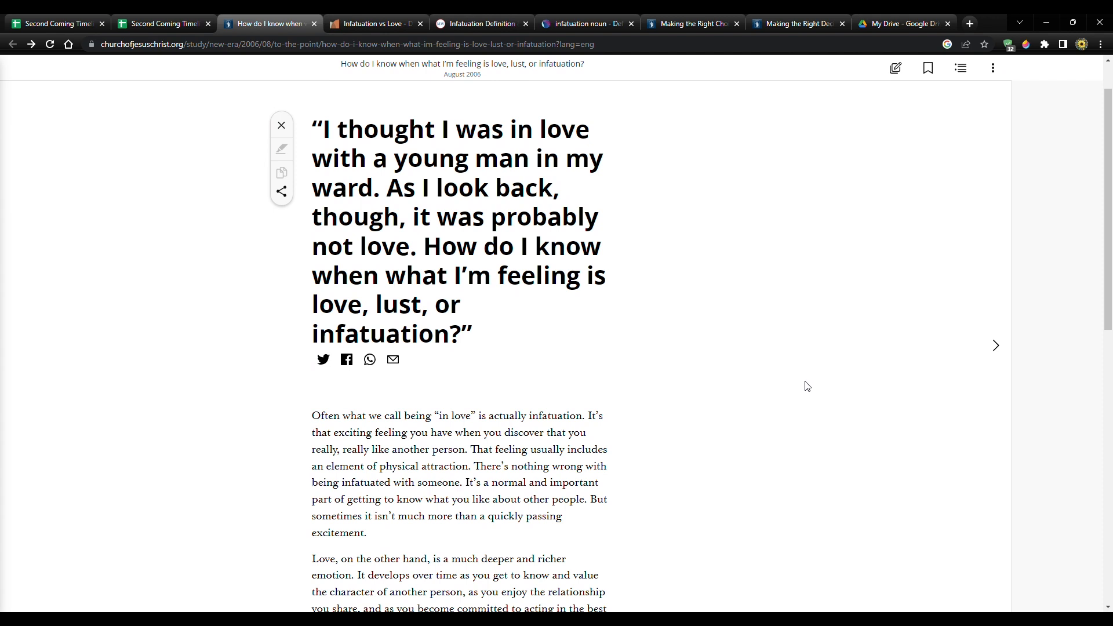
{"action": "scroll", "scroll_direction": "down", "scroll_amount": 3}
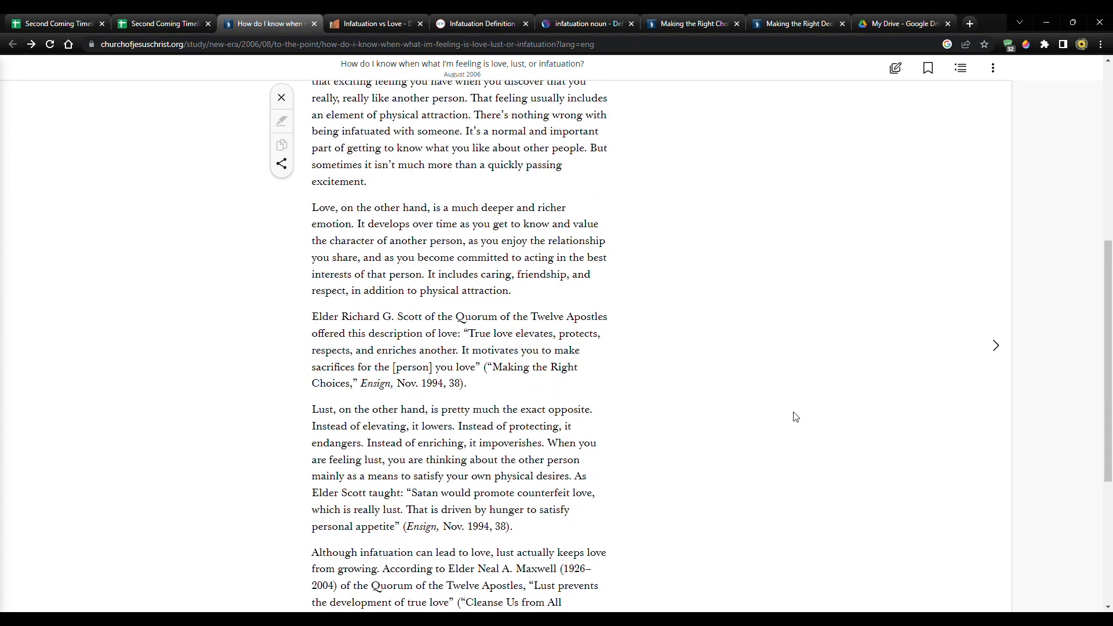
{"action": "scroll", "scroll_direction": "down", "scroll_amount": 3}
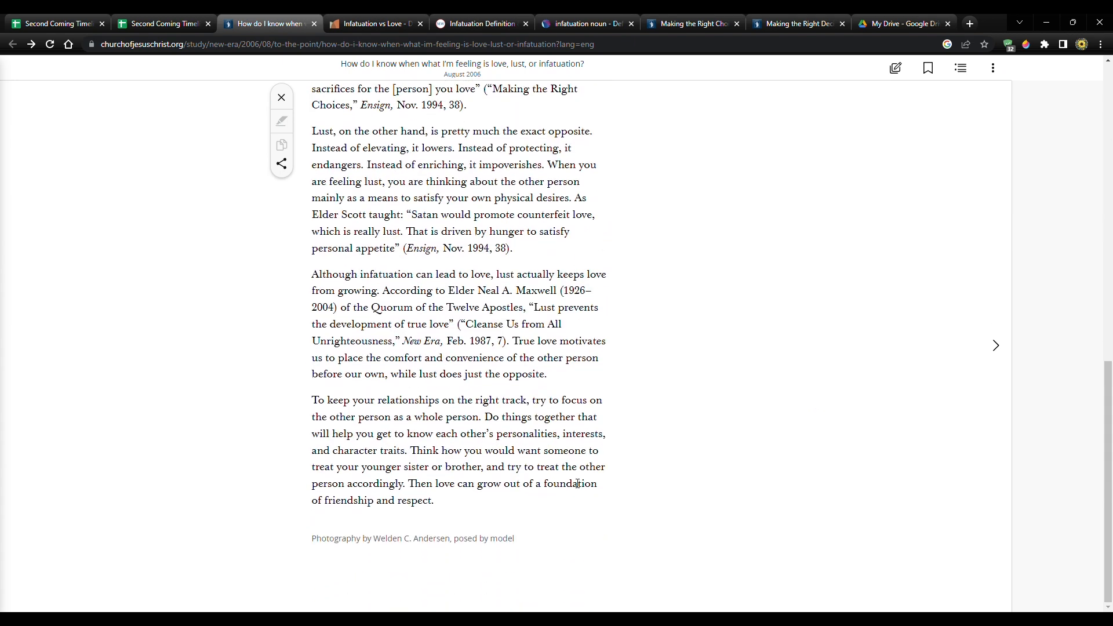
{"action": "scroll", "scroll_direction": "up", "scroll_amount": 3}
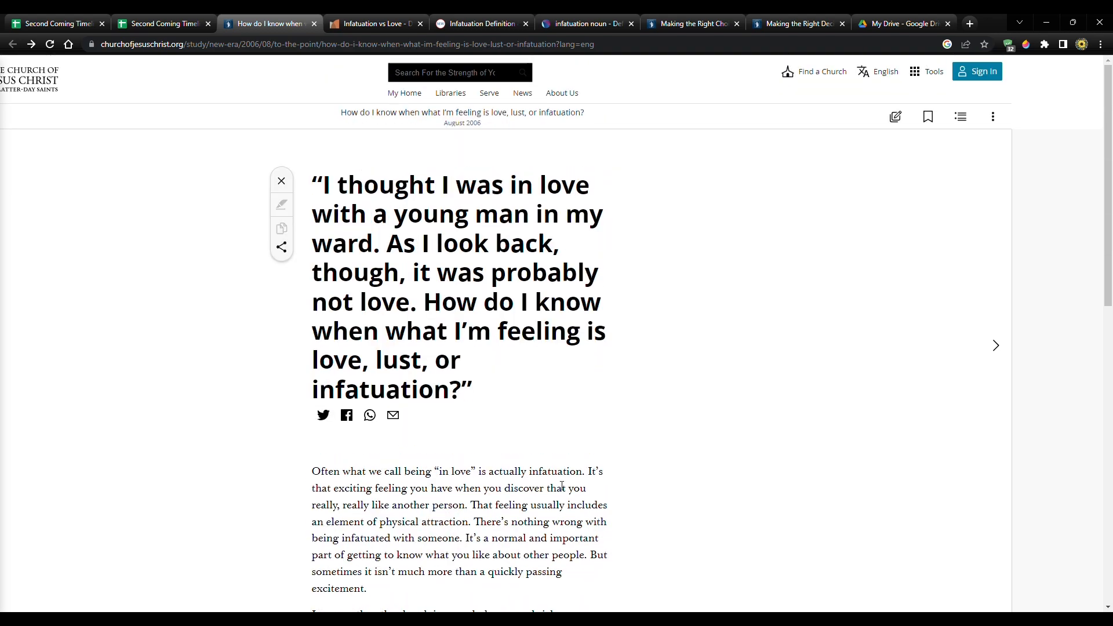
{"action": "left_click", "coordinate": [374, 23]}
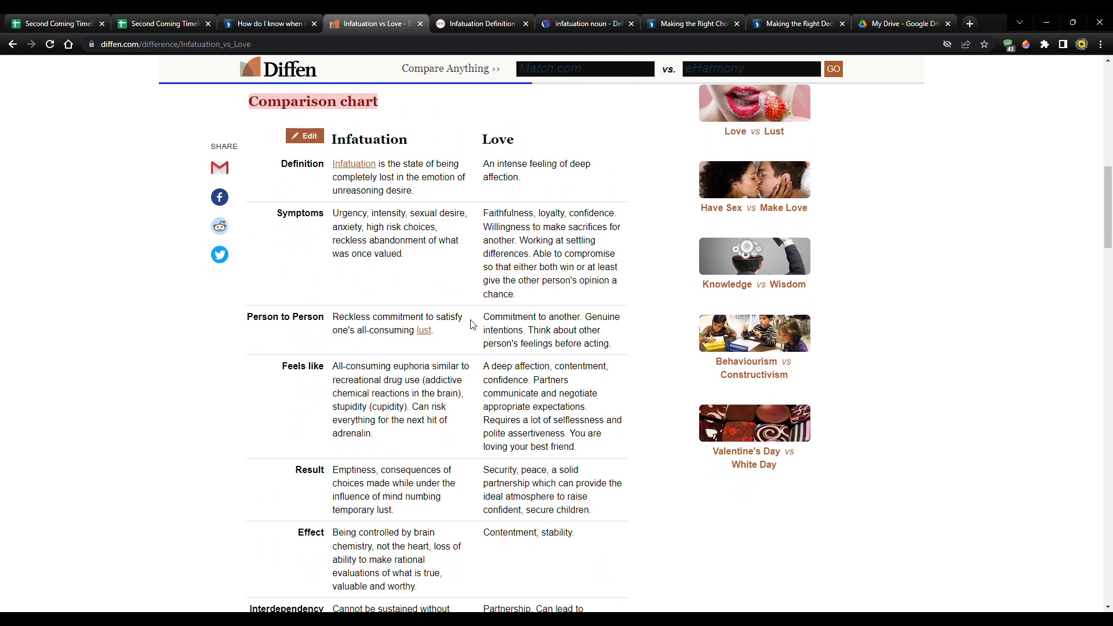
{"action": "mouse_move", "coordinate": [434, 406]}
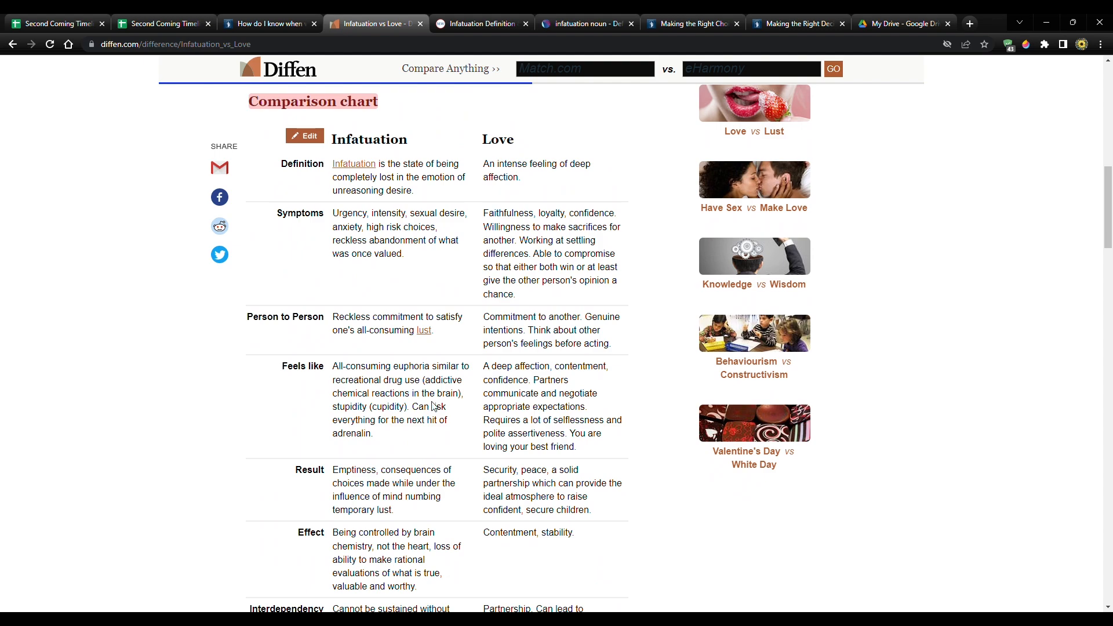
Highlight the Love definition 'An intense feeling of deep affection' in the Diffen chart.
{"action": "scroll", "scroll_direction": "up", "scroll_amount": 3}
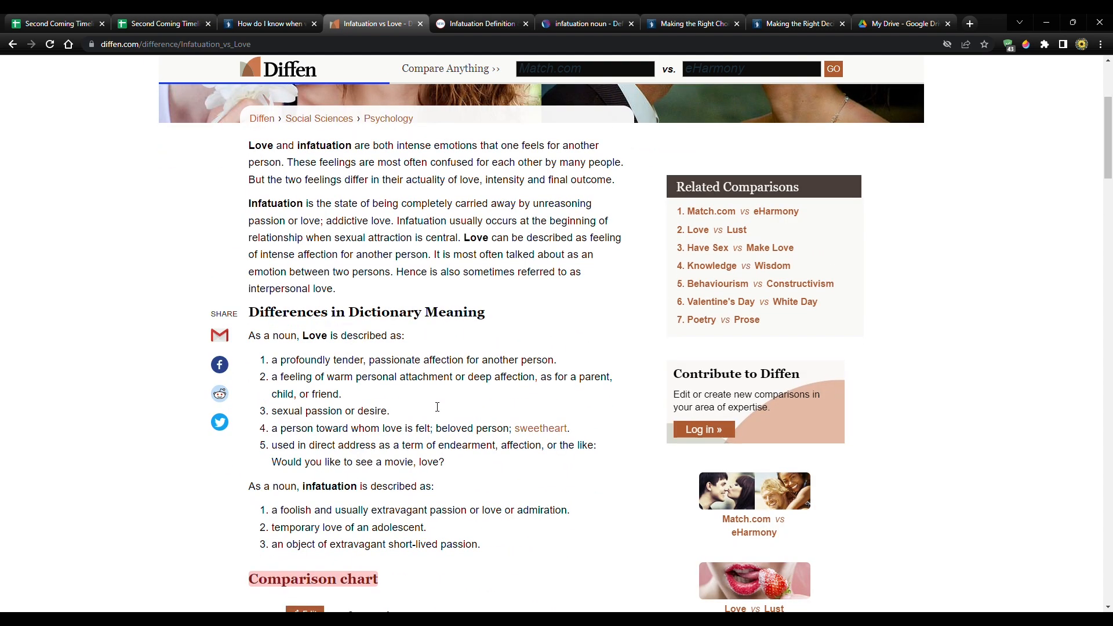
{"action": "scroll", "scroll_direction": "down", "scroll_amount": 3}
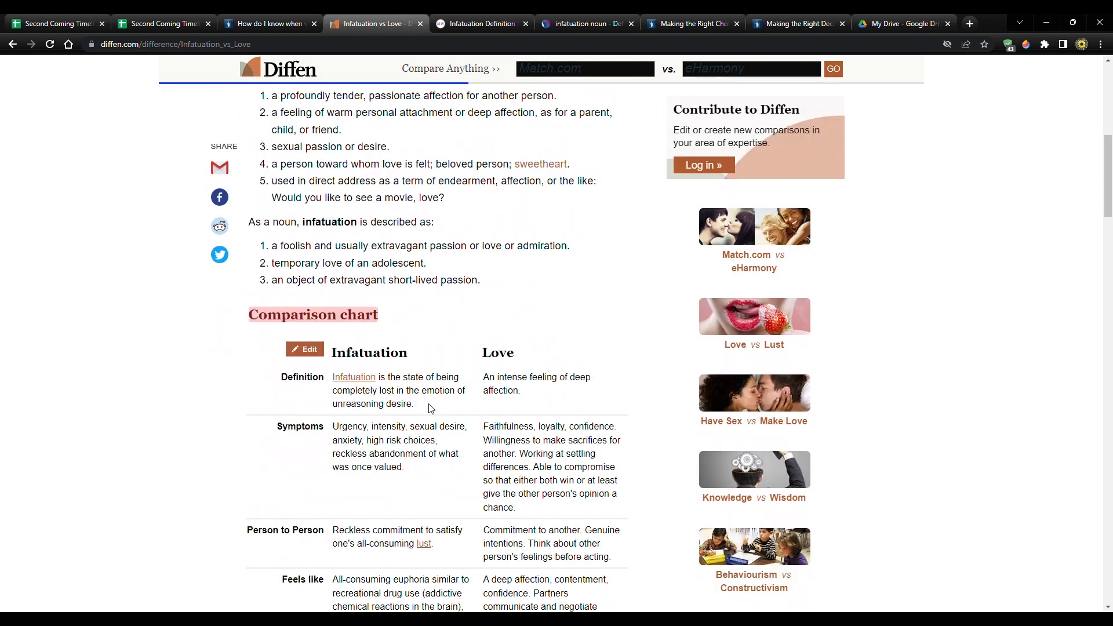
{"action": "scroll", "scroll_direction": "down", "scroll_amount": 3}
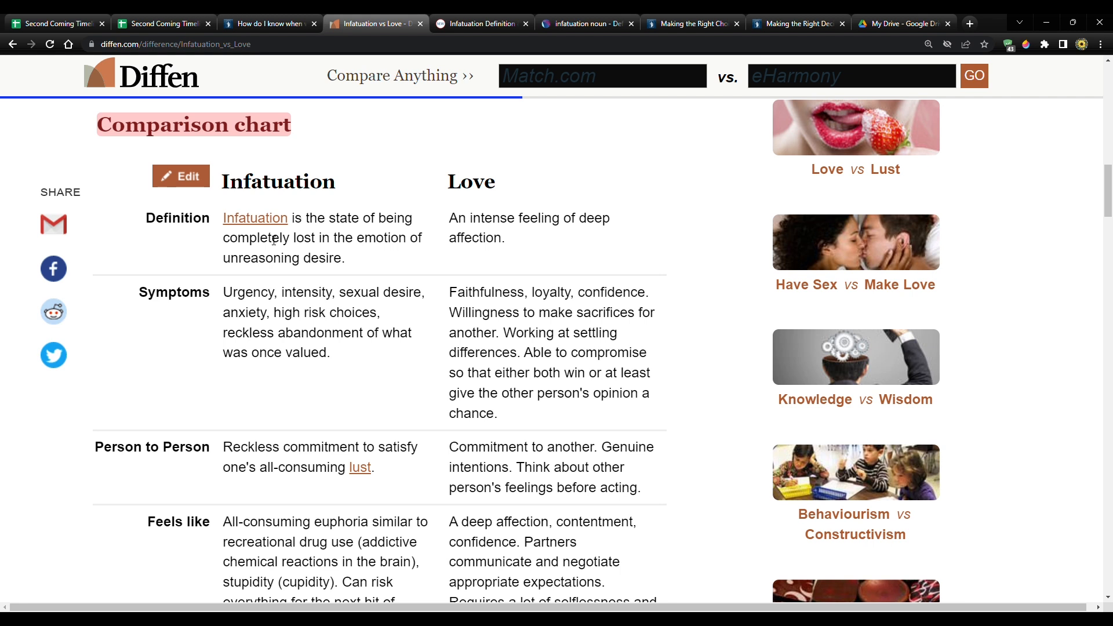
{"action": "mouse_move", "coordinate": [406, 244]}
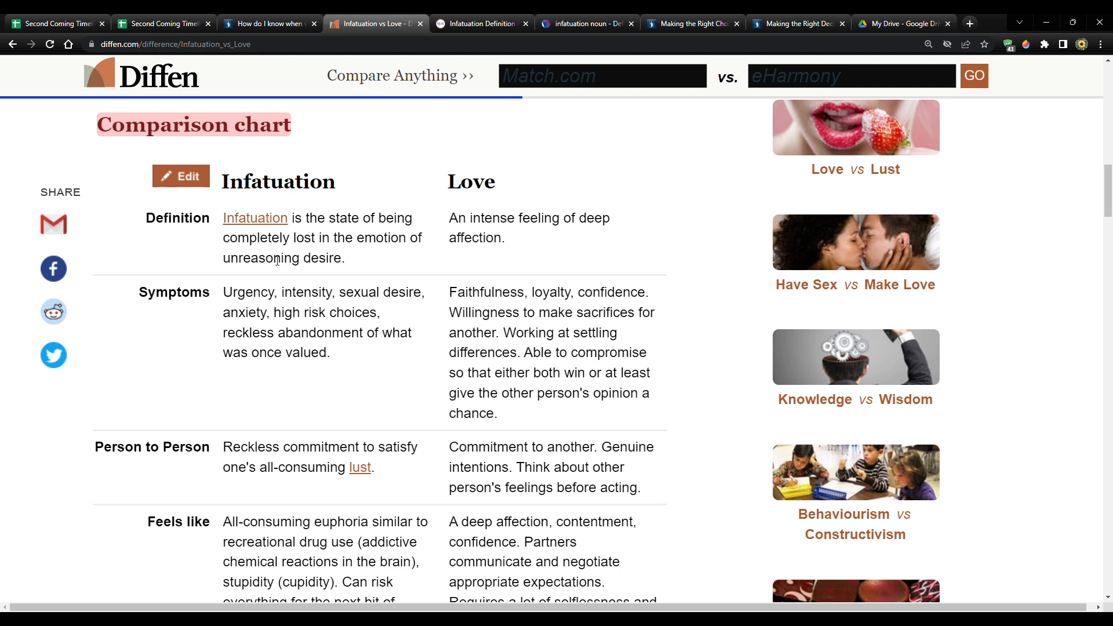
{"action": "mouse_move", "coordinate": [360, 264]}
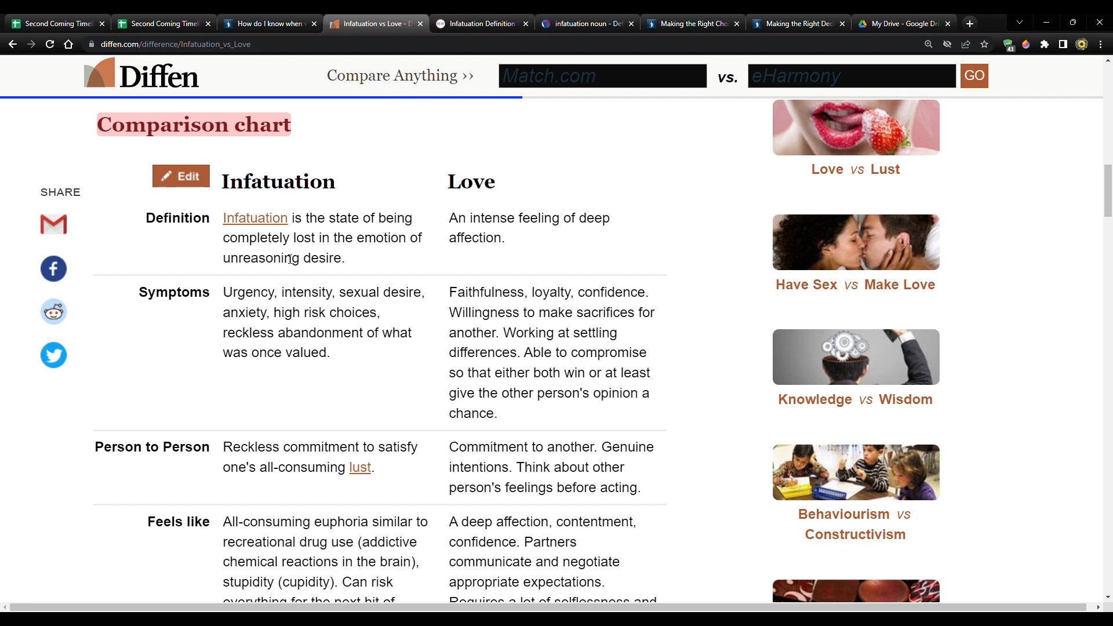
{"action": "mouse_move", "coordinate": [230, 265]}
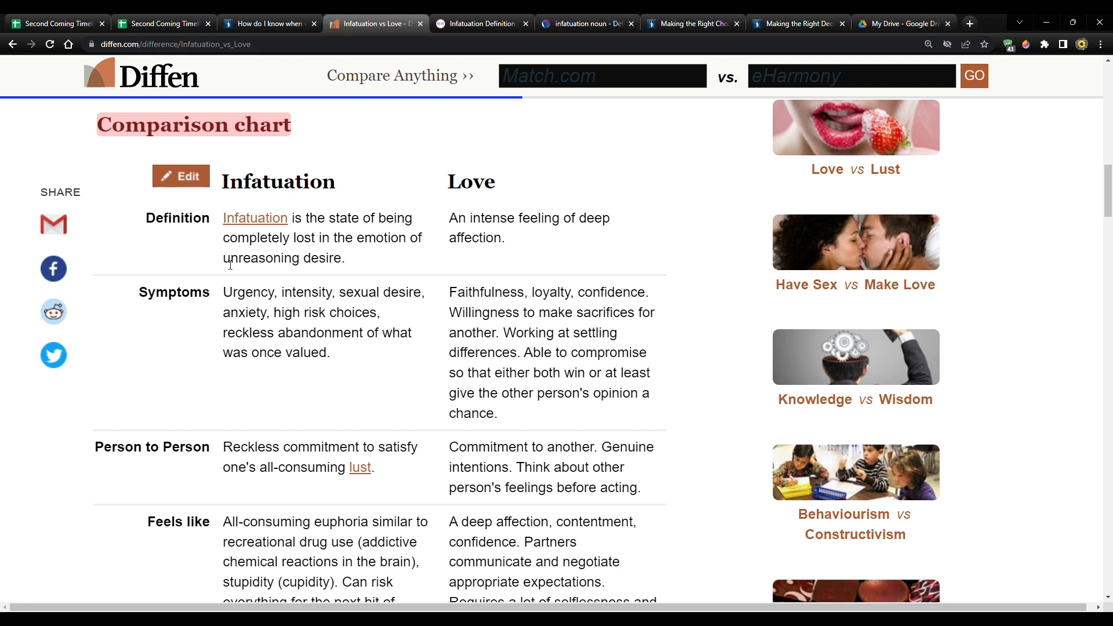
{"action": "mouse_move", "coordinate": [488, 238]}
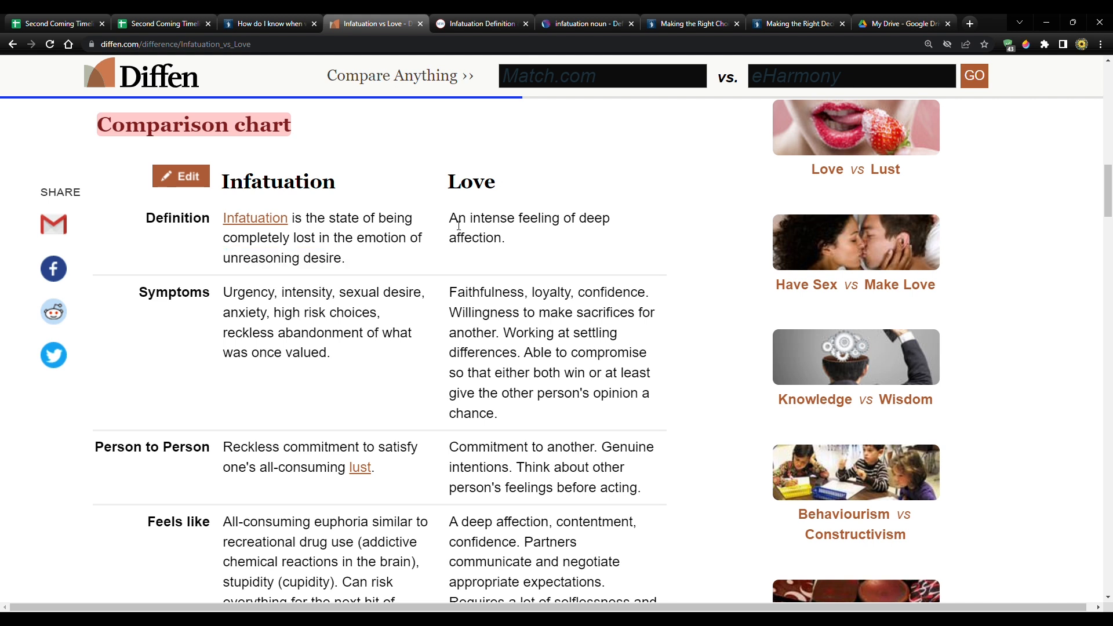
{"action": "double_click", "coordinate": [451, 218]}
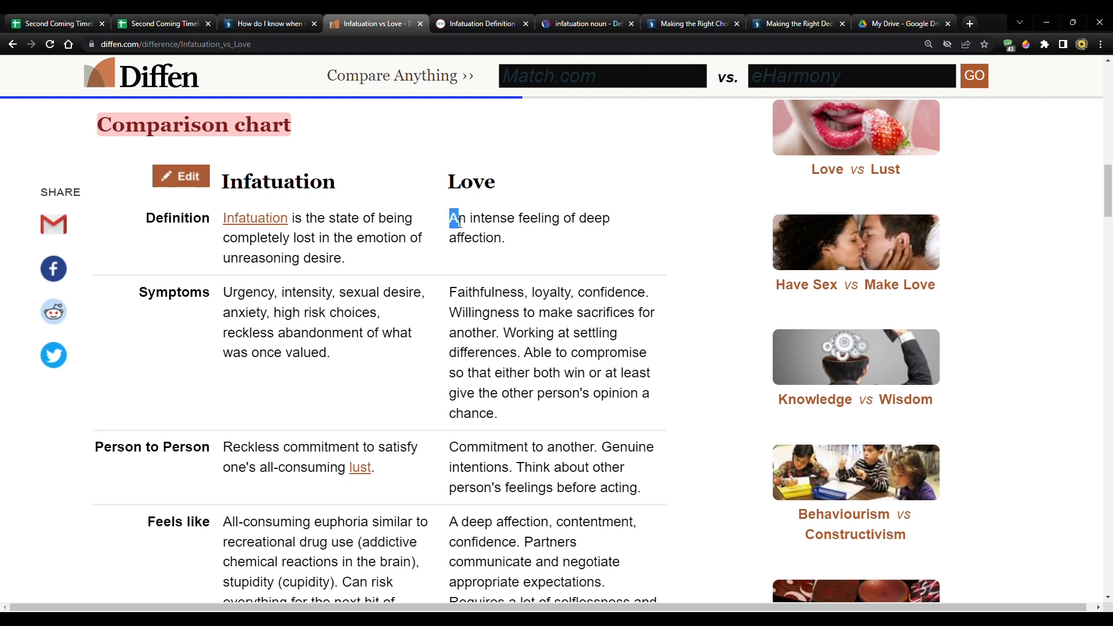
{"action": "left_click_drag", "start_coordinate": [451, 218], "coordinate": [505, 238]}
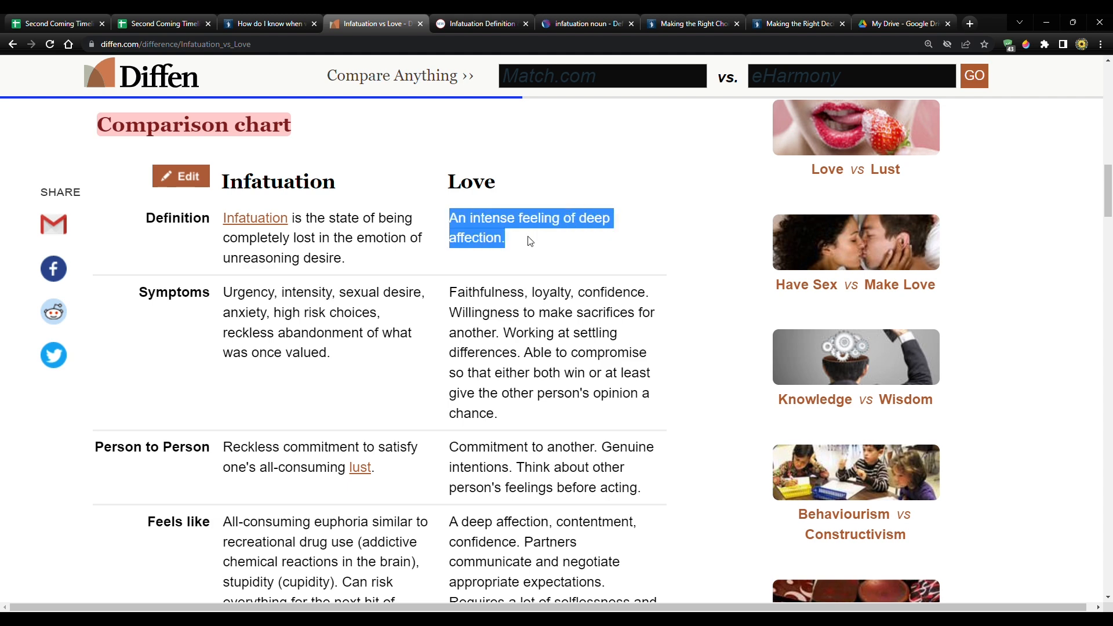
Highlight the compromise sentence under Love's Symptoms row.
{"action": "scroll", "scroll_direction": "down", "scroll_amount": 3}
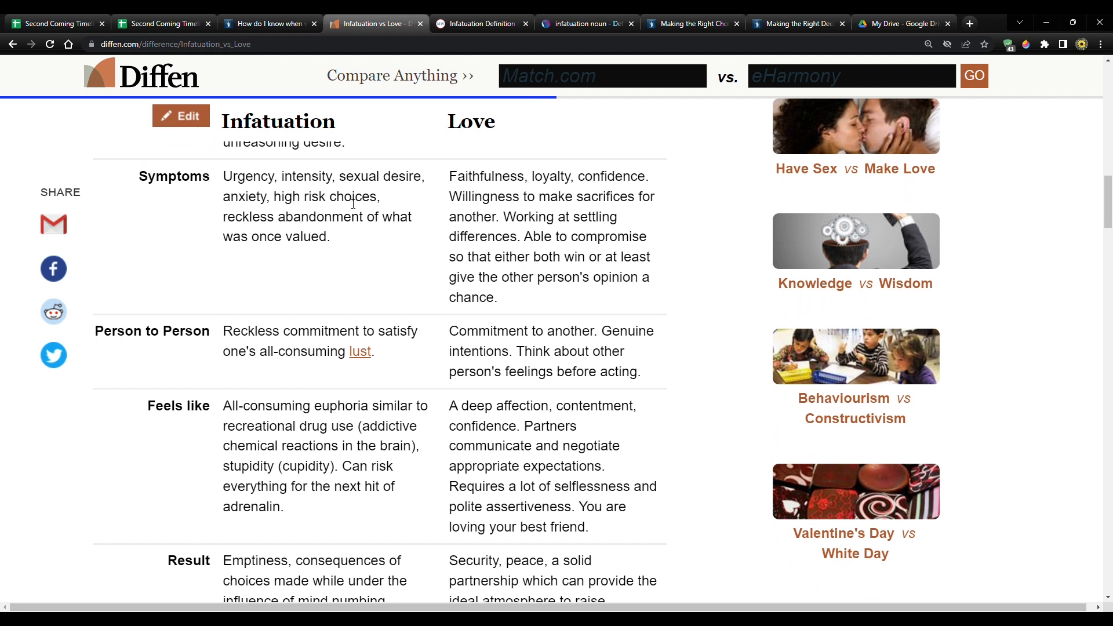
{"action": "mouse_move", "coordinate": [265, 224]}
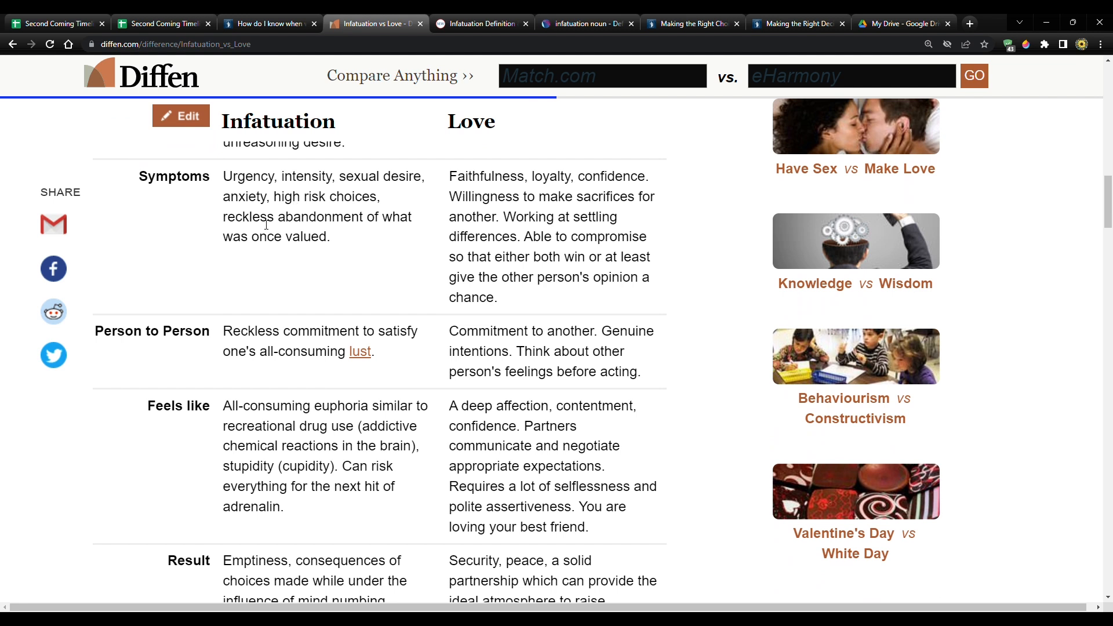
{"action": "mouse_move", "coordinate": [377, 248]}
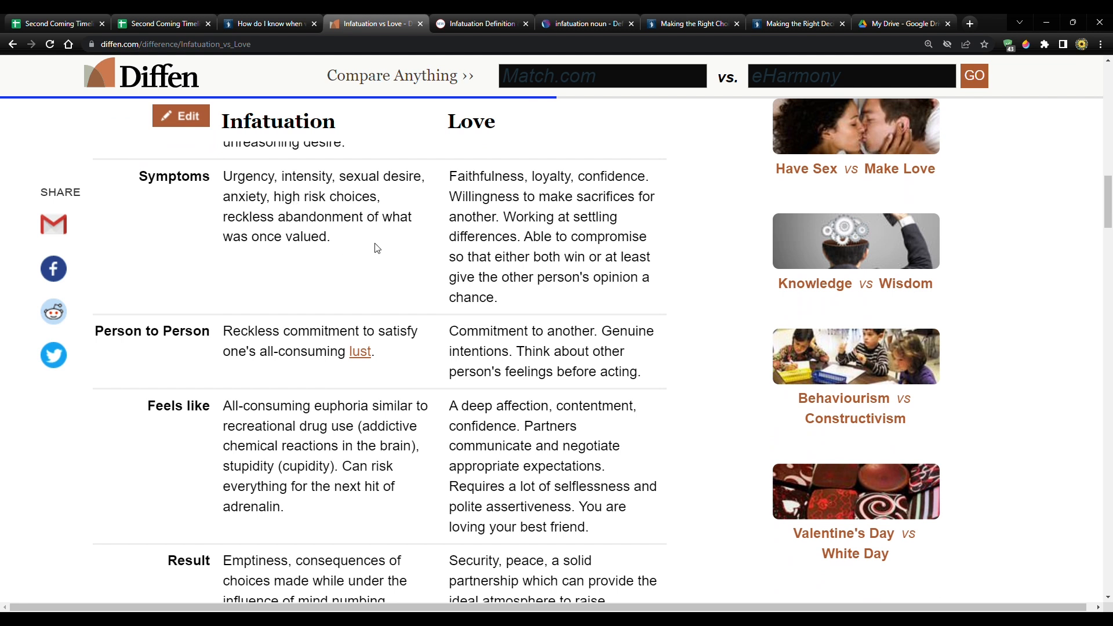
{"action": "mouse_move", "coordinate": [404, 277]}
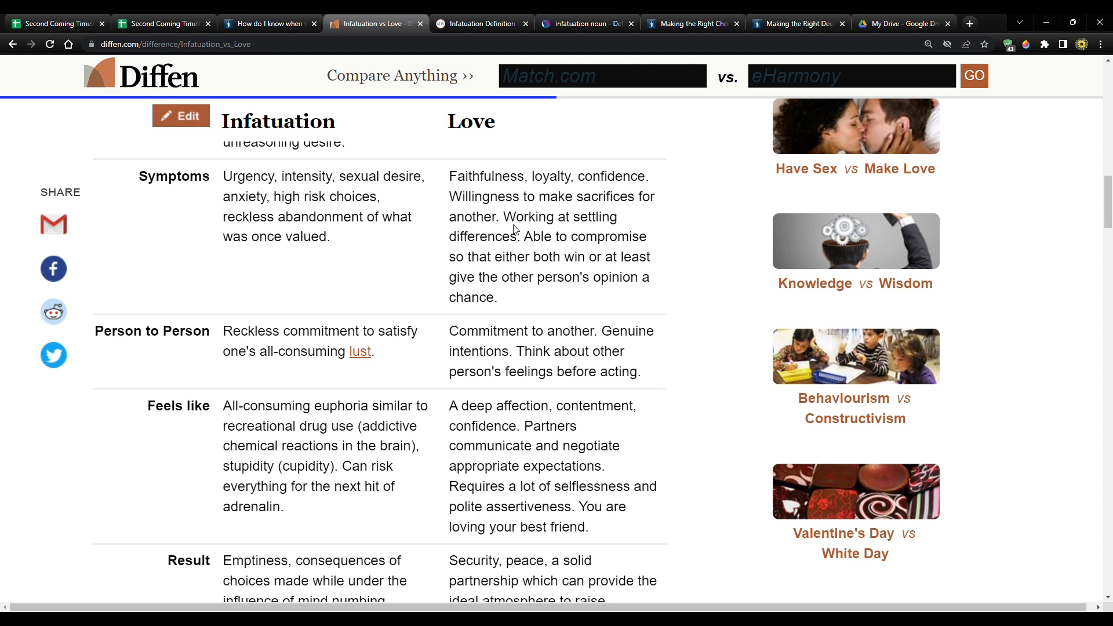
{"action": "mouse_move", "coordinate": [486, 245]}
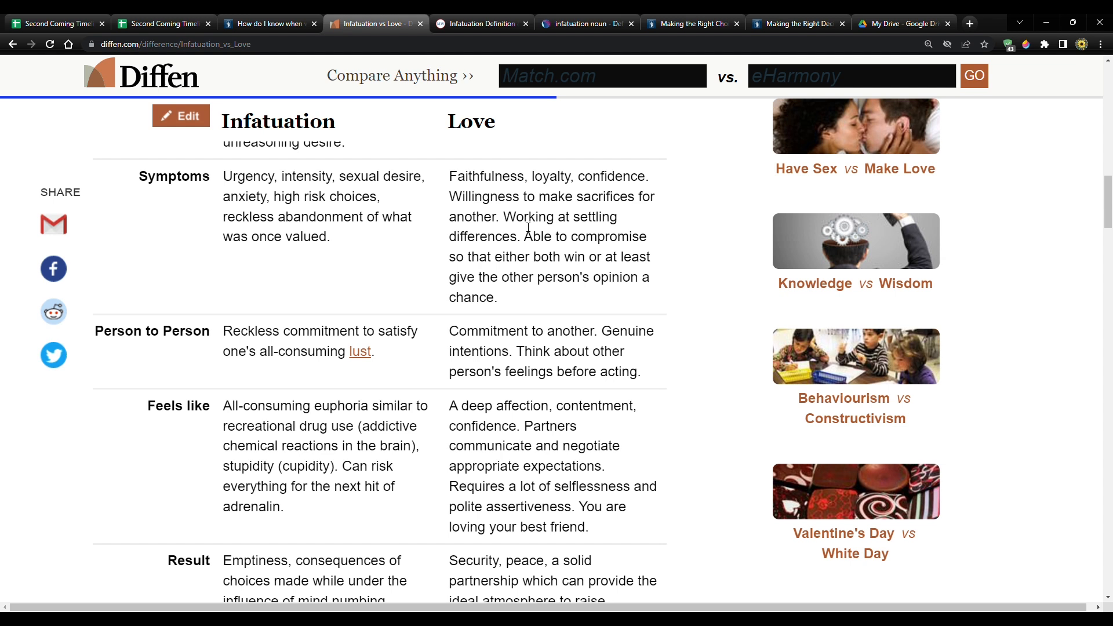
{"action": "left_click_drag", "start_coordinate": [523, 236], "coordinate": [583, 237]}
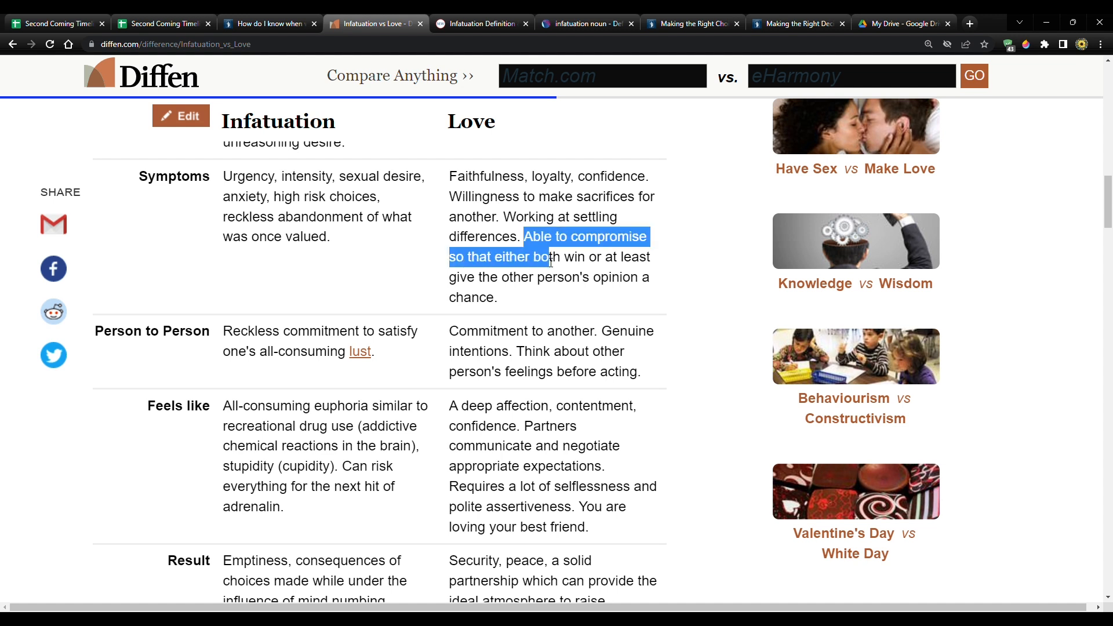
{"action": "left_click_drag", "start_coordinate": [552, 257], "coordinate": [539, 277]}
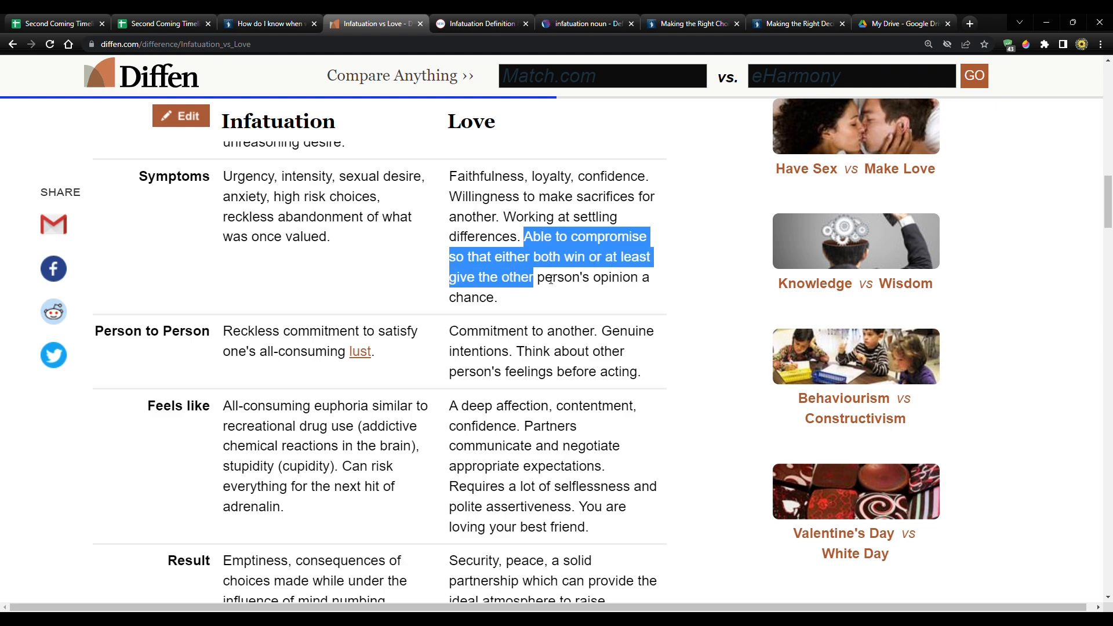
Highlight 'Think about other person's feelings' under Love's Person to Person row.
{"action": "scroll", "scroll_direction": "down", "scroll_amount": 3}
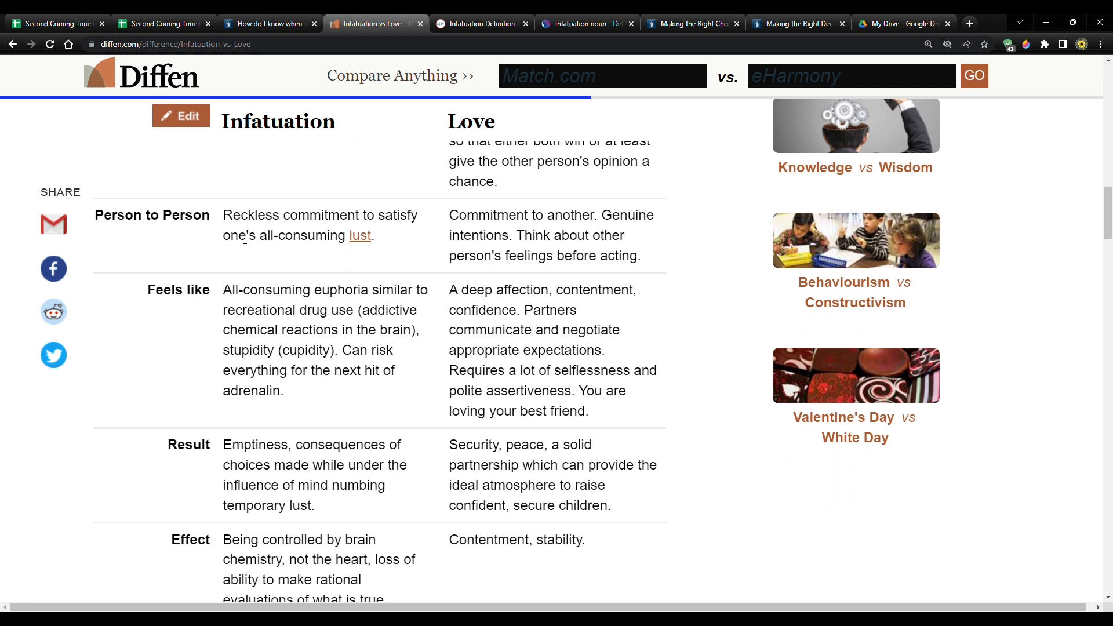
{"action": "mouse_move", "coordinate": [265, 231]}
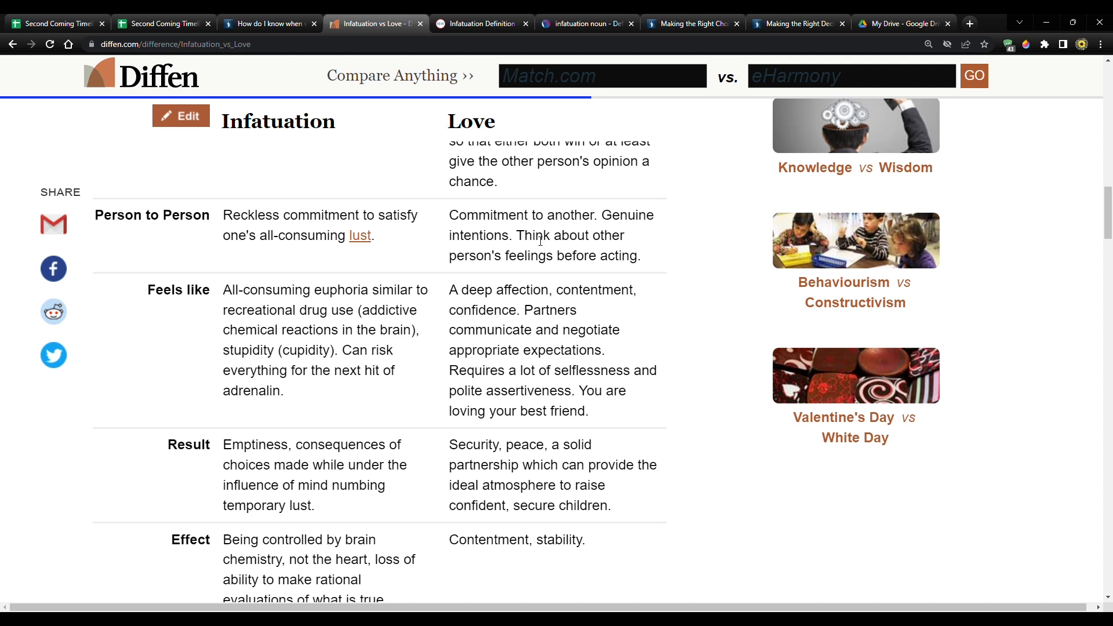
{"action": "mouse_move", "coordinate": [560, 261]}
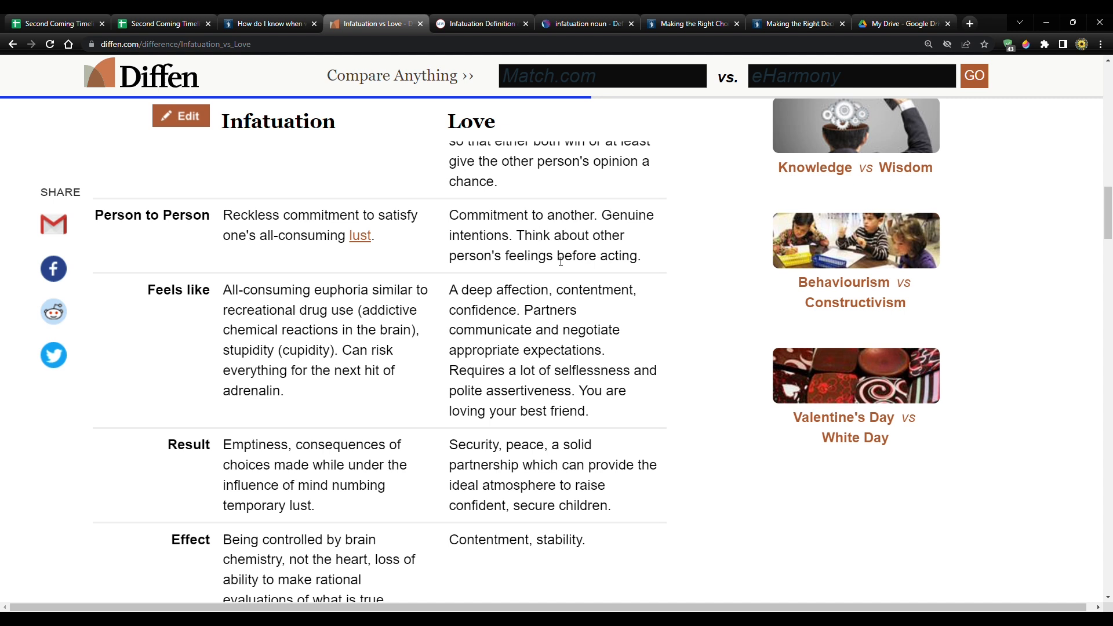
{"action": "double_click", "coordinate": [533, 235]}
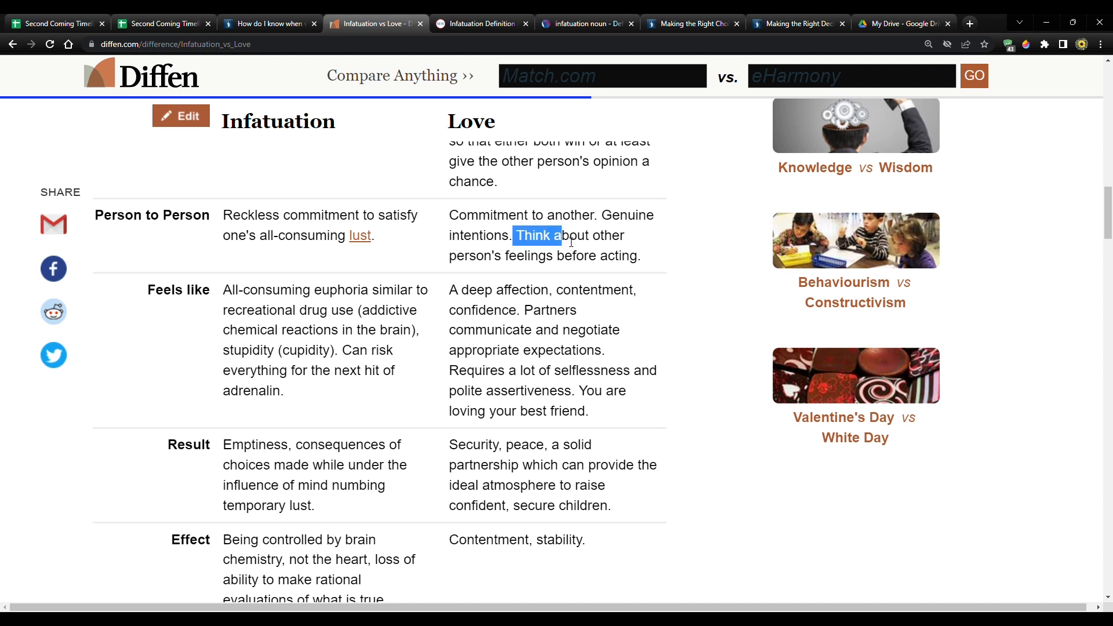
{"action": "left_click_drag", "start_coordinate": [557, 236], "coordinate": [638, 255]}
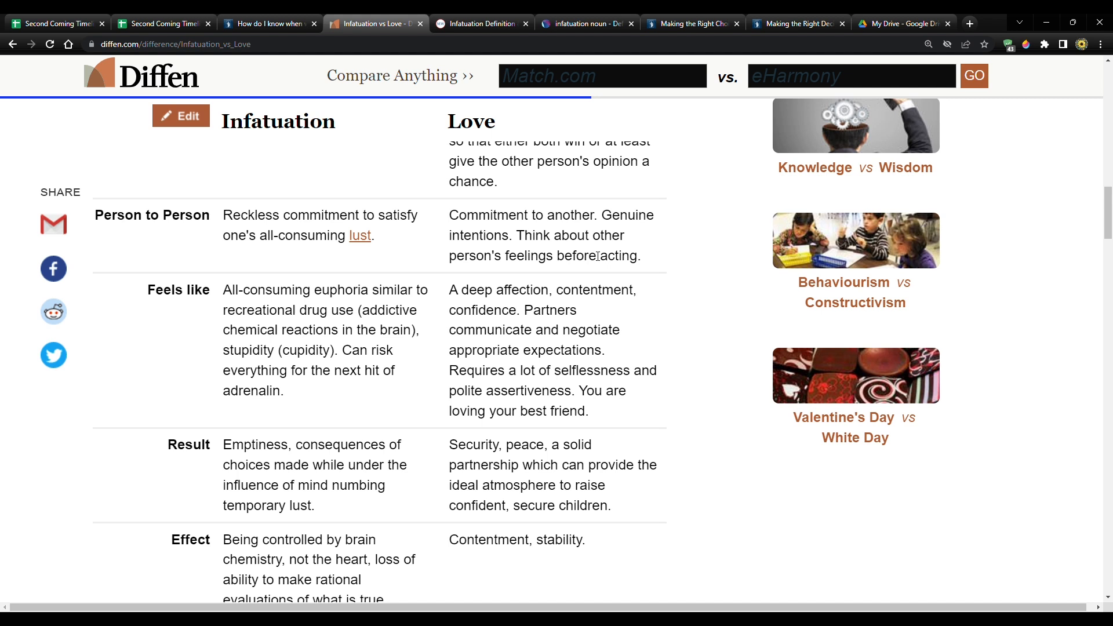
Scroll down to the Feels like, Result, Effect and Interdependency rows.
{"action": "scroll", "scroll_direction": "down", "scroll_amount": 3}
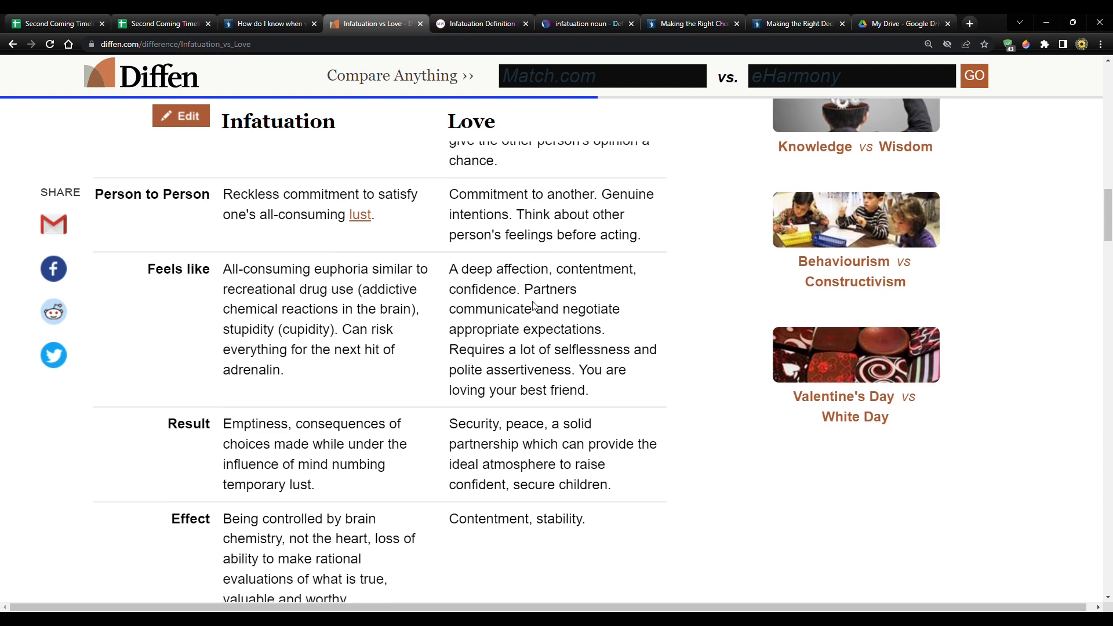
{"action": "scroll", "scroll_direction": "down", "scroll_amount": 3}
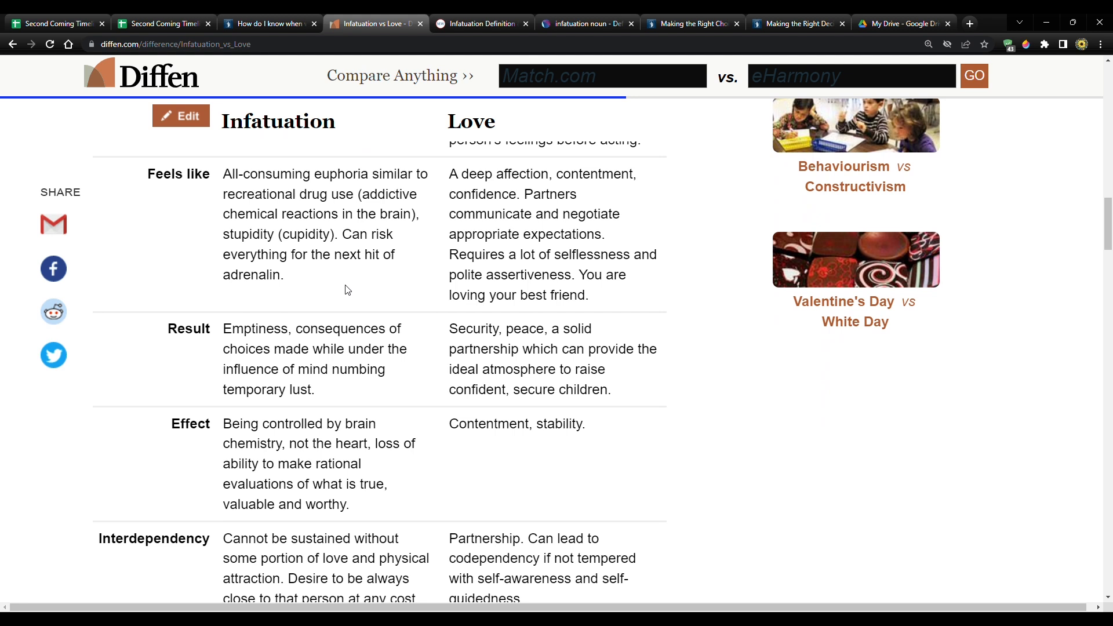
{"action": "mouse_move", "coordinate": [349, 282]}
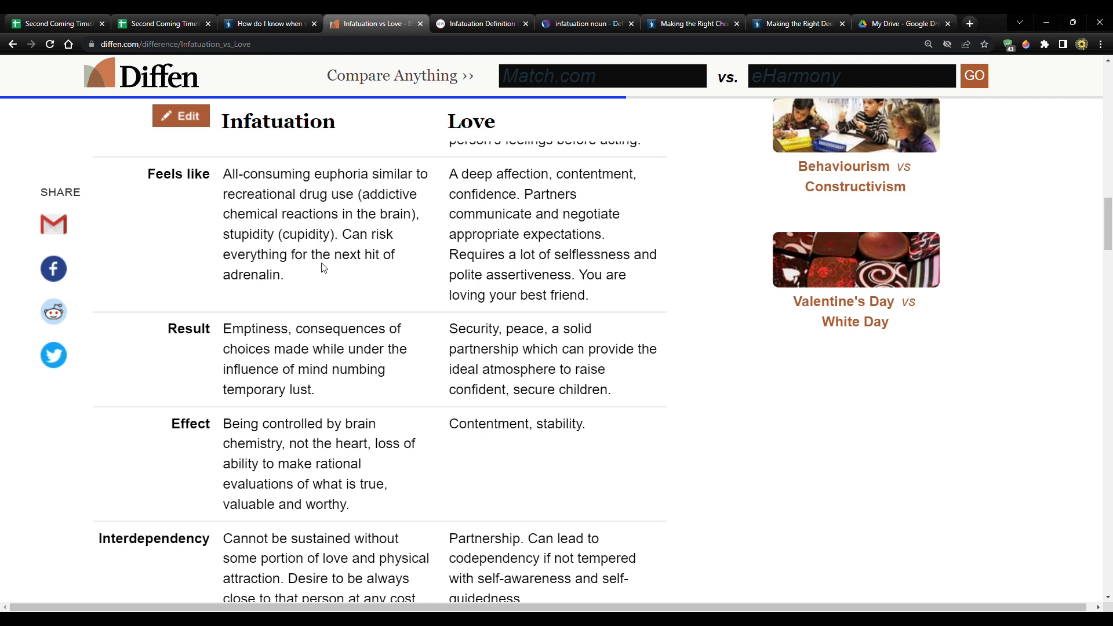
{"action": "mouse_move", "coordinate": [286, 285]}
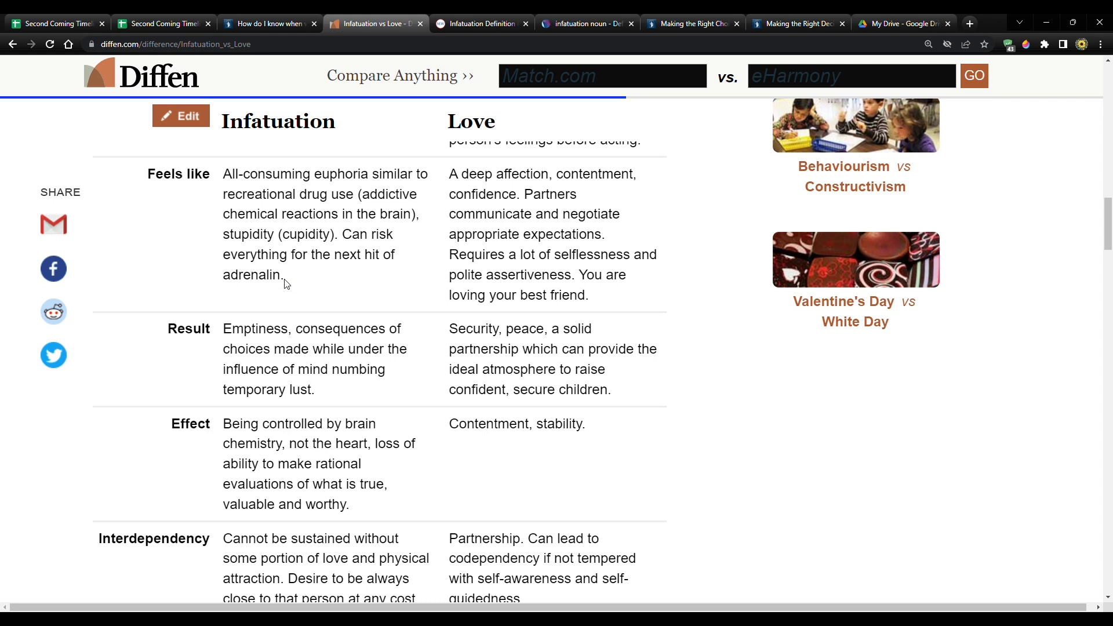
{"action": "mouse_move", "coordinate": [338, 254]}
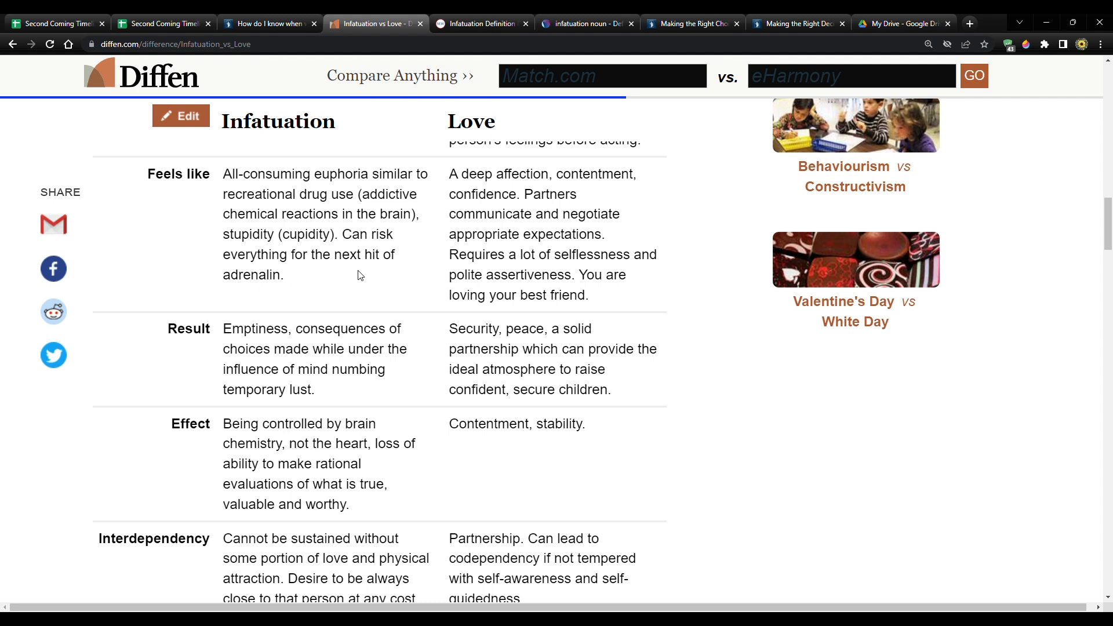
{"action": "mouse_move", "coordinate": [282, 216]}
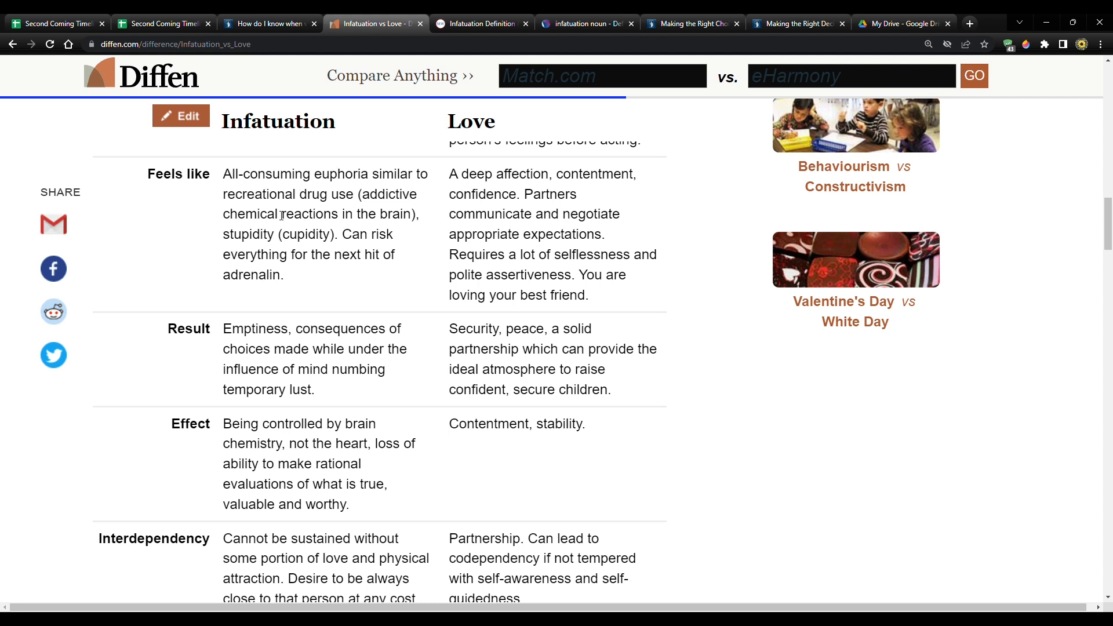
{"action": "left_click_drag", "start_coordinate": [294, 174], "coordinate": [382, 174]}
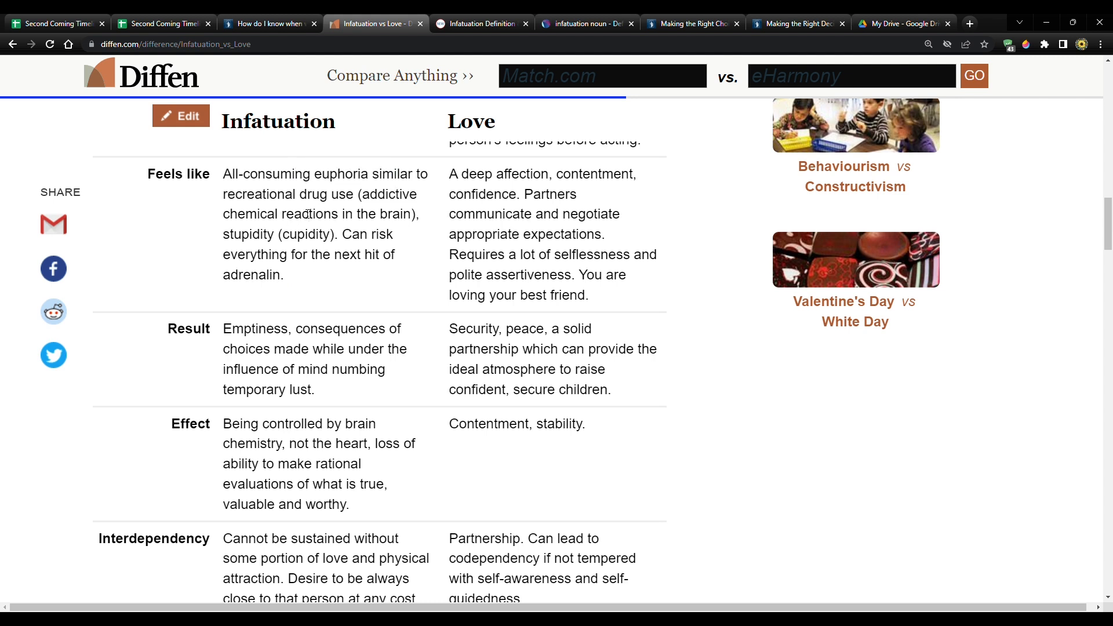
{"action": "mouse_move", "coordinate": [323, 226]}
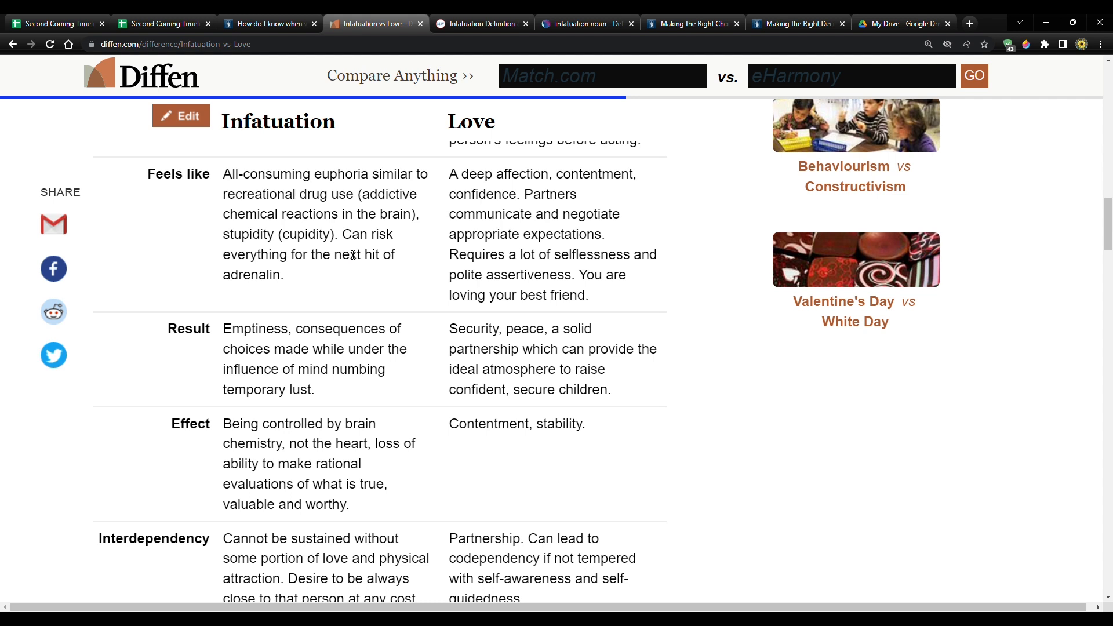
{"action": "mouse_move", "coordinate": [327, 261]}
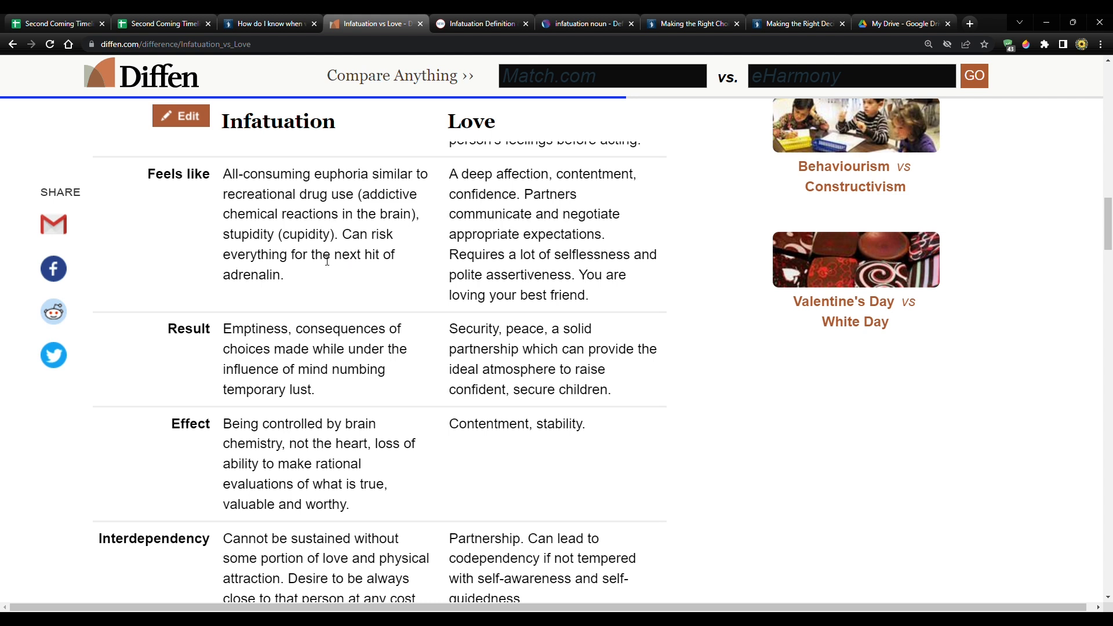
{"action": "mouse_move", "coordinate": [326, 260]}
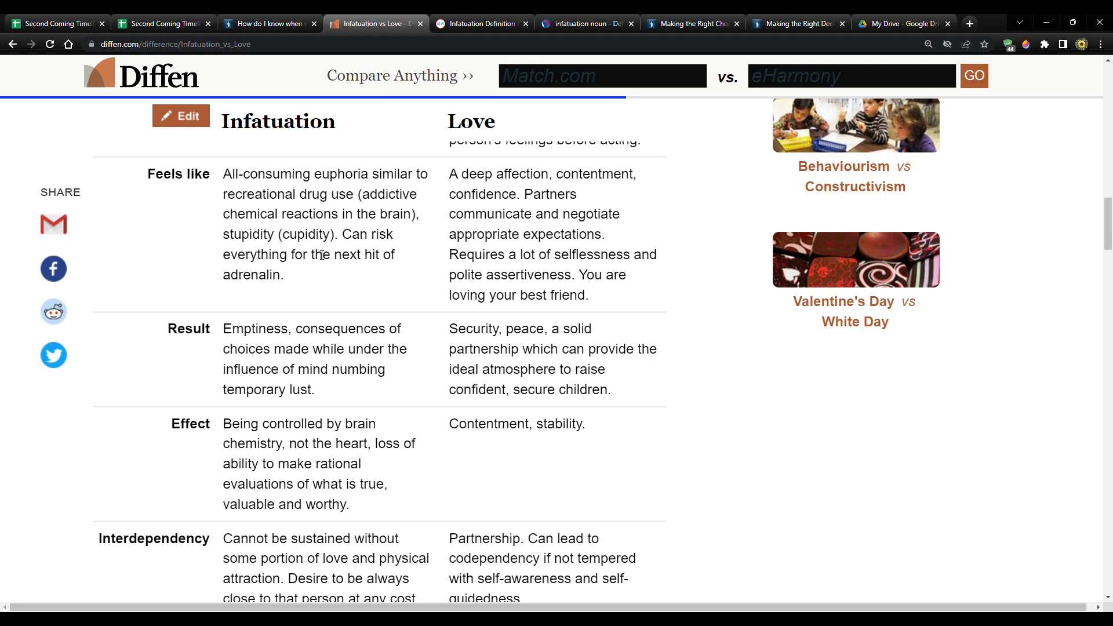
{"action": "mouse_move", "coordinate": [321, 254]}
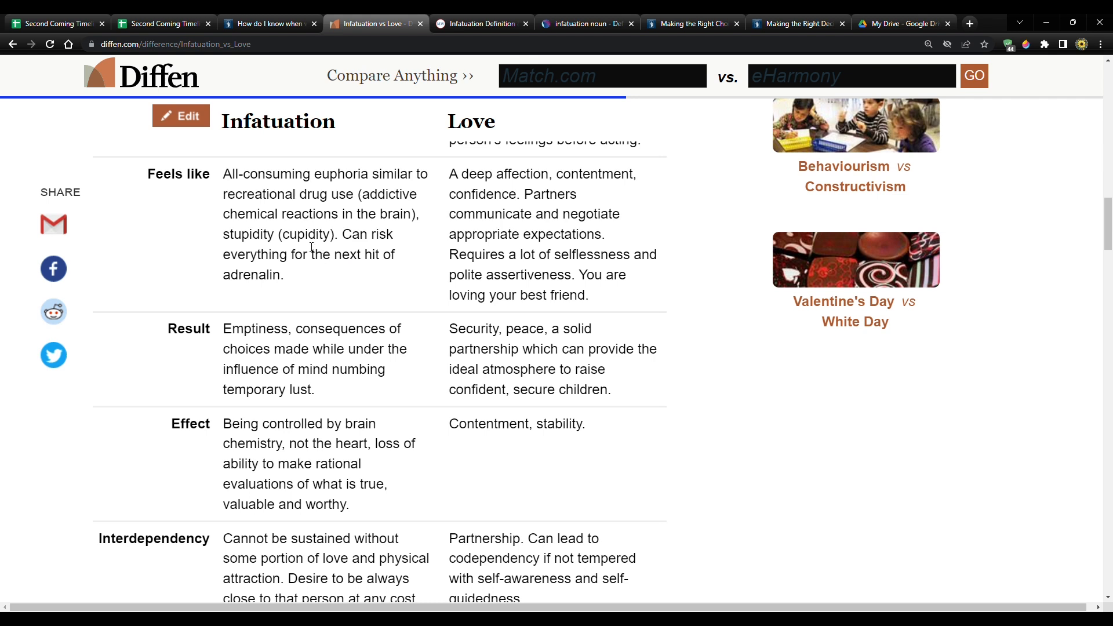
{"action": "mouse_move", "coordinate": [311, 254]}
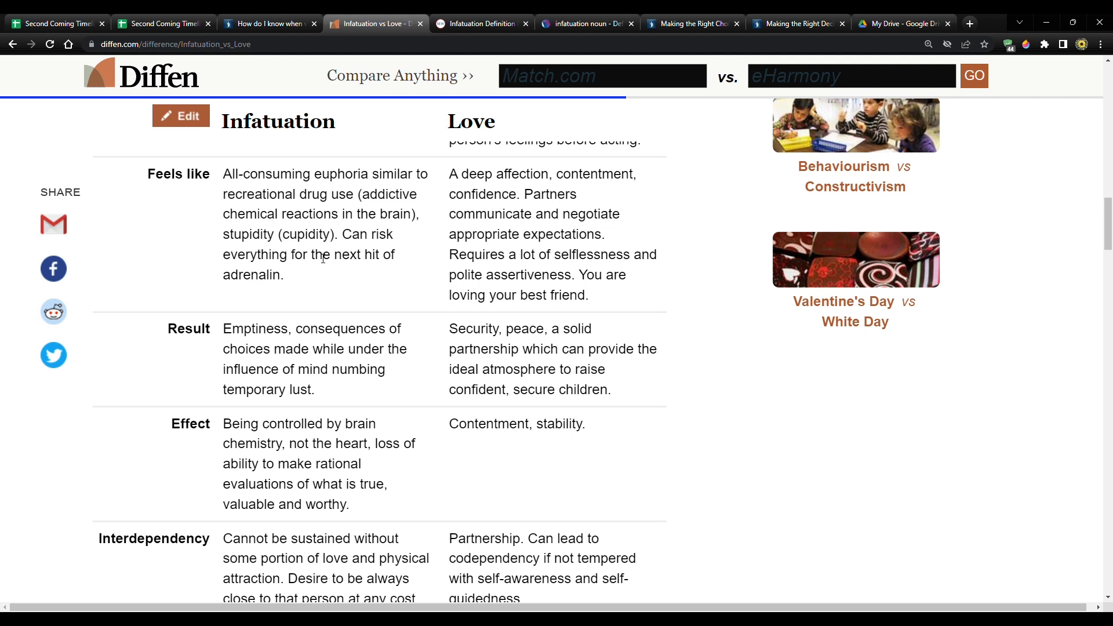
{"action": "mouse_move", "coordinate": [330, 189]}
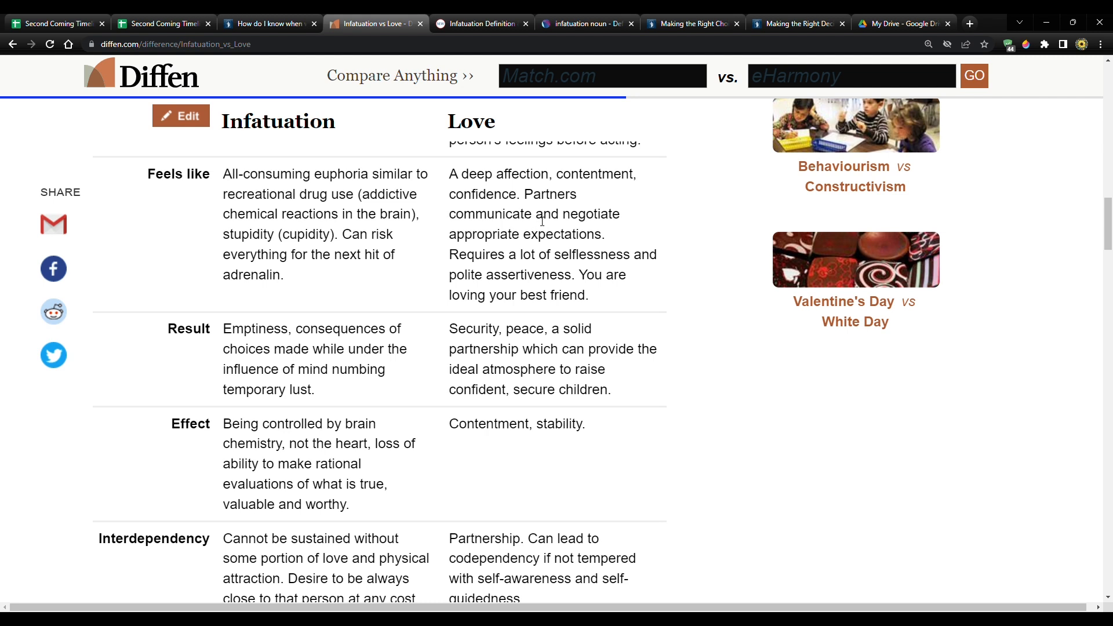
{"action": "mouse_move", "coordinate": [548, 242]}
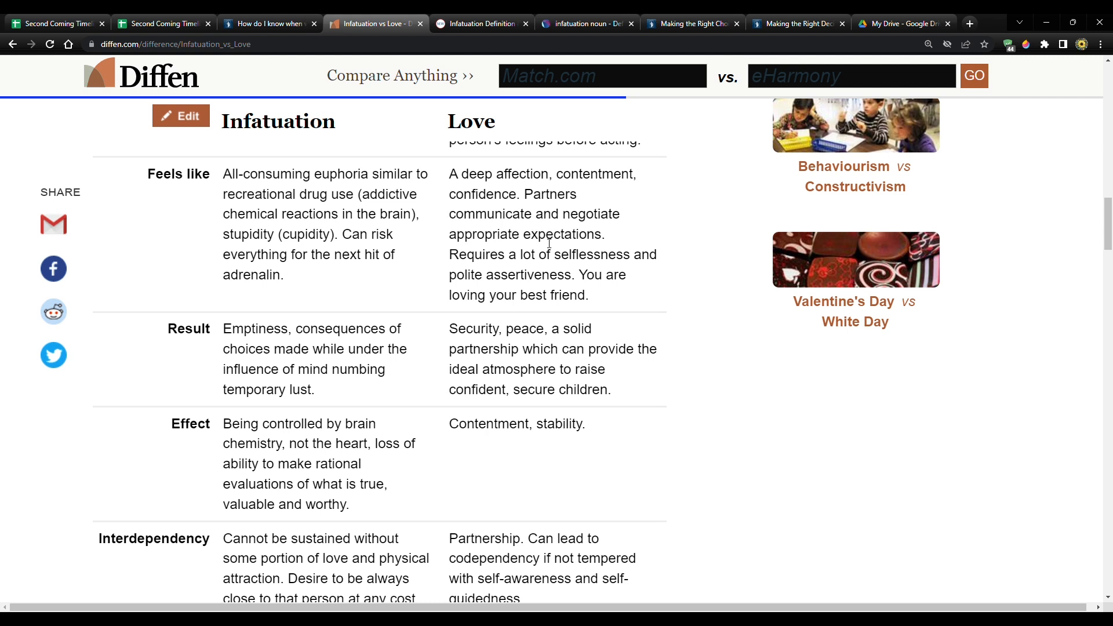
{"action": "mouse_move", "coordinate": [540, 264]}
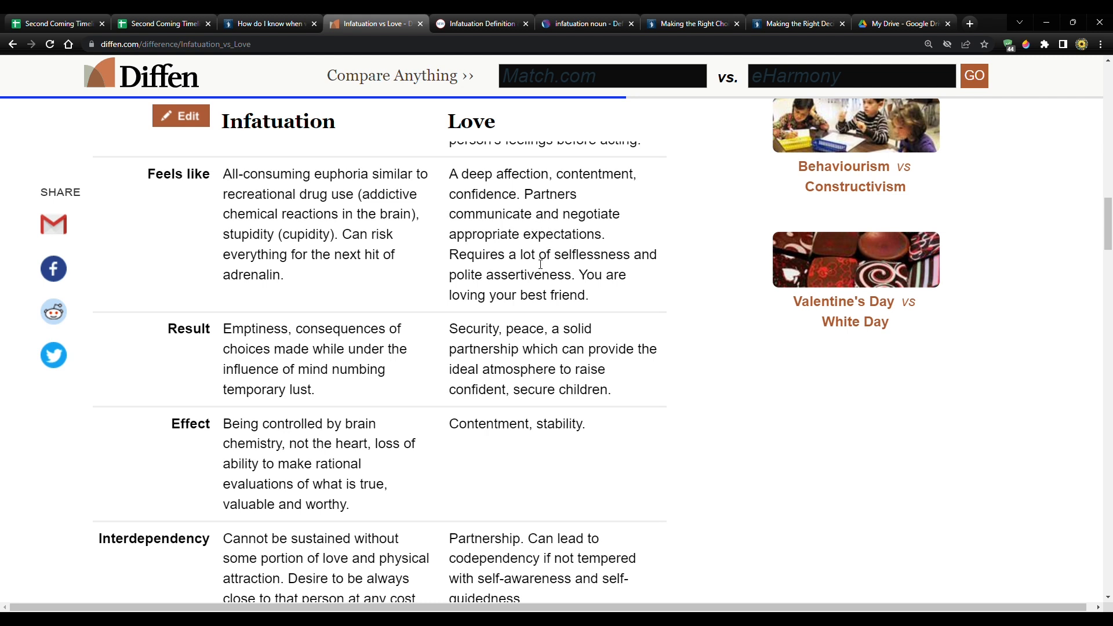
{"action": "mouse_move", "coordinate": [475, 280]}
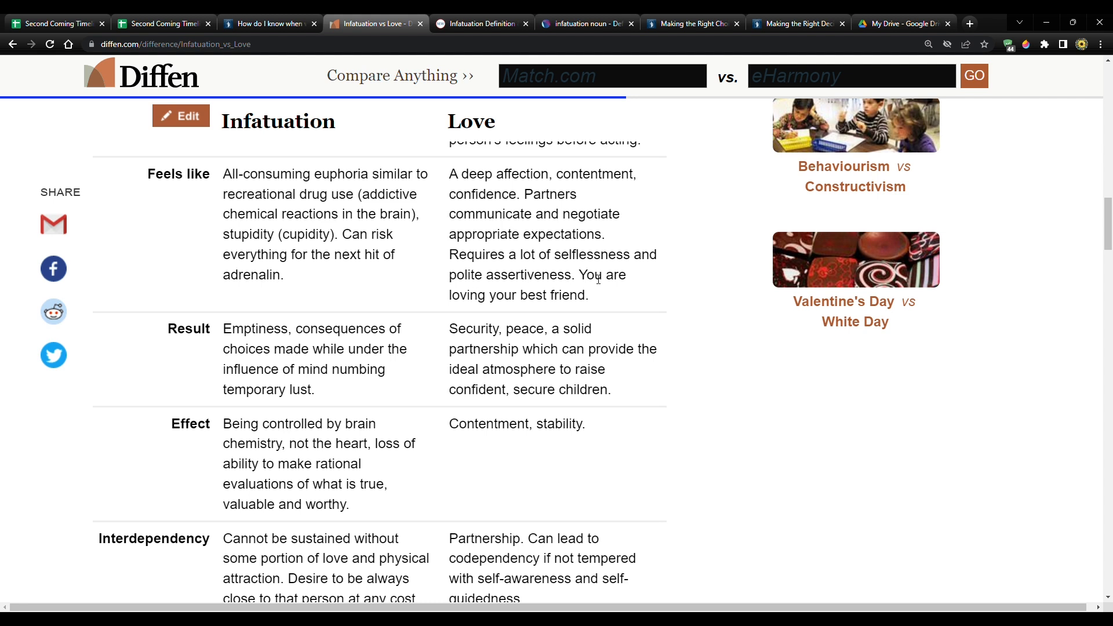
Scroll down to the Result through Time Period rows of the comparison chart.
{"action": "scroll", "scroll_direction": "down", "scroll_amount": 3}
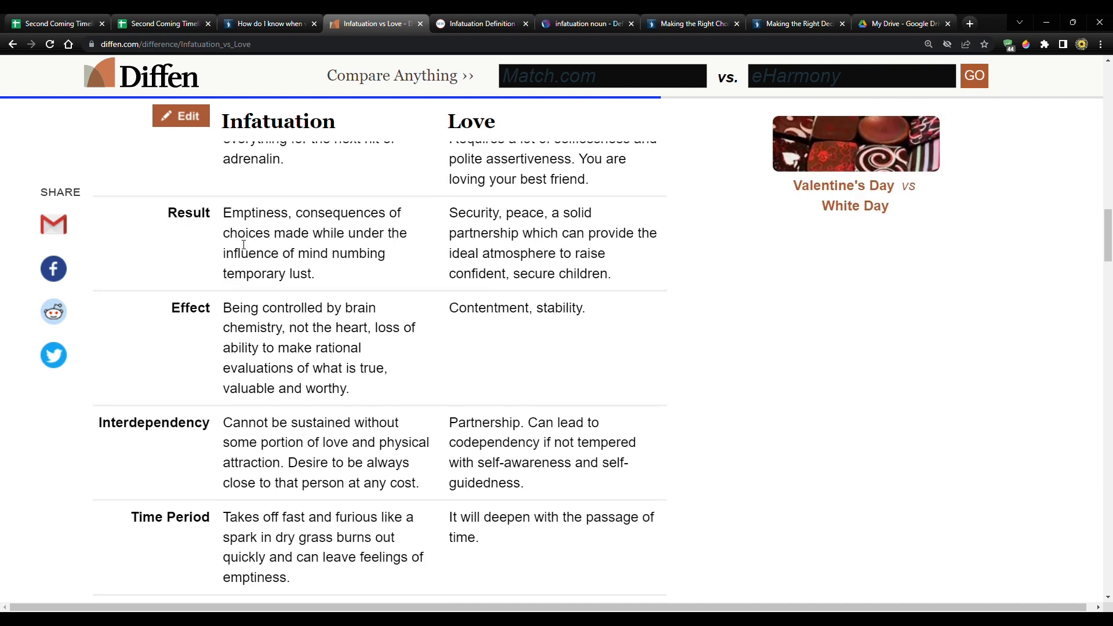
{"action": "mouse_move", "coordinate": [284, 225]}
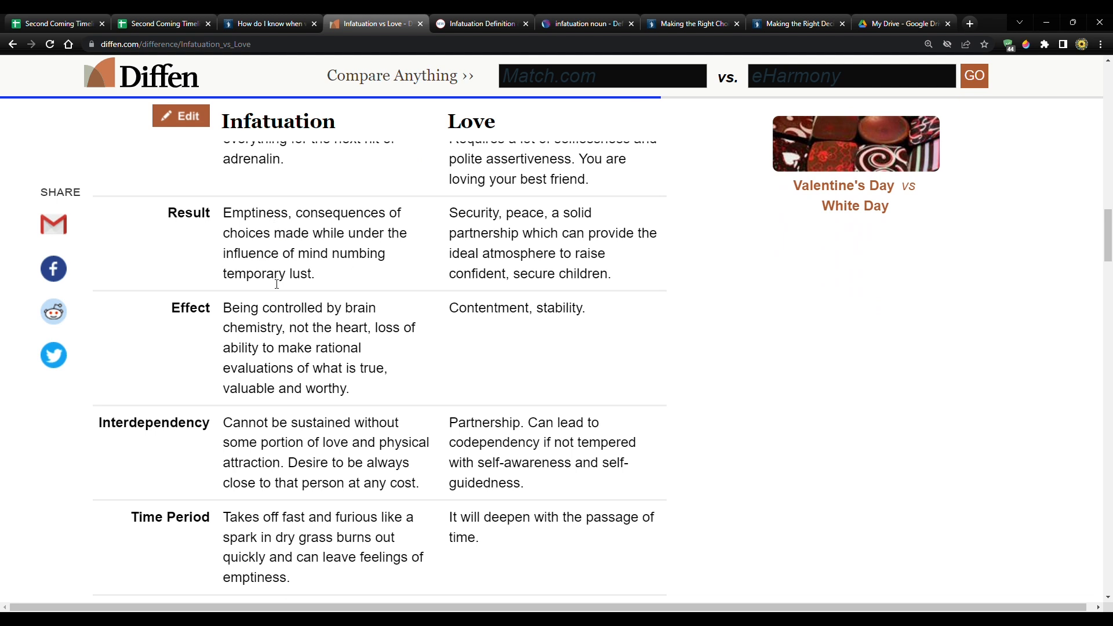
{"action": "double_click", "coordinate": [233, 254]}
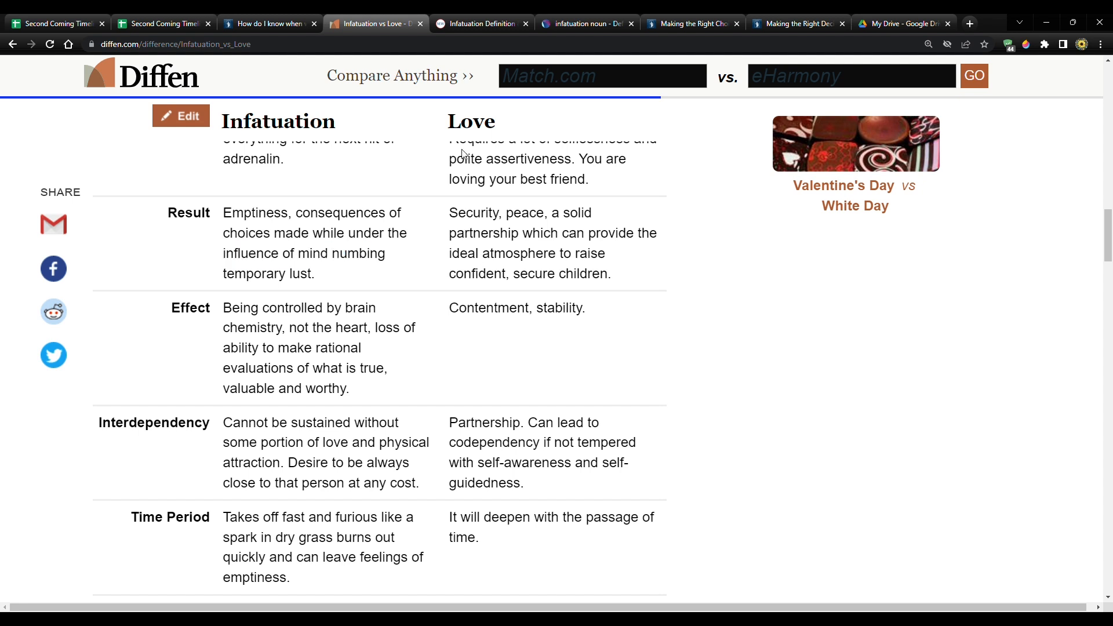
{"action": "mouse_move", "coordinate": [539, 222]}
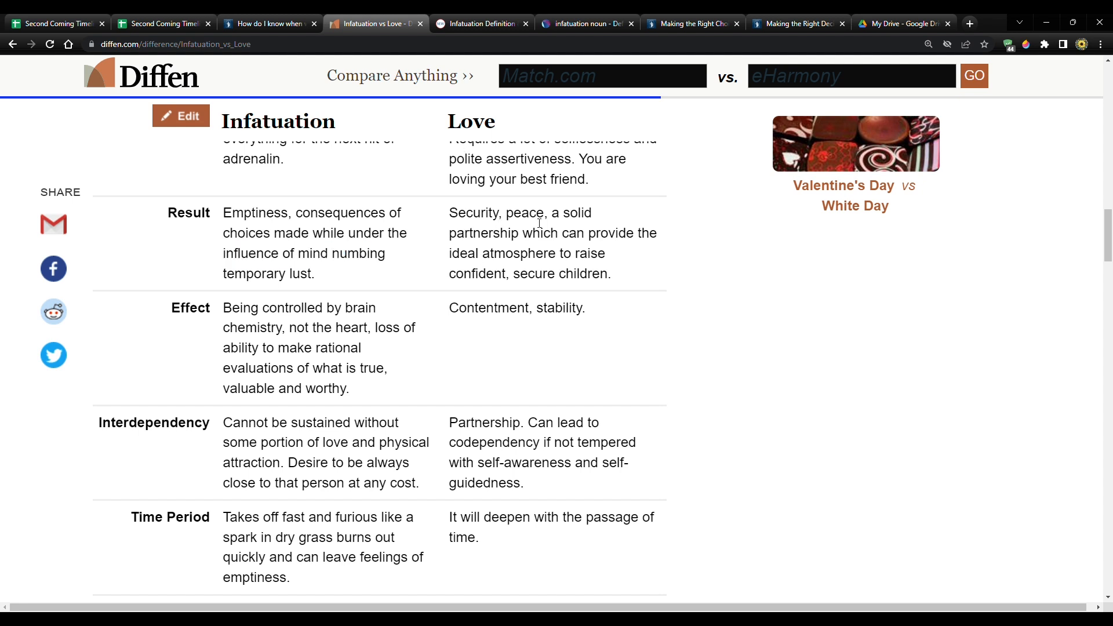
{"action": "mouse_move", "coordinate": [501, 252]}
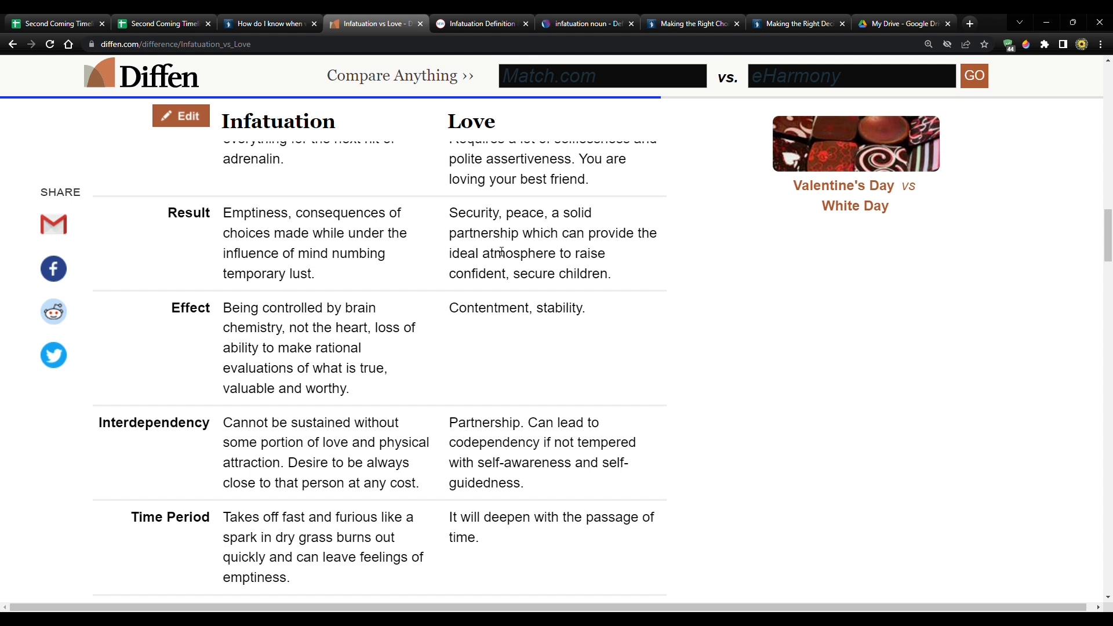
{"action": "mouse_move", "coordinate": [493, 259]}
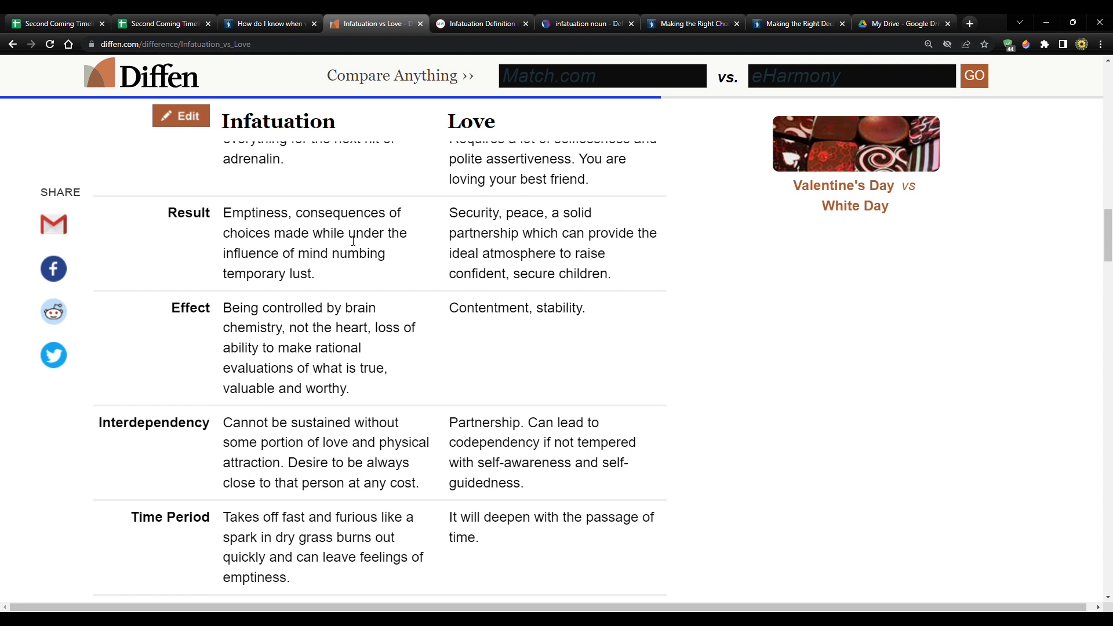
{"action": "mouse_move", "coordinate": [568, 243]}
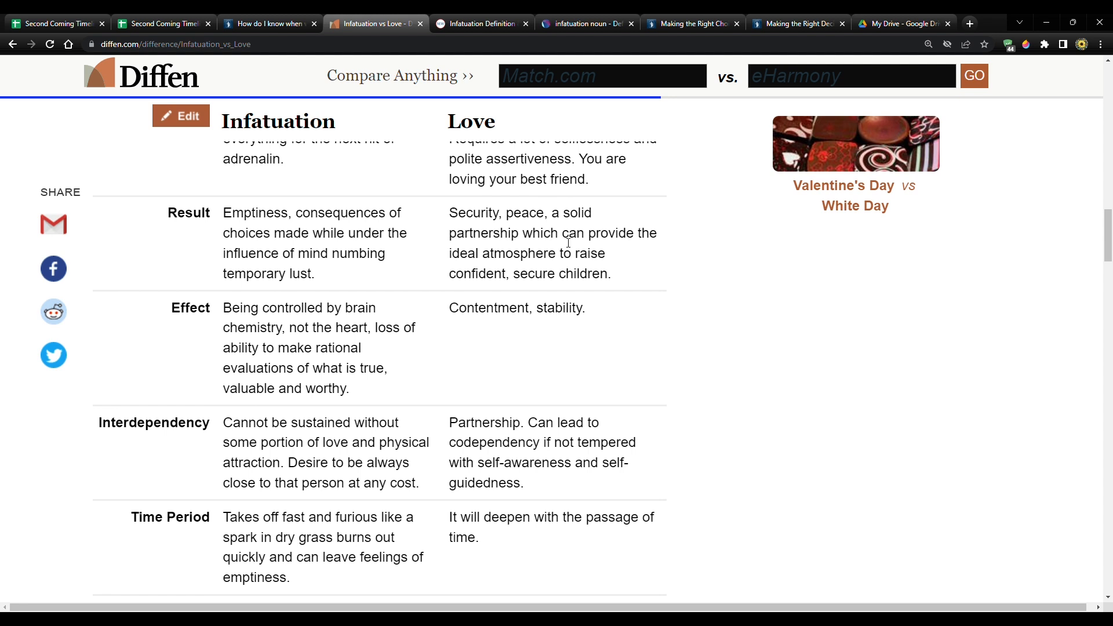
{"action": "mouse_move", "coordinate": [590, 252]}
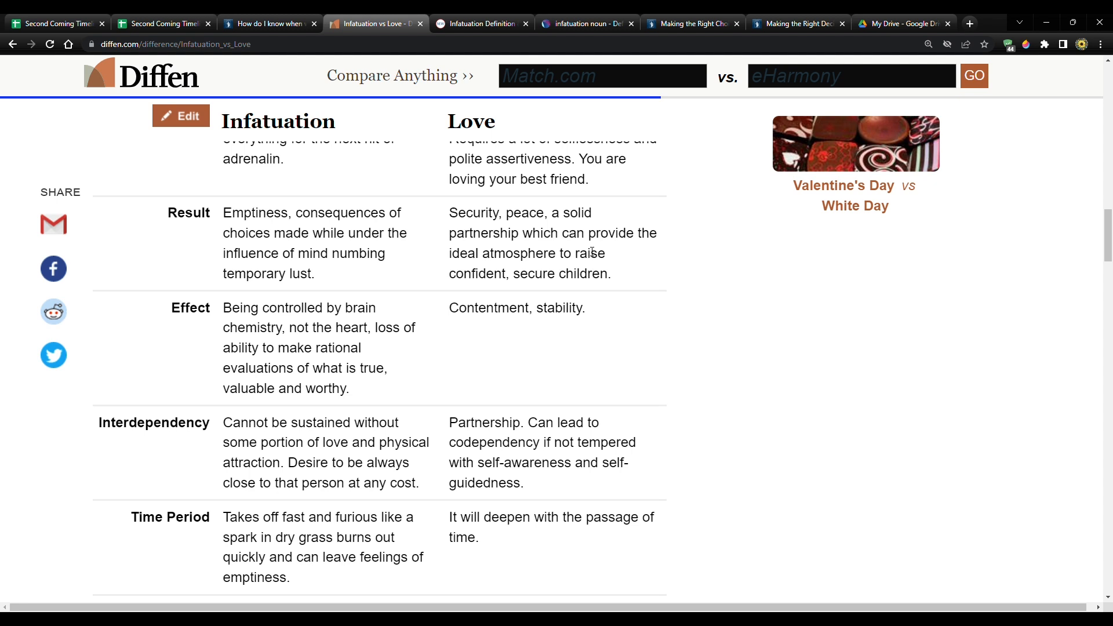
{"action": "mouse_move", "coordinate": [289, 248]}
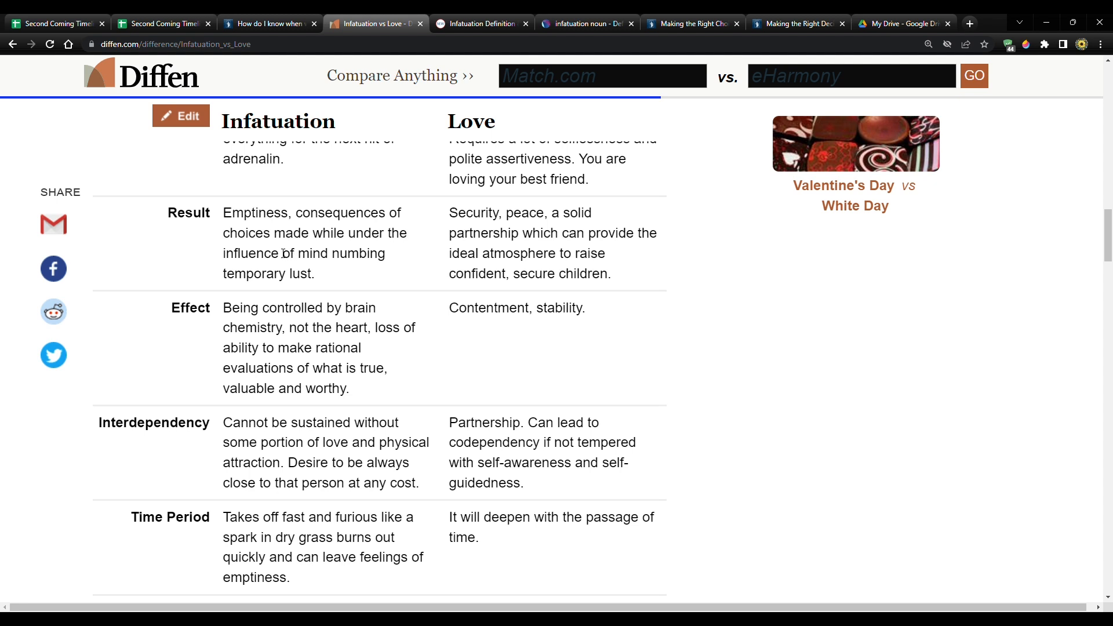
Scroll the Diffen comparison table down to its Interdependency, Time Period, Commitment, Bottom Line and Patience rows.
{"action": "scroll", "scroll_direction": "down", "scroll_amount": 3}
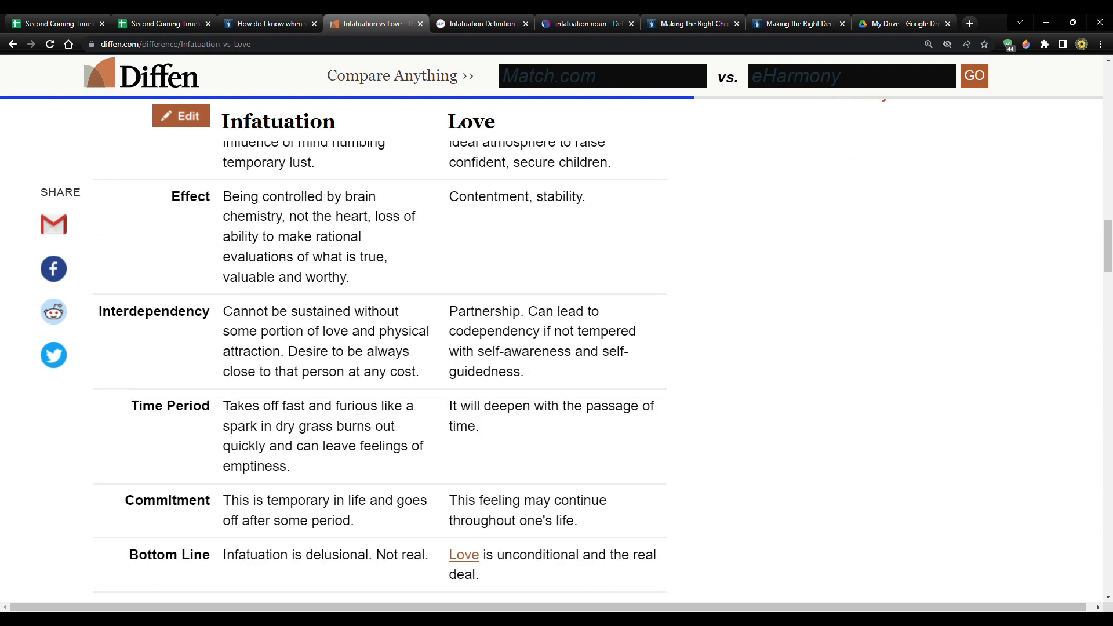
{"action": "scroll", "scroll_direction": "down", "scroll_amount": 3}
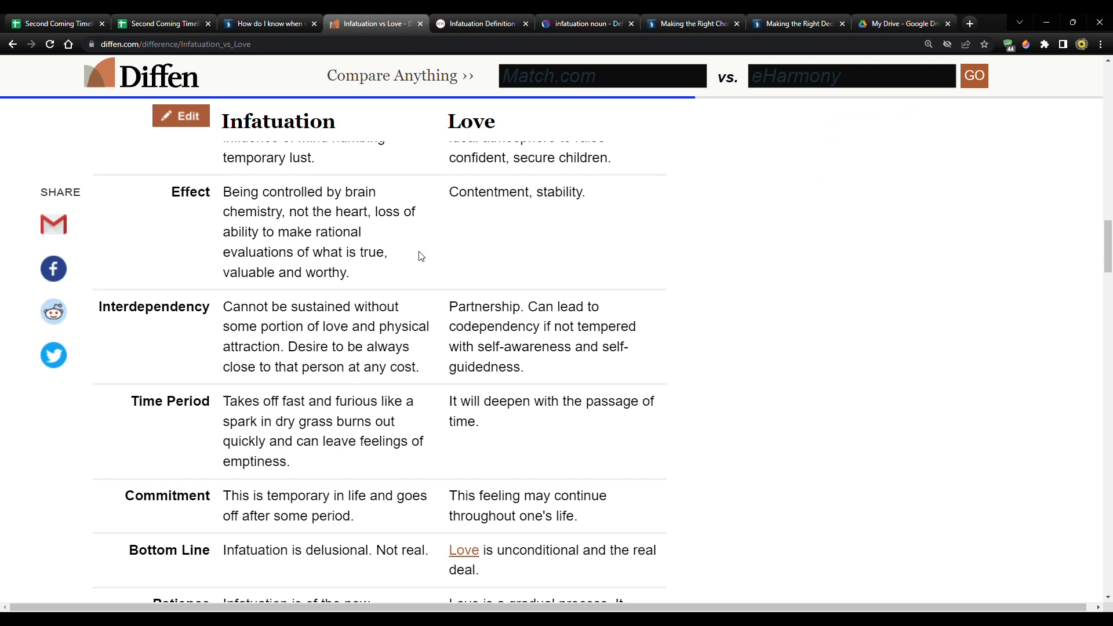
{"action": "mouse_move", "coordinate": [455, 238]}
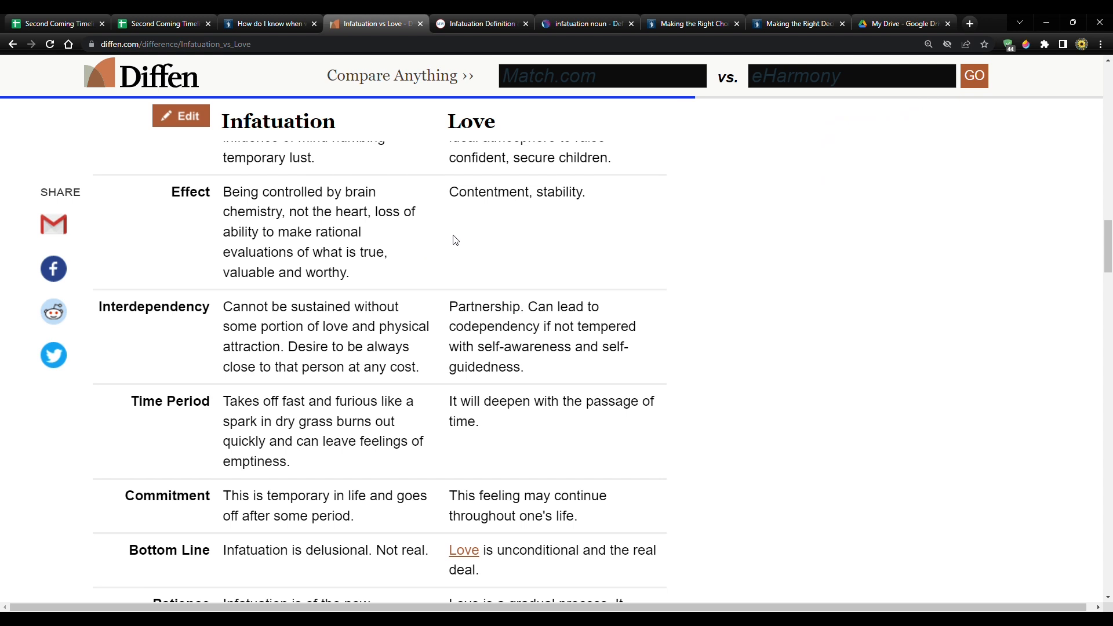
{"action": "mouse_move", "coordinate": [534, 204]}
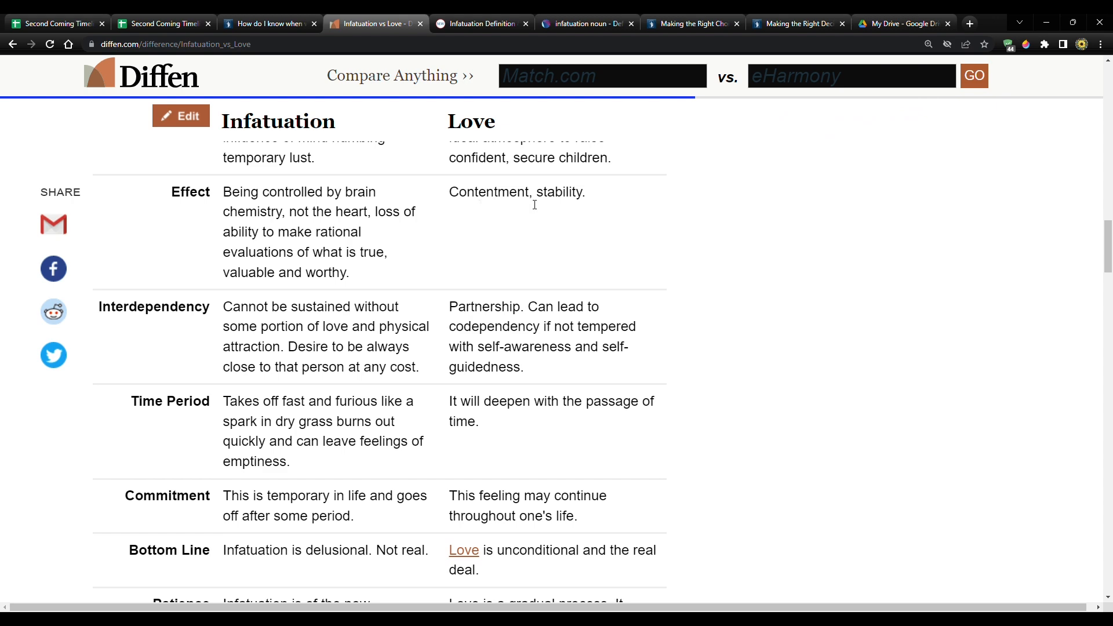
{"action": "scroll", "scroll_direction": "down", "scroll_amount": 3}
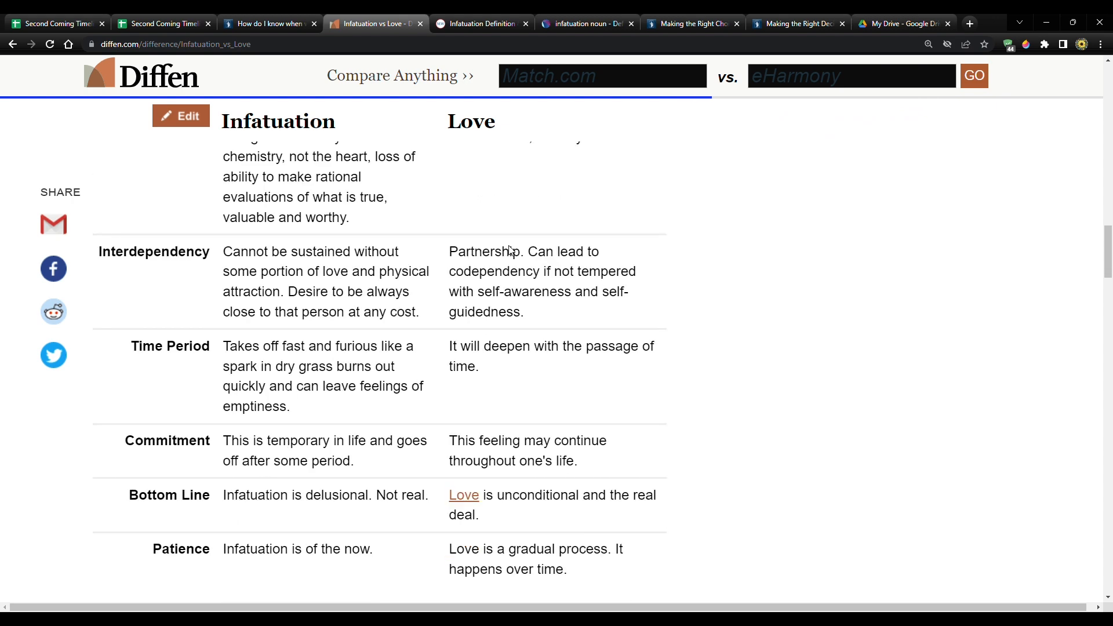
{"action": "scroll", "scroll_direction": "down", "scroll_amount": 3}
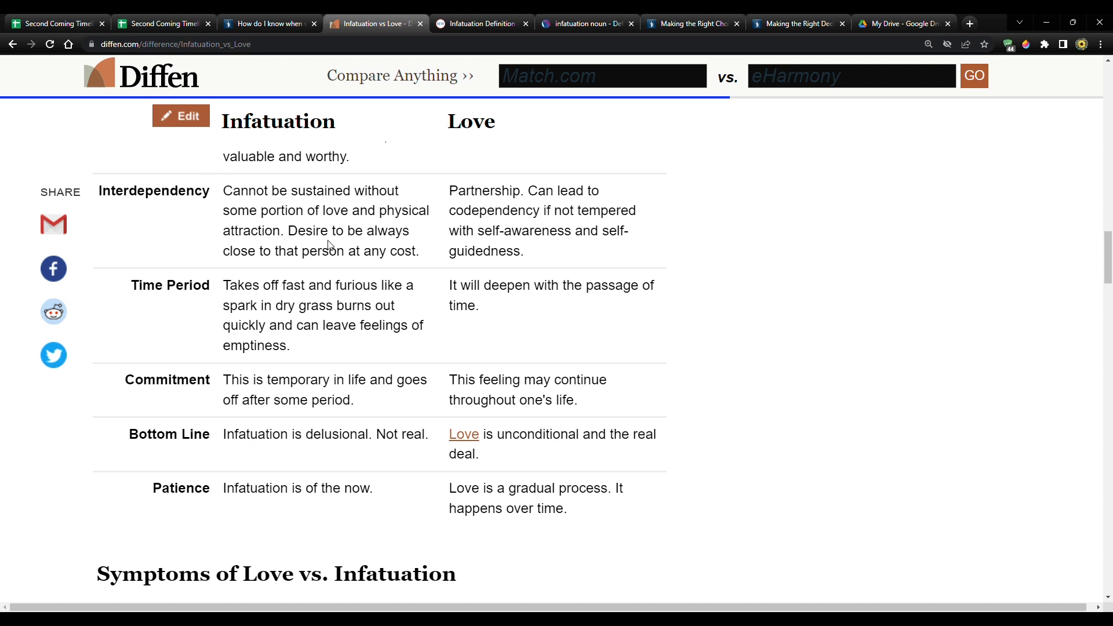
{"action": "mouse_move", "coordinate": [258, 258]}
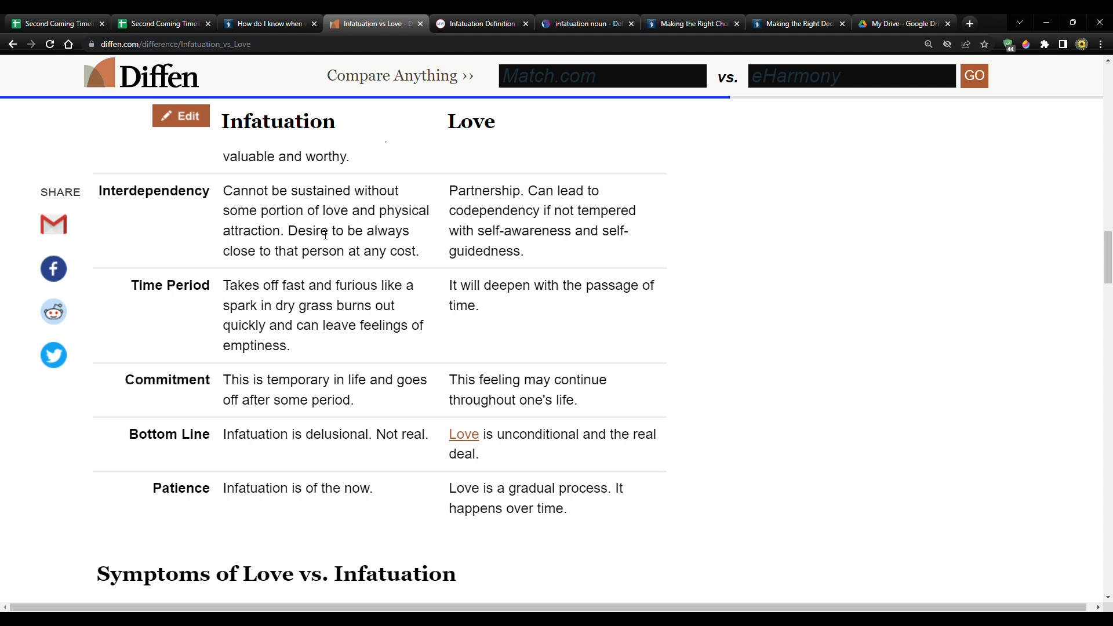
{"action": "mouse_move", "coordinate": [408, 275]}
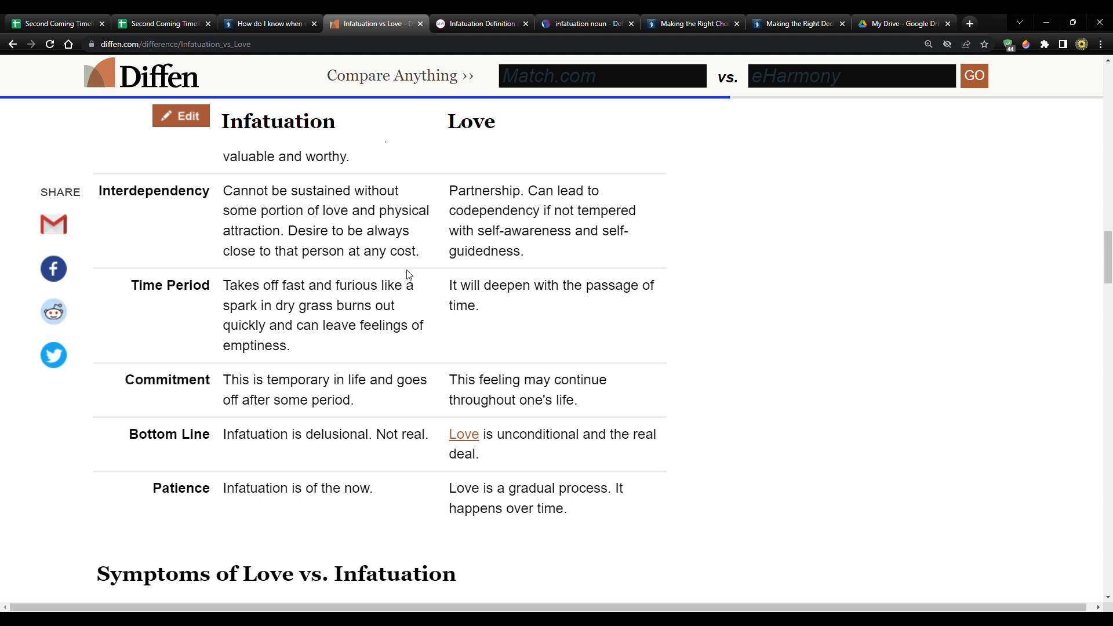
{"action": "mouse_move", "coordinate": [408, 264]}
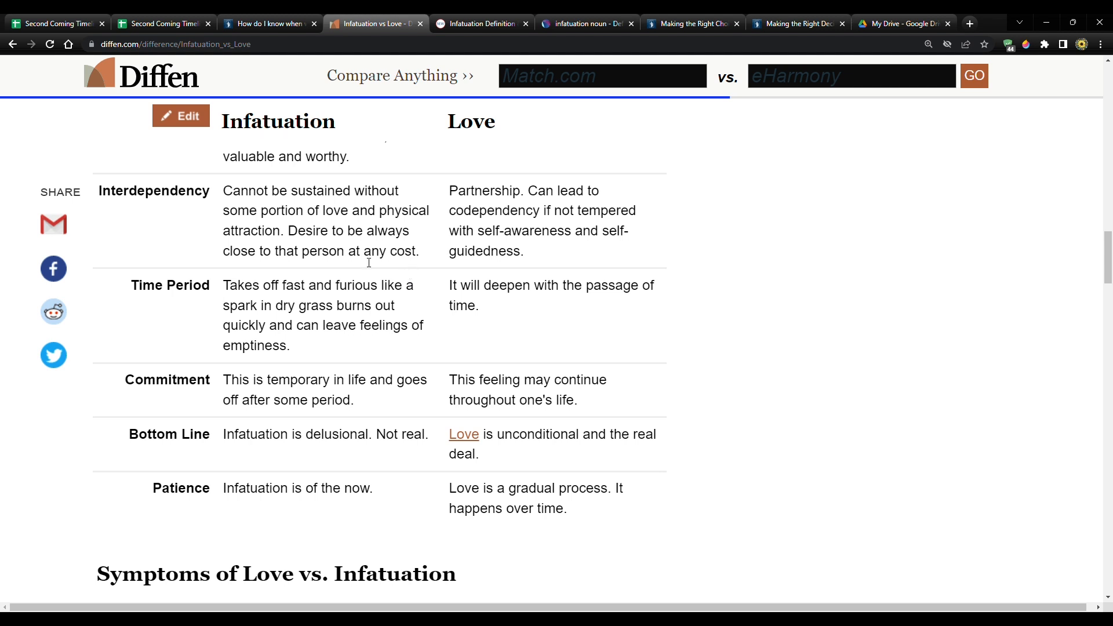
{"action": "mouse_move", "coordinate": [318, 237]}
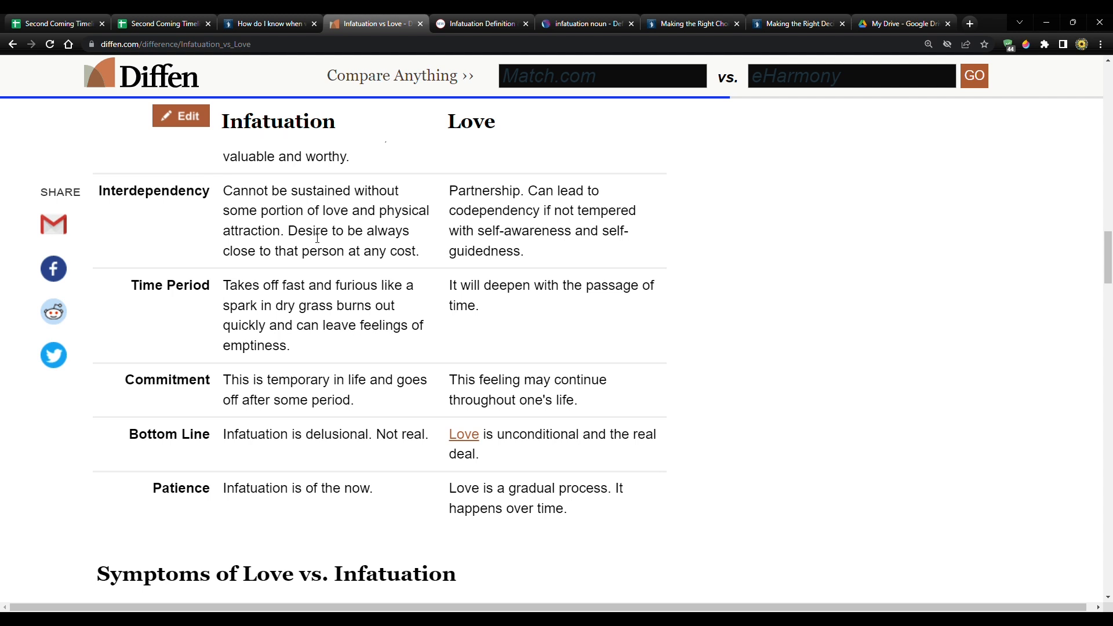
{"action": "mouse_move", "coordinate": [297, 202]}
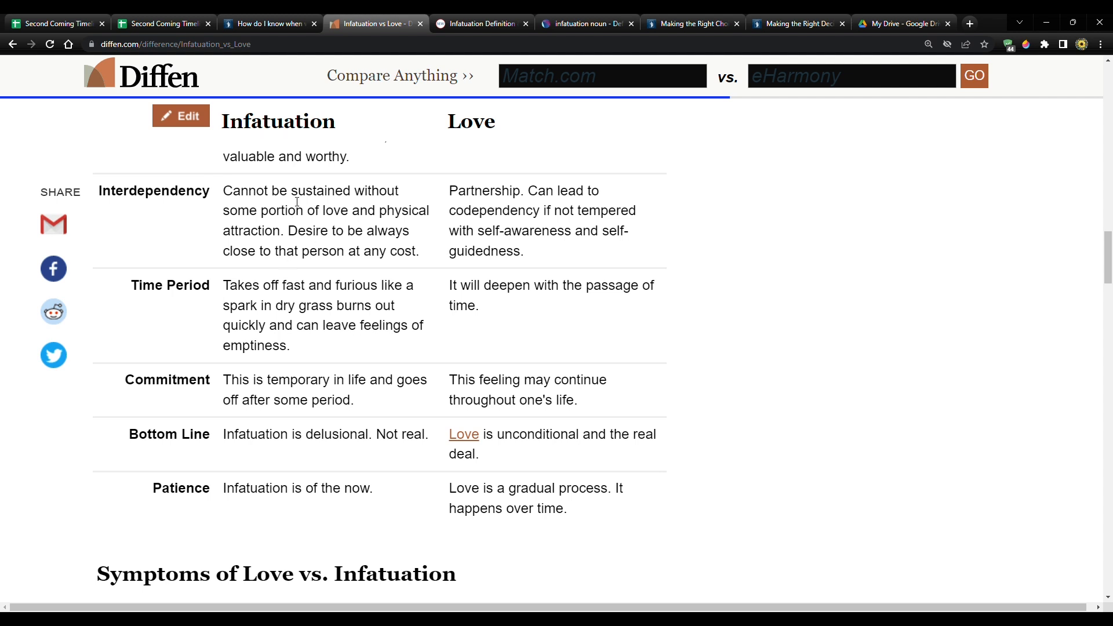
{"action": "mouse_move", "coordinate": [254, 245]}
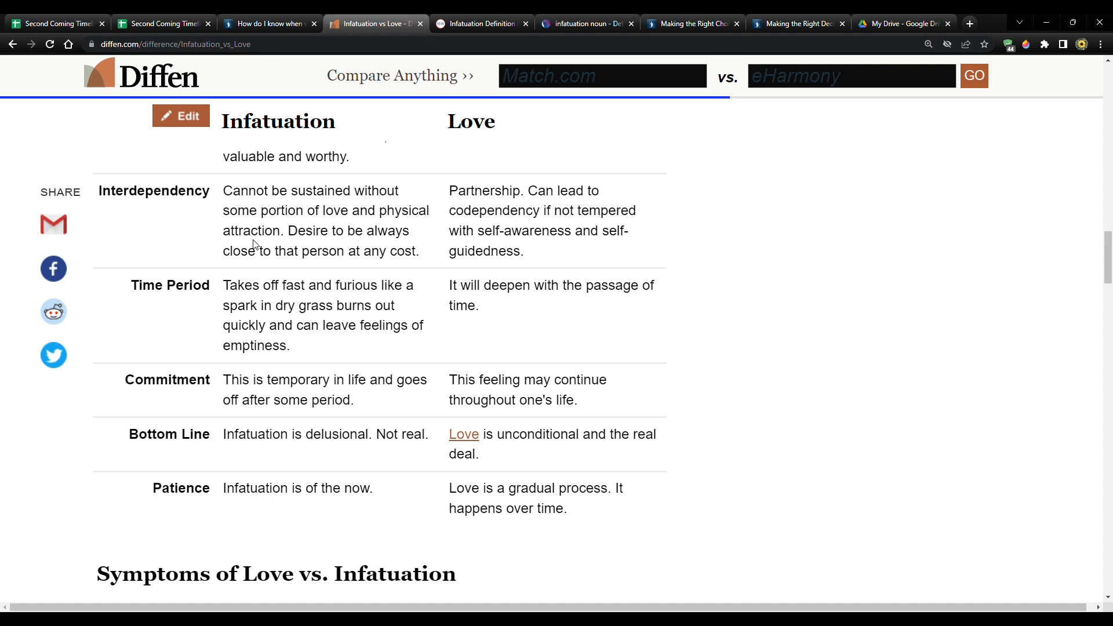
{"action": "mouse_move", "coordinate": [271, 133]}
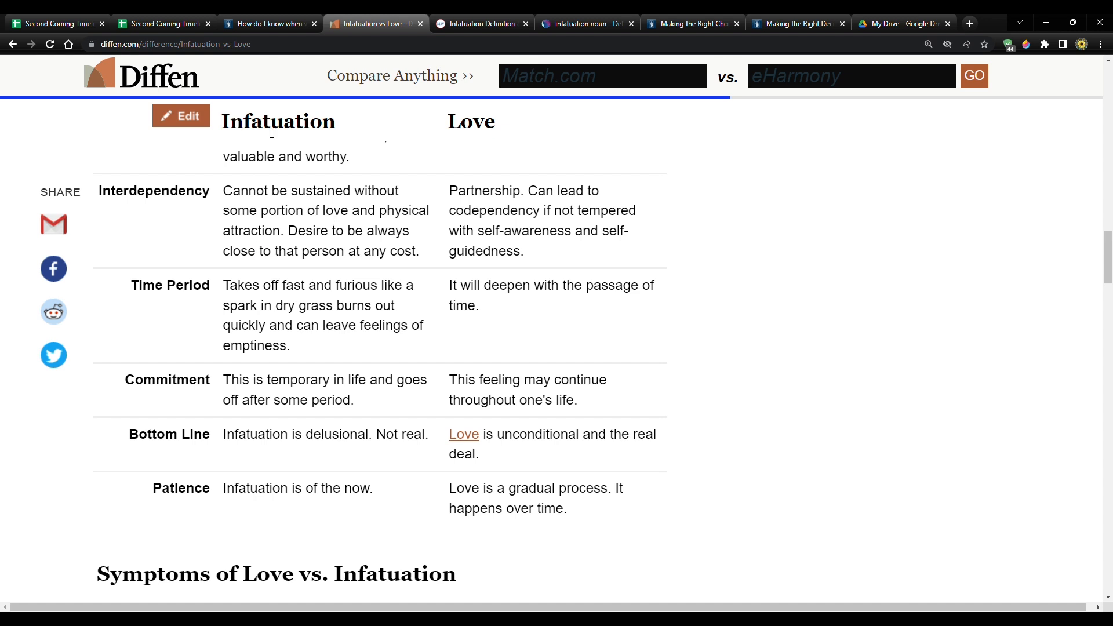
{"action": "mouse_move", "coordinate": [458, 131]}
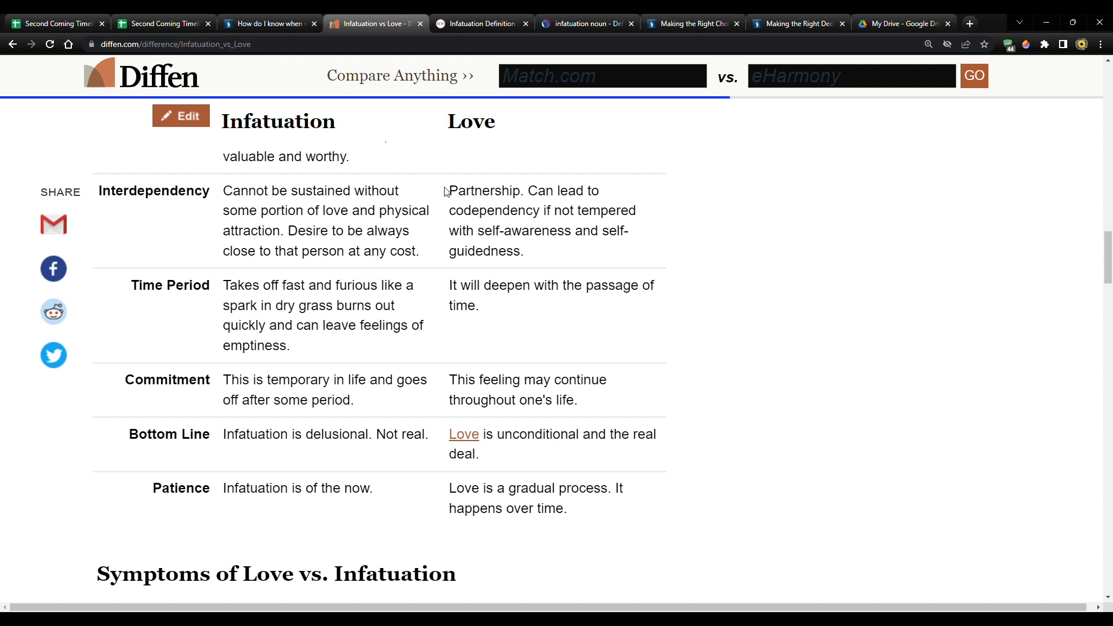
{"action": "mouse_move", "coordinate": [508, 227]}
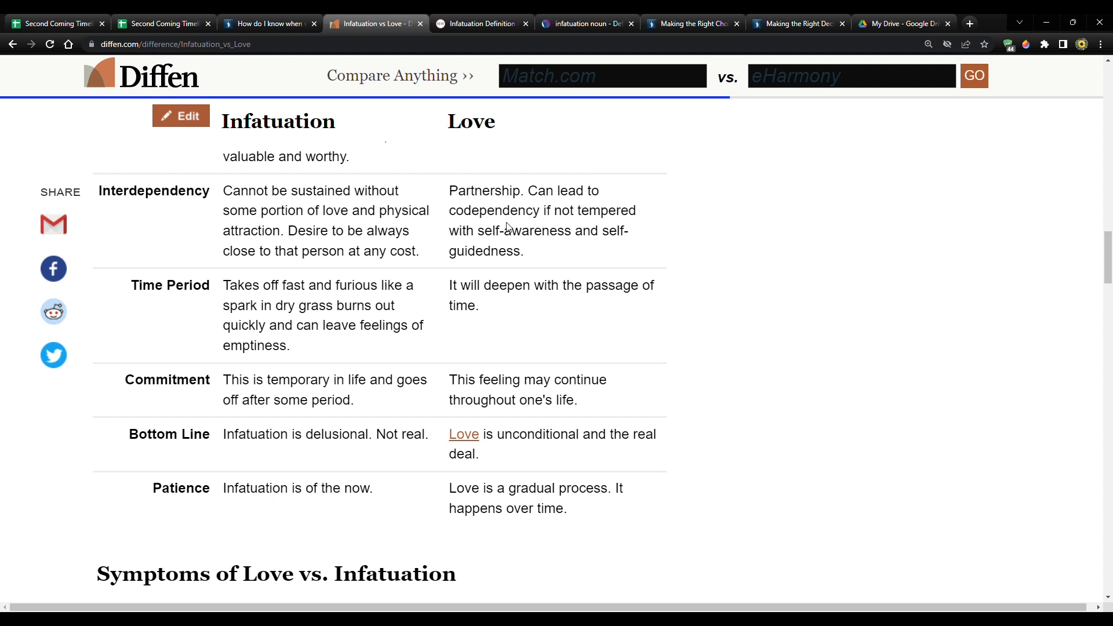
{"action": "mouse_move", "coordinate": [586, 239]}
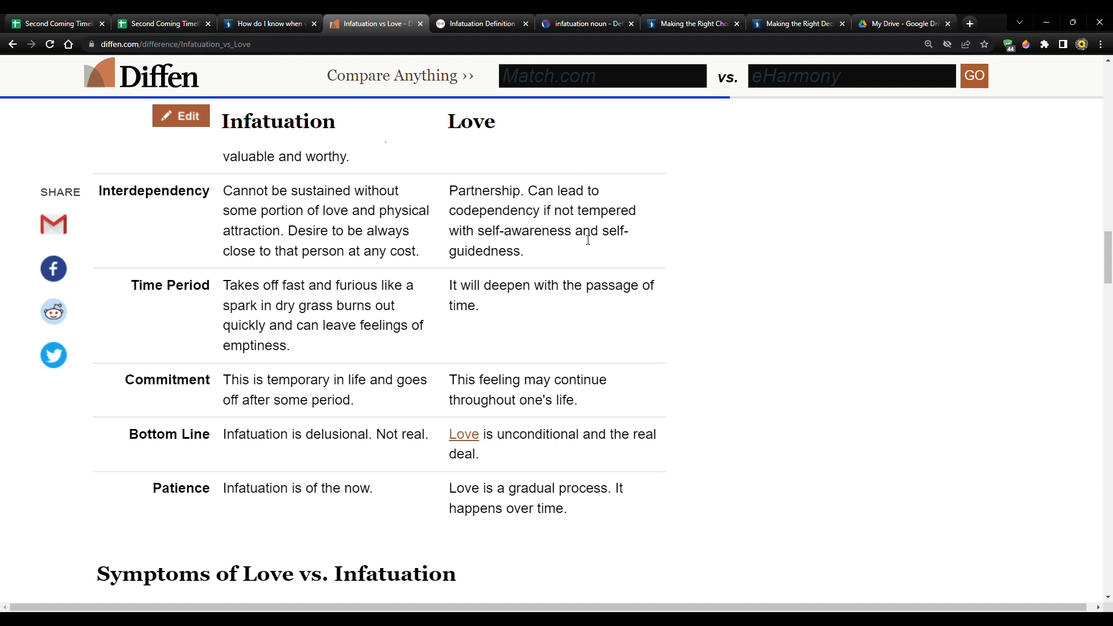
Scroll slightly so the Symptoms of Love vs. Infatuation paragraph appears under the Patience row.
{"action": "scroll", "scroll_direction": "down", "scroll_amount": 3}
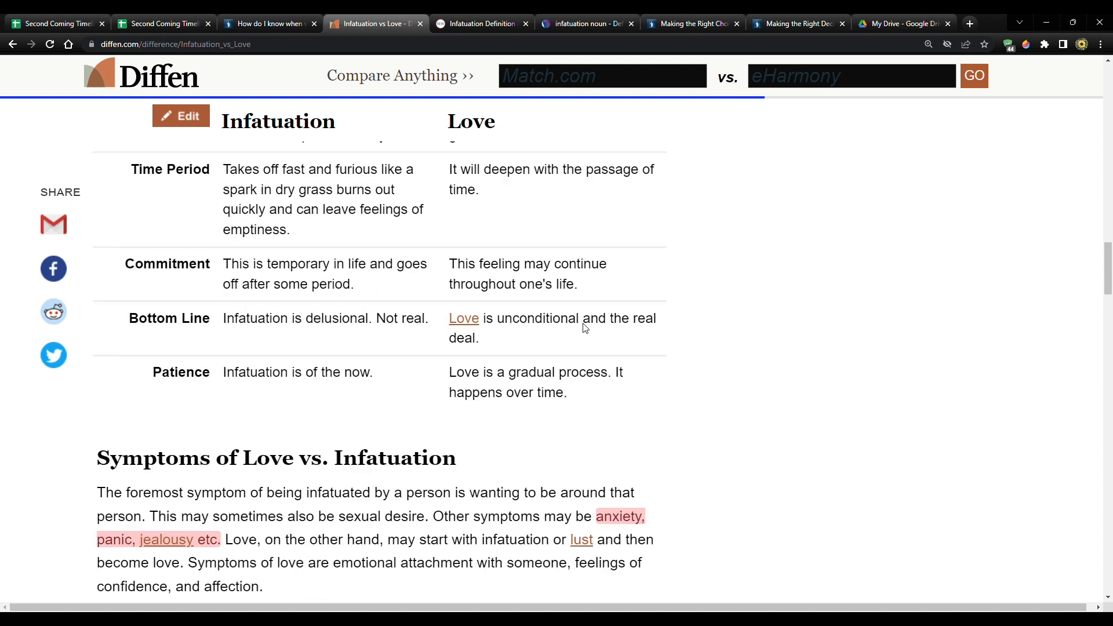
{"action": "mouse_move", "coordinate": [439, 249]}
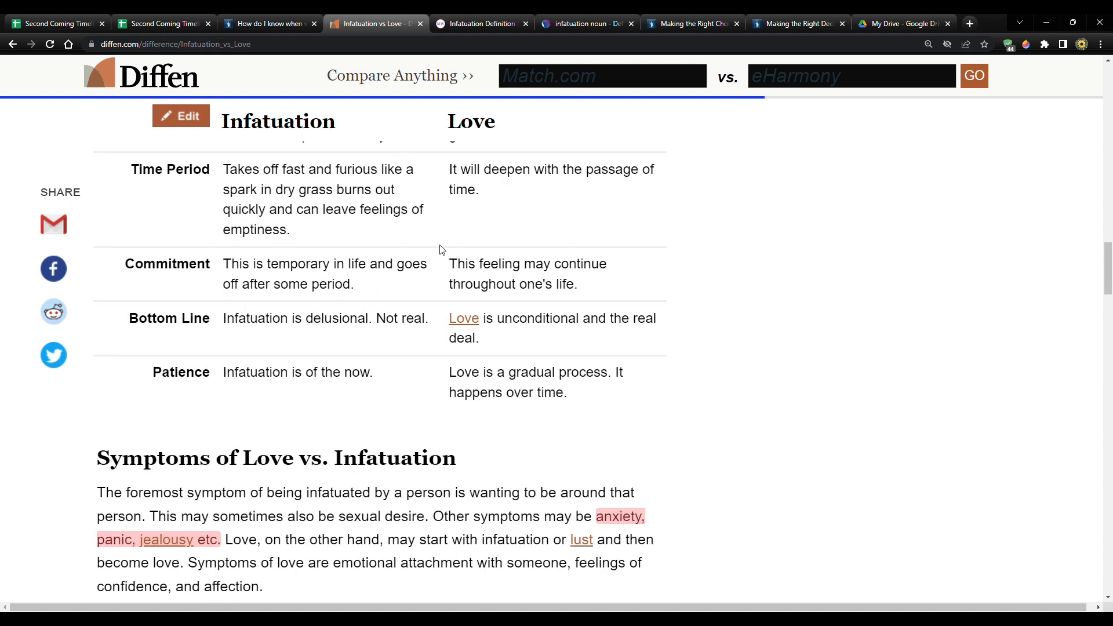
{"action": "mouse_move", "coordinate": [424, 263]}
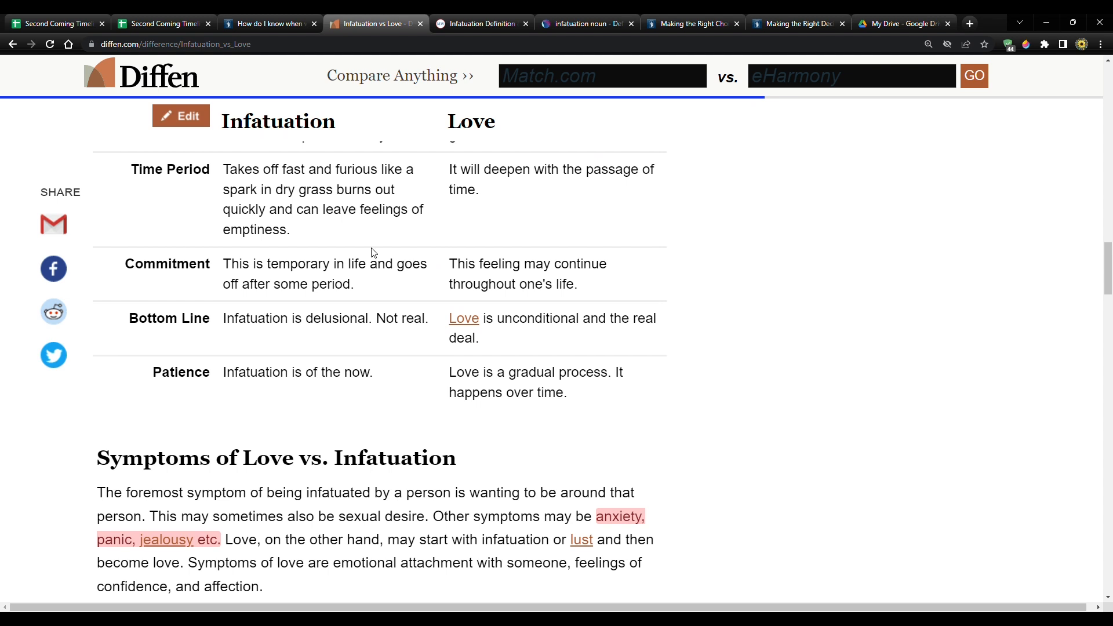
{"action": "mouse_move", "coordinate": [357, 250]}
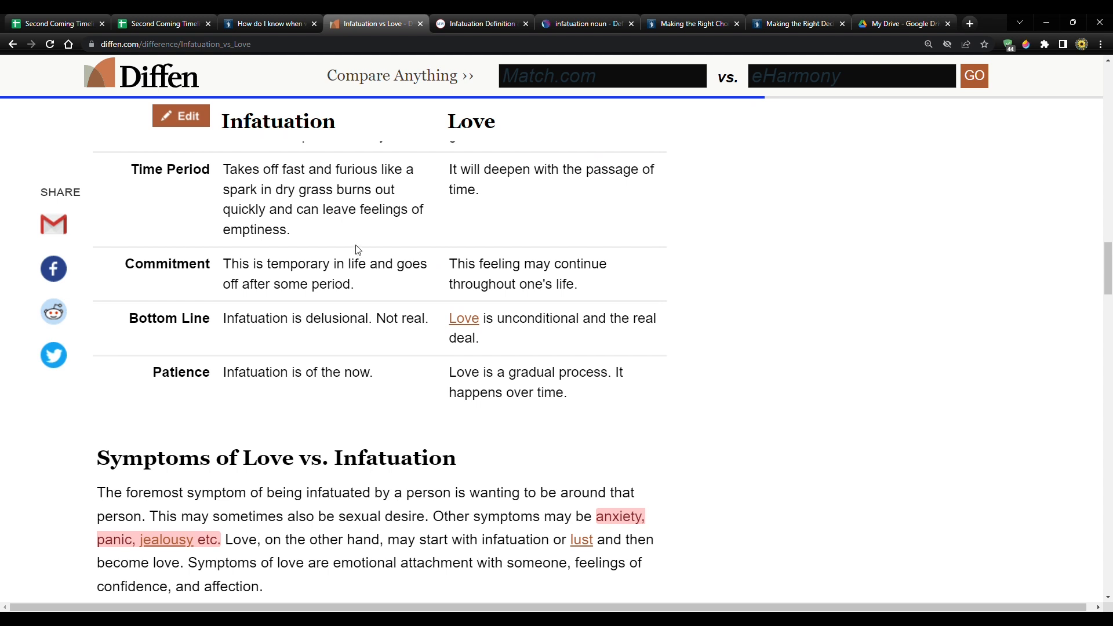
{"action": "mouse_move", "coordinate": [497, 196]}
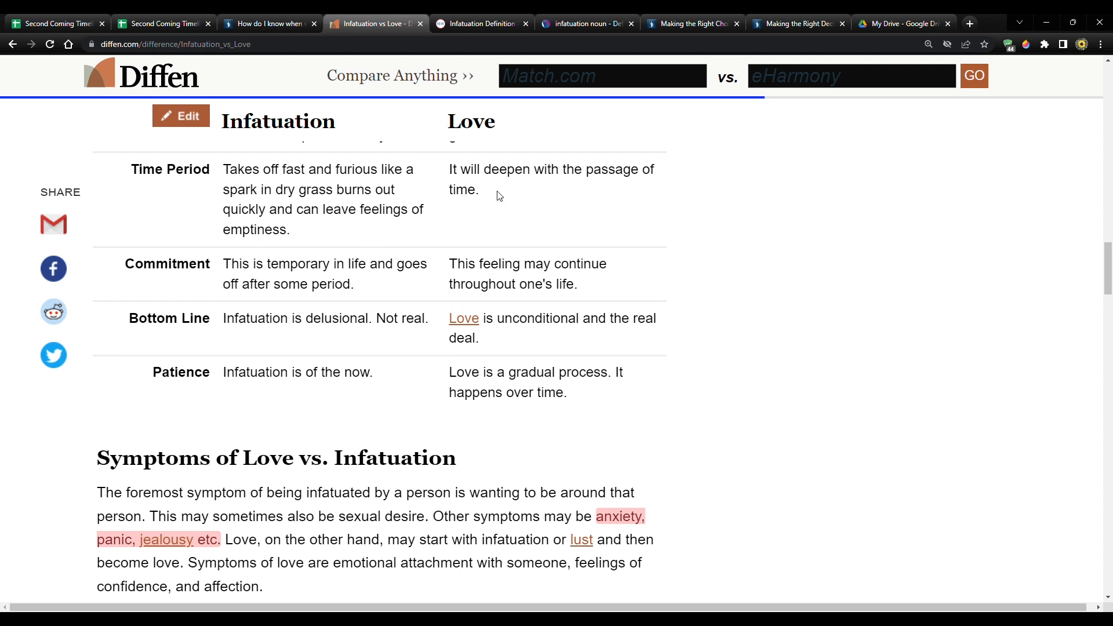
{"action": "mouse_move", "coordinate": [549, 175]}
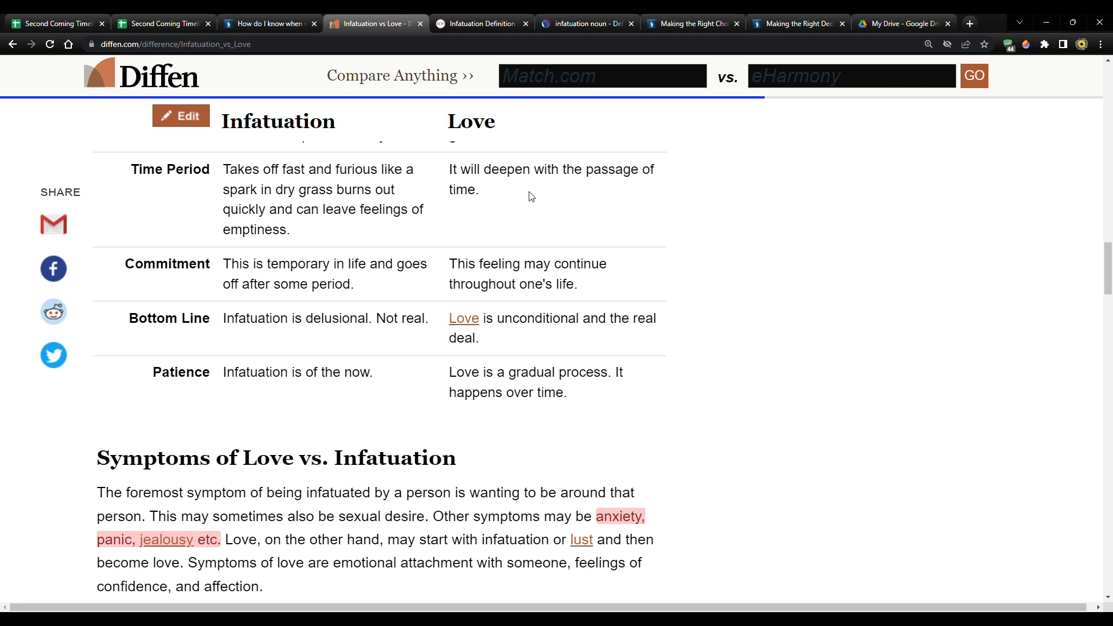
{"action": "mouse_move", "coordinate": [498, 221]}
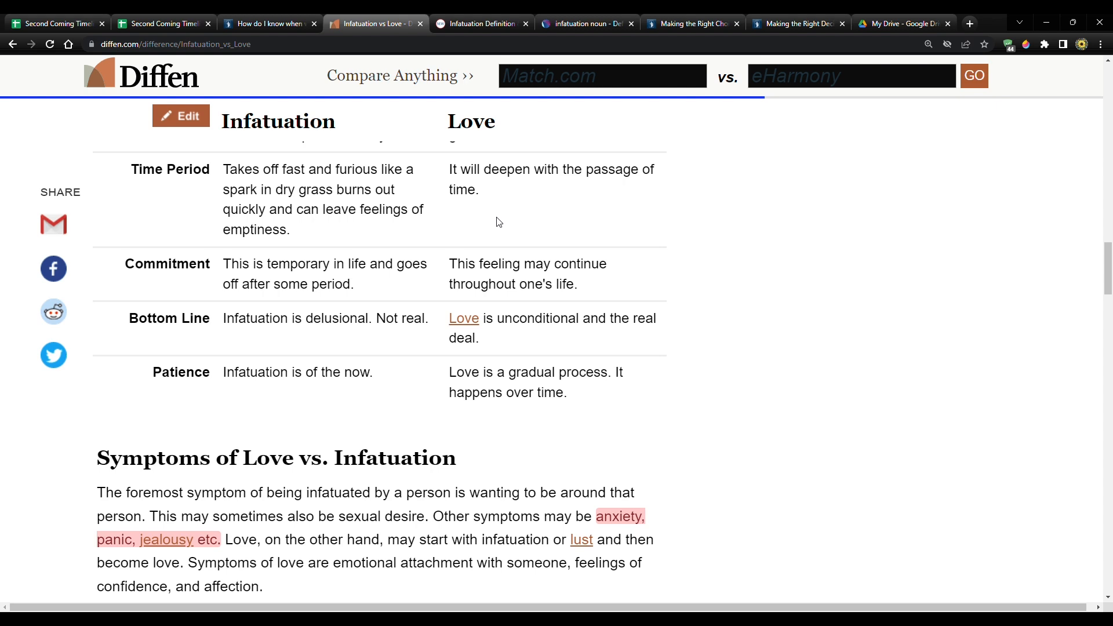
Scroll a little further so the Differences in Attributes heading comes into view below Symptoms.
{"action": "scroll", "scroll_direction": "down", "scroll_amount": 3}
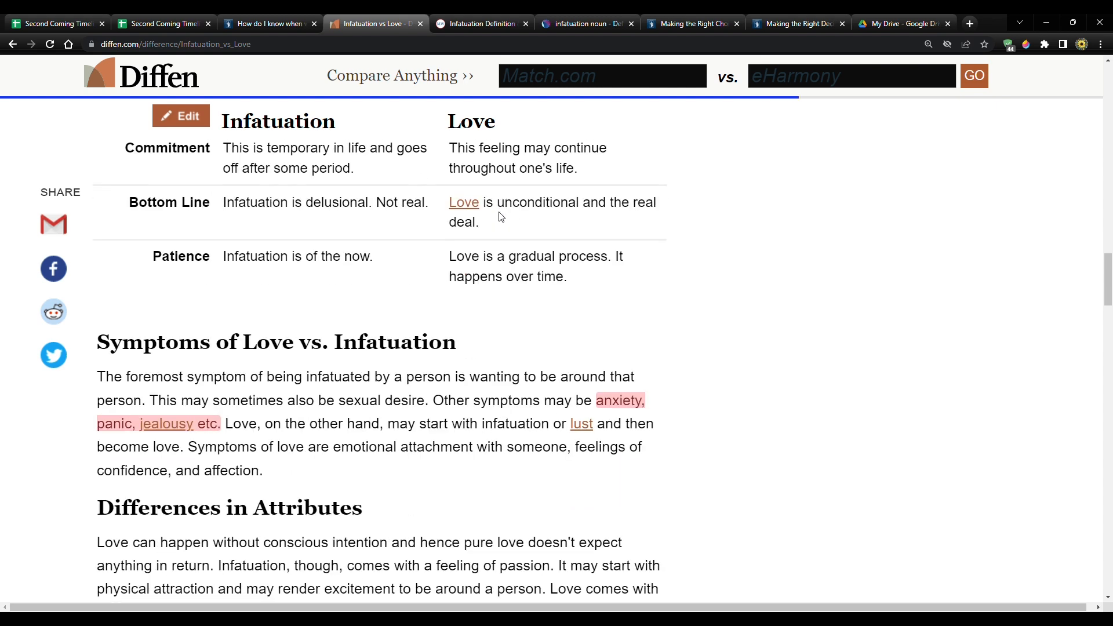
{"action": "scroll", "scroll_direction": "down", "scroll_amount": 3}
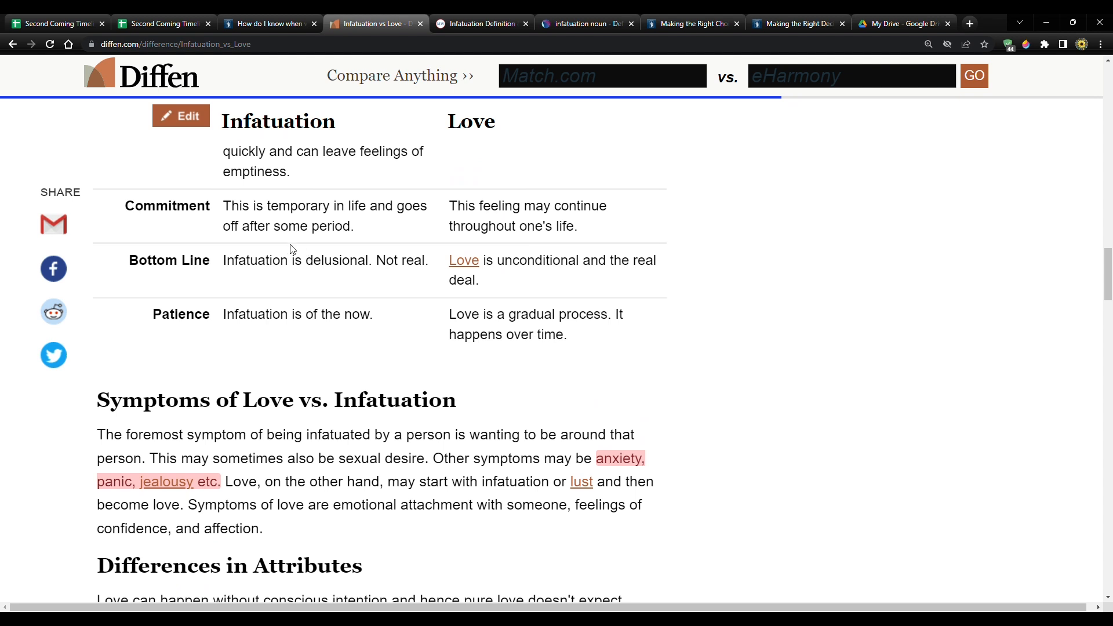
{"action": "mouse_move", "coordinate": [356, 239]}
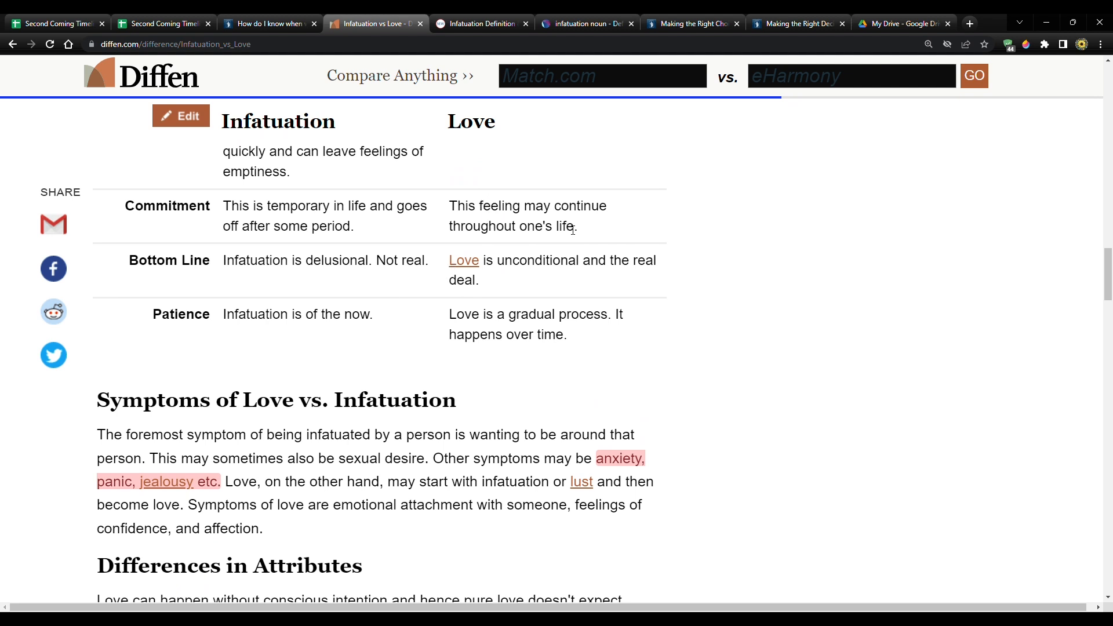
{"action": "mouse_move", "coordinate": [591, 238]}
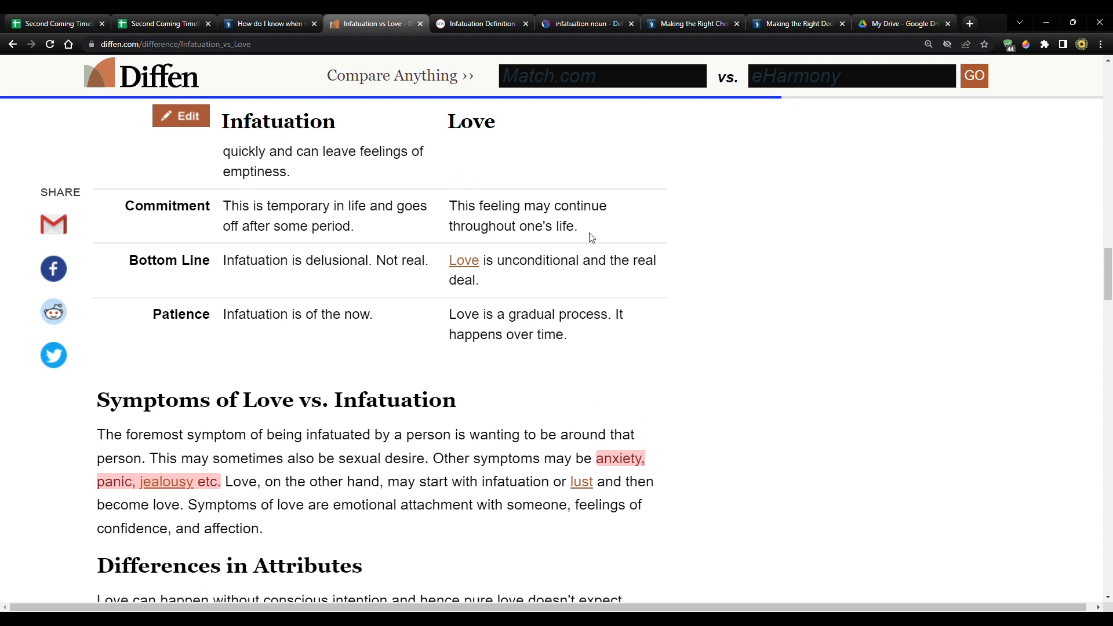
{"action": "scroll", "scroll_direction": "down", "scroll_amount": 3}
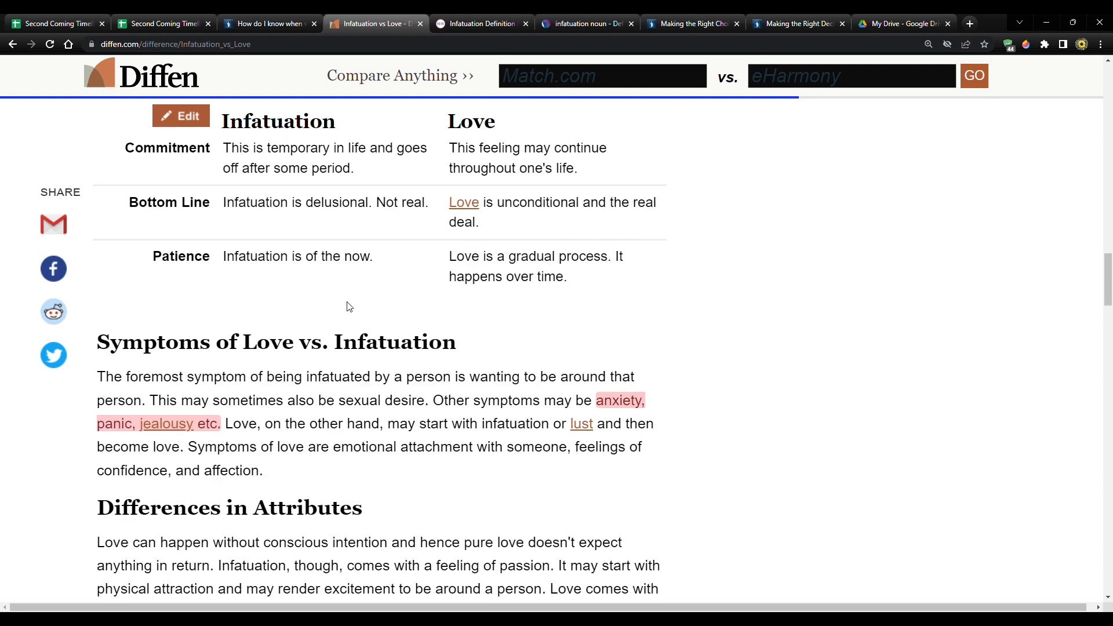
{"action": "double_click", "coordinate": [261, 201]}
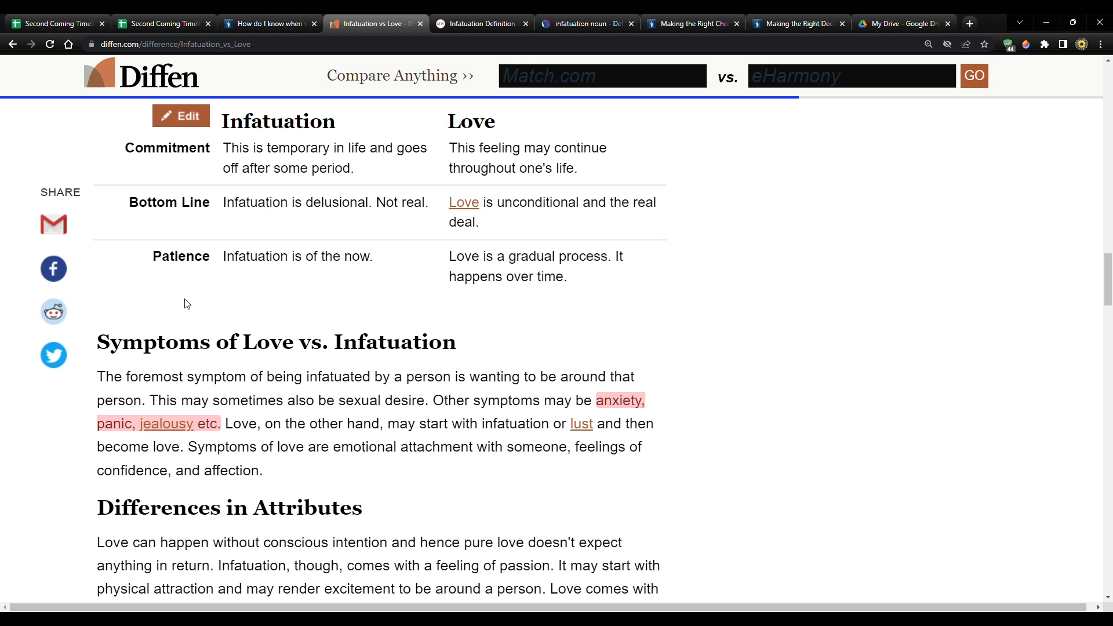
Highlight the Patience row's sentence 'Infatuation is of the now.' and then clear the highlight.
{"action": "double_click", "coordinate": [230, 256]}
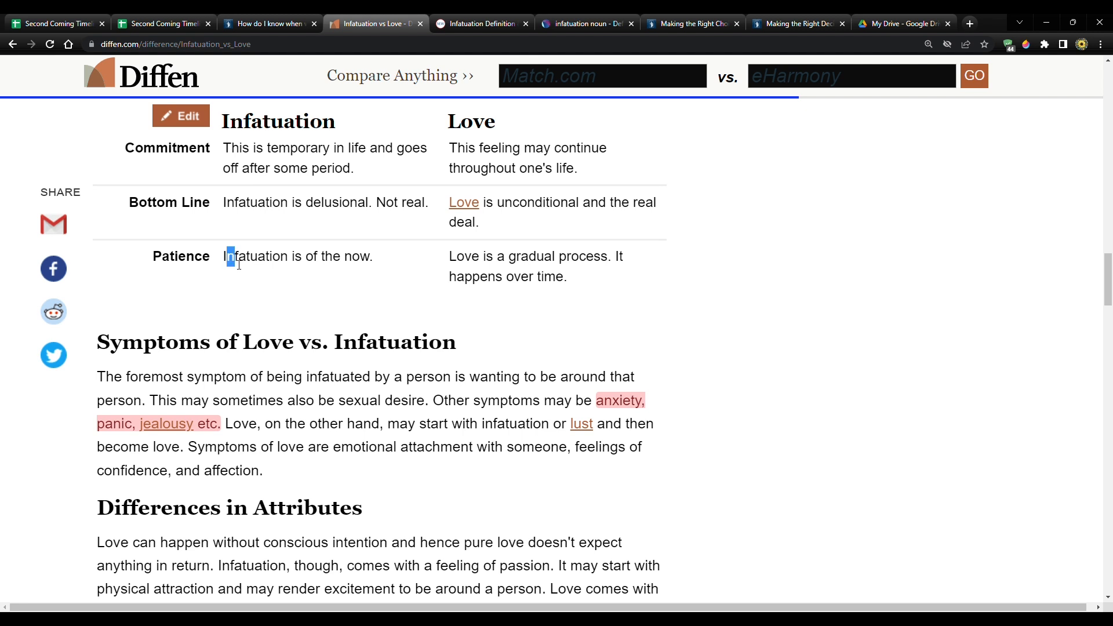
{"action": "left_click_drag", "start_coordinate": [226, 256], "coordinate": [370, 257]}
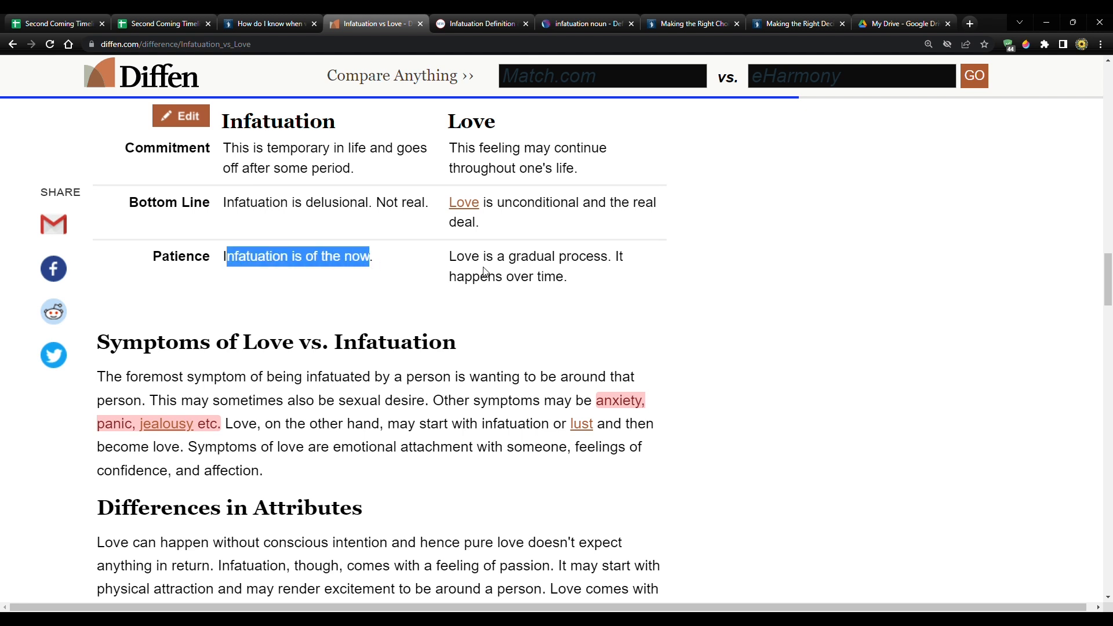
{"action": "left_click", "coordinate": [485, 276]}
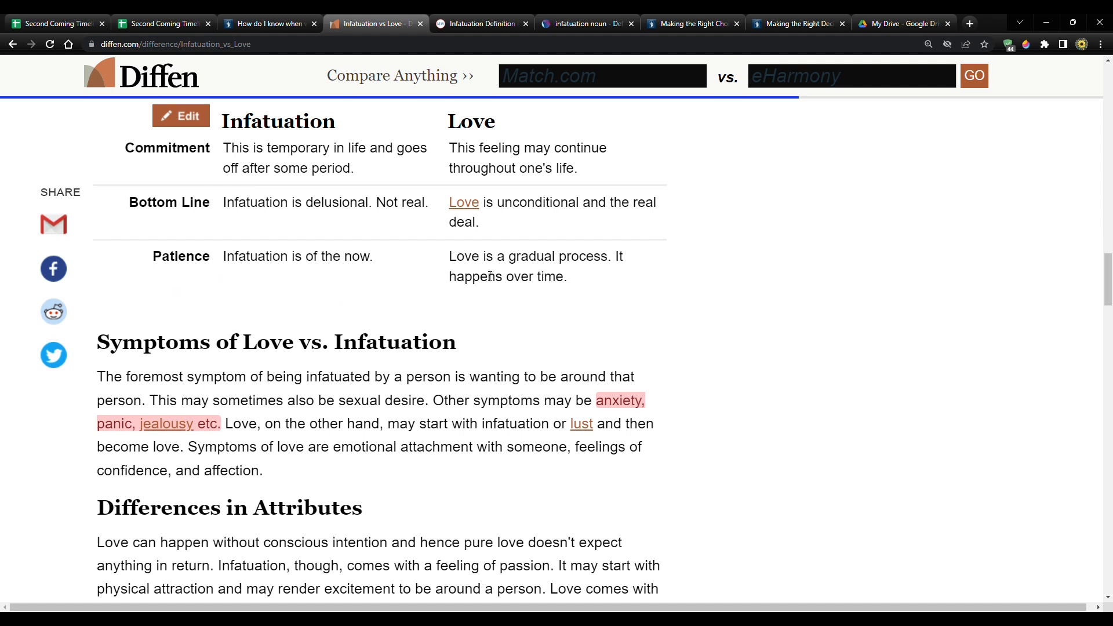
{"action": "mouse_move", "coordinate": [566, 263]}
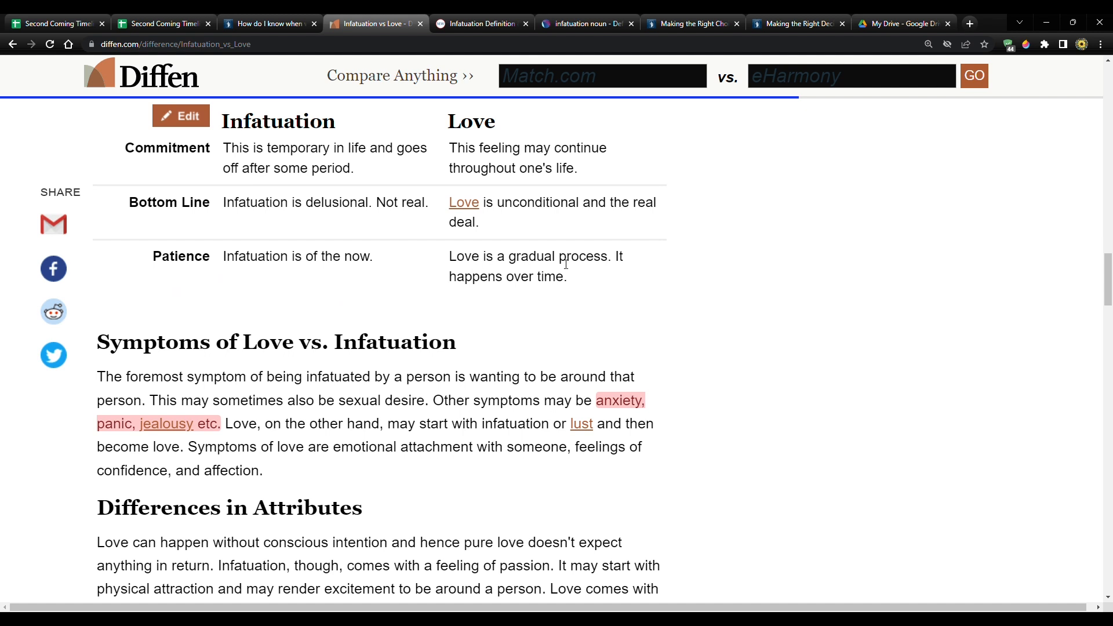
Scroll down to the full Differences in Attributes paragraph and the Reasons people fall in love section.
{"action": "scroll", "scroll_direction": "down", "scroll_amount": 3}
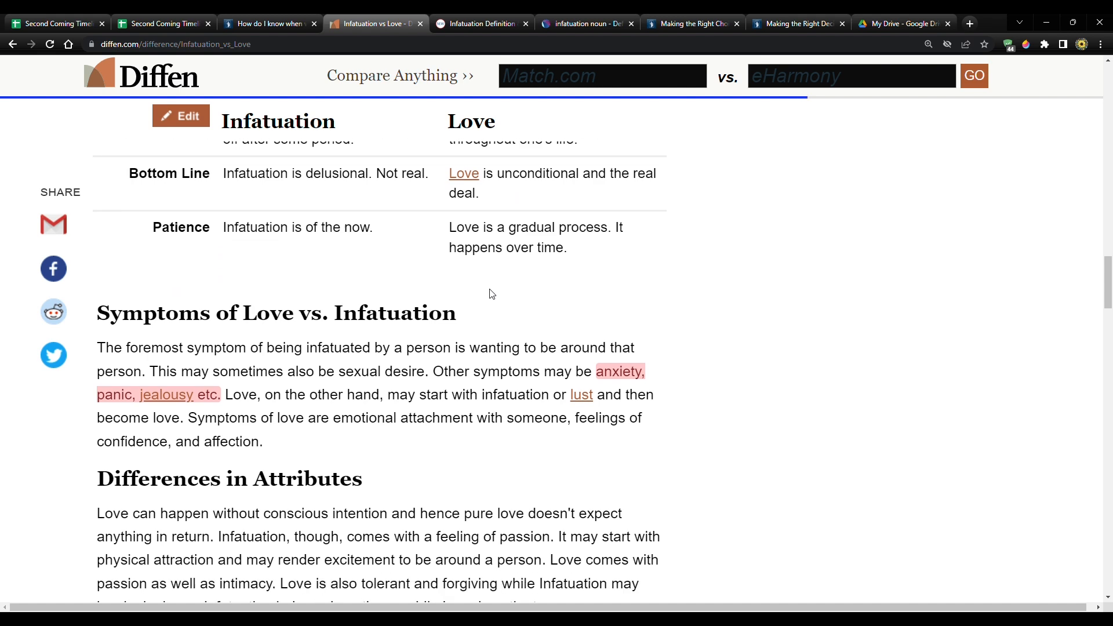
{"action": "scroll", "scroll_direction": "down", "scroll_amount": 3}
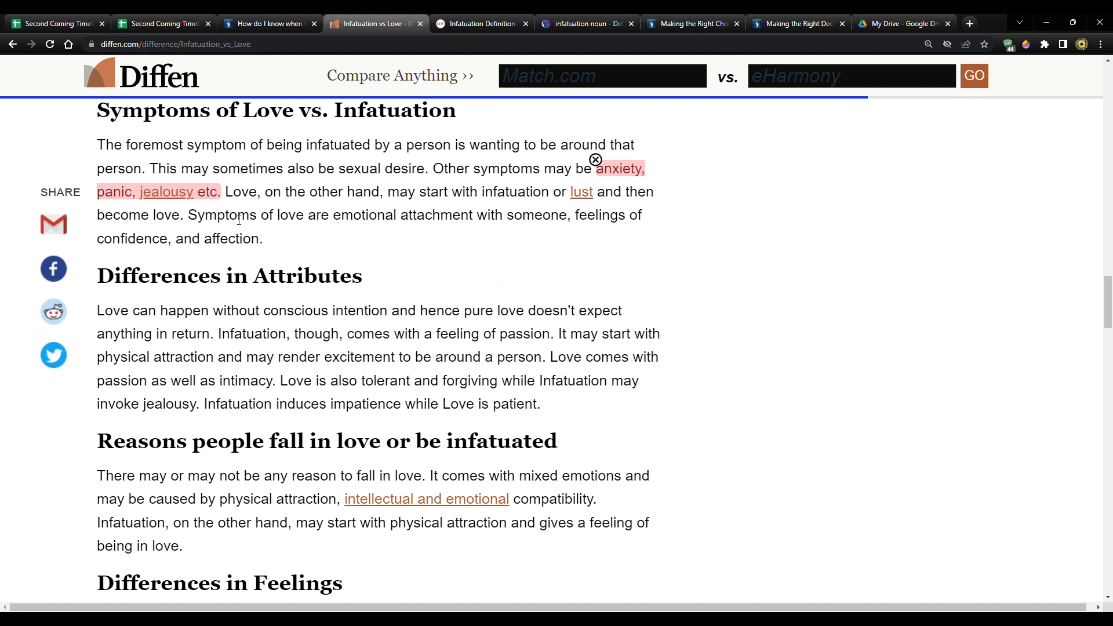
{"action": "mouse_move", "coordinate": [501, 285]}
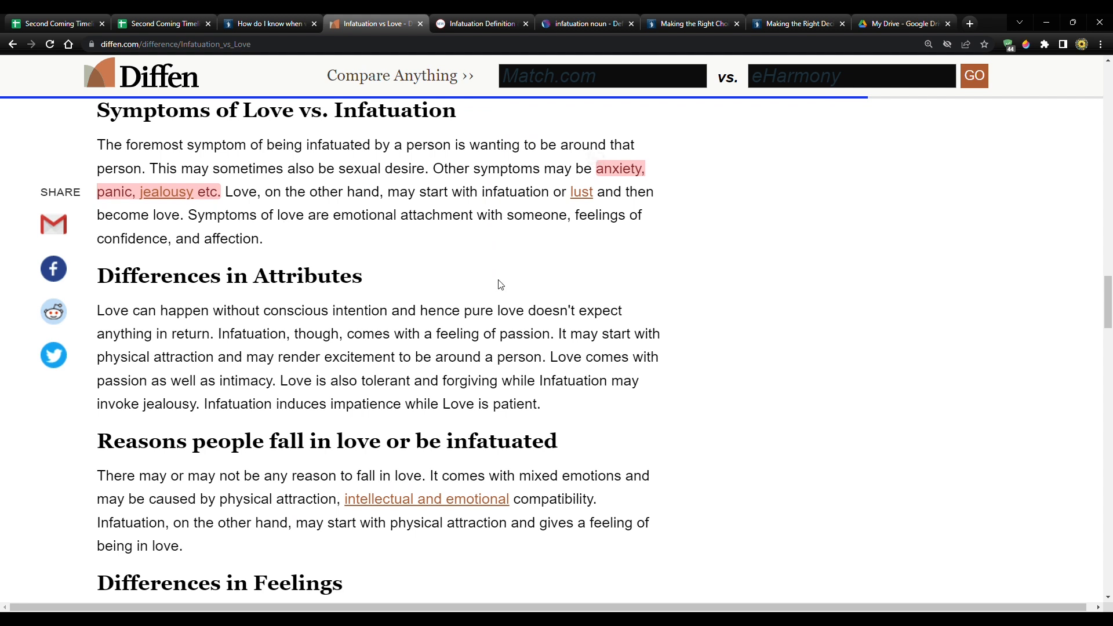
{"action": "mouse_move", "coordinate": [492, 281]}
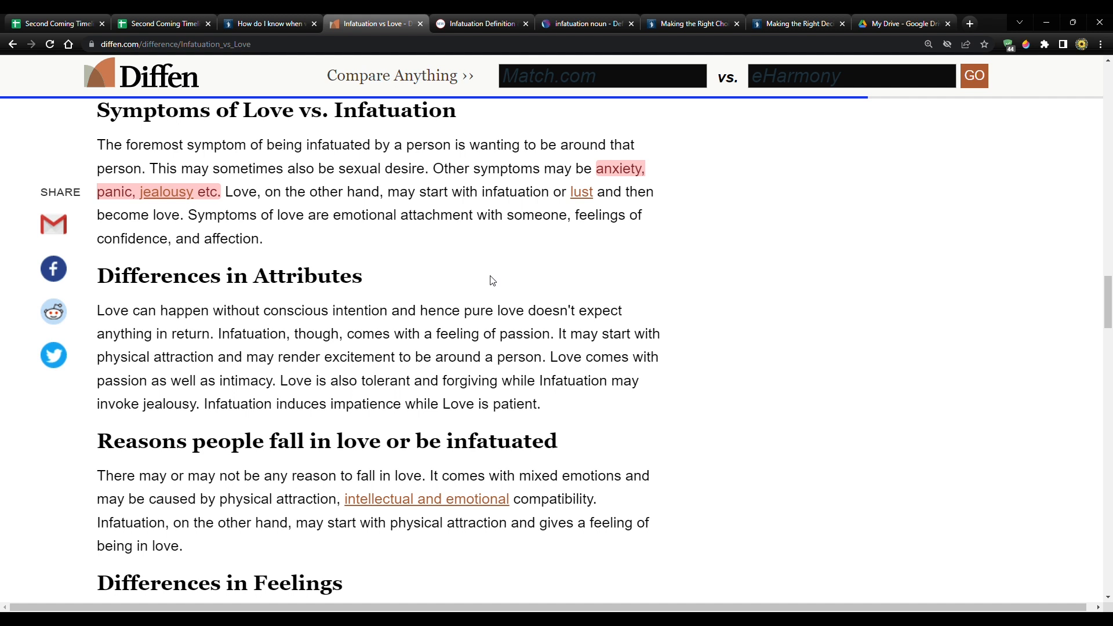
{"action": "mouse_move", "coordinate": [561, 113]}
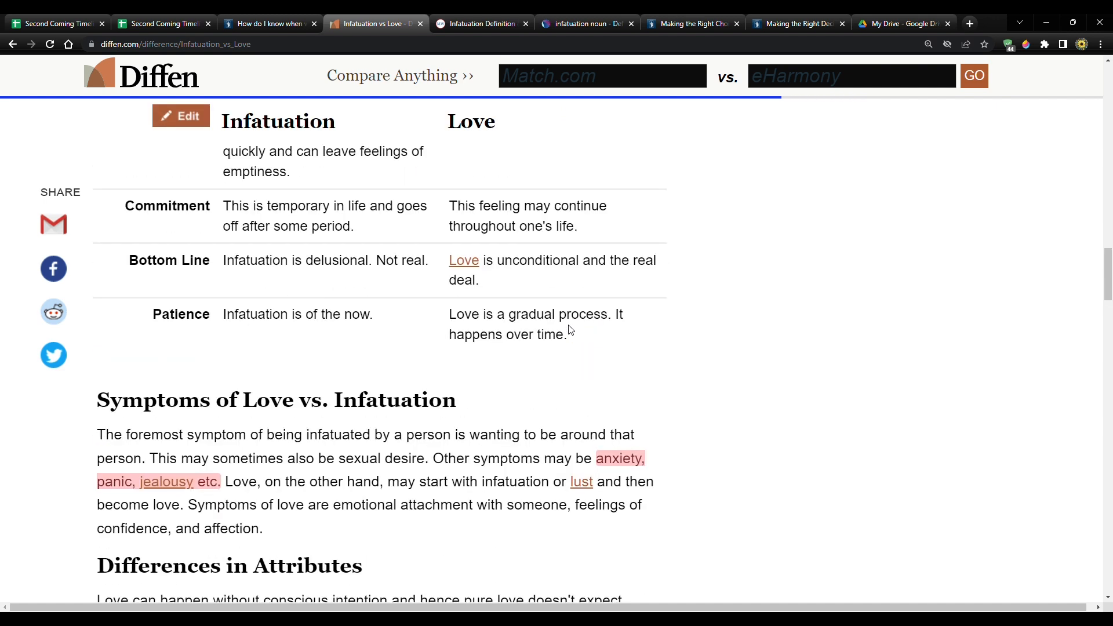
{"action": "mouse_move", "coordinate": [807, 270]}
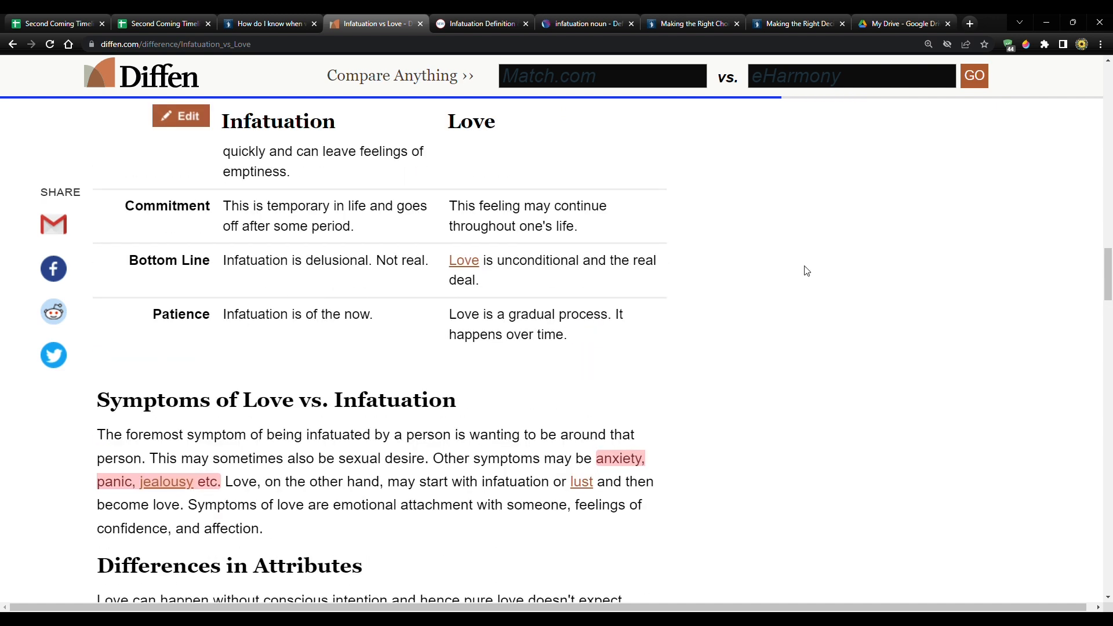
{"action": "mouse_move", "coordinate": [1007, 162]}
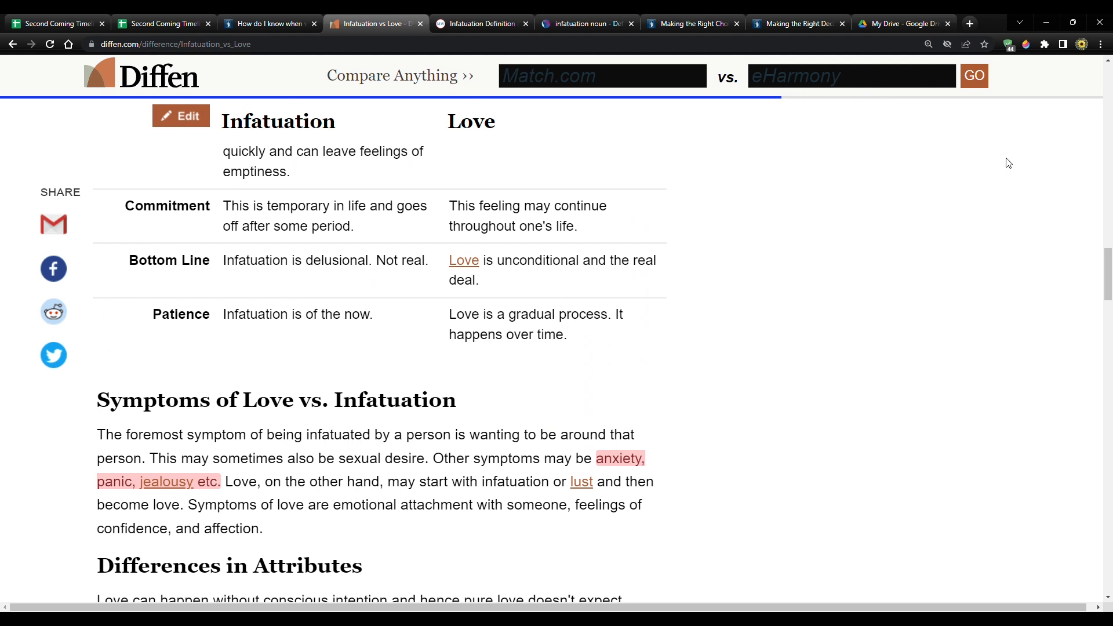
{"action": "mouse_move", "coordinate": [1058, 96]}
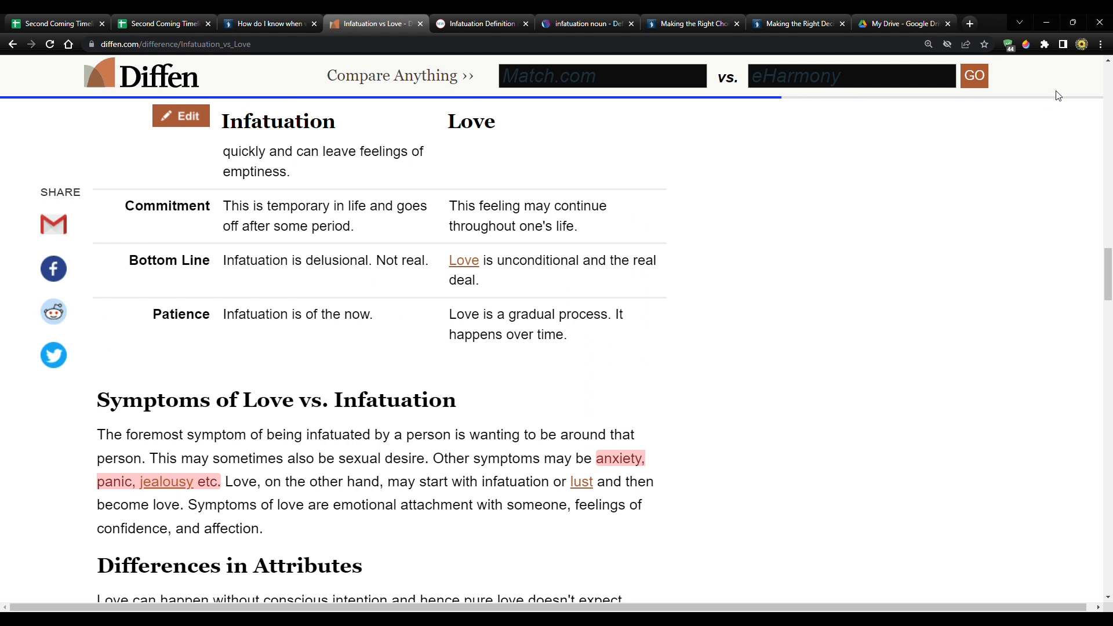